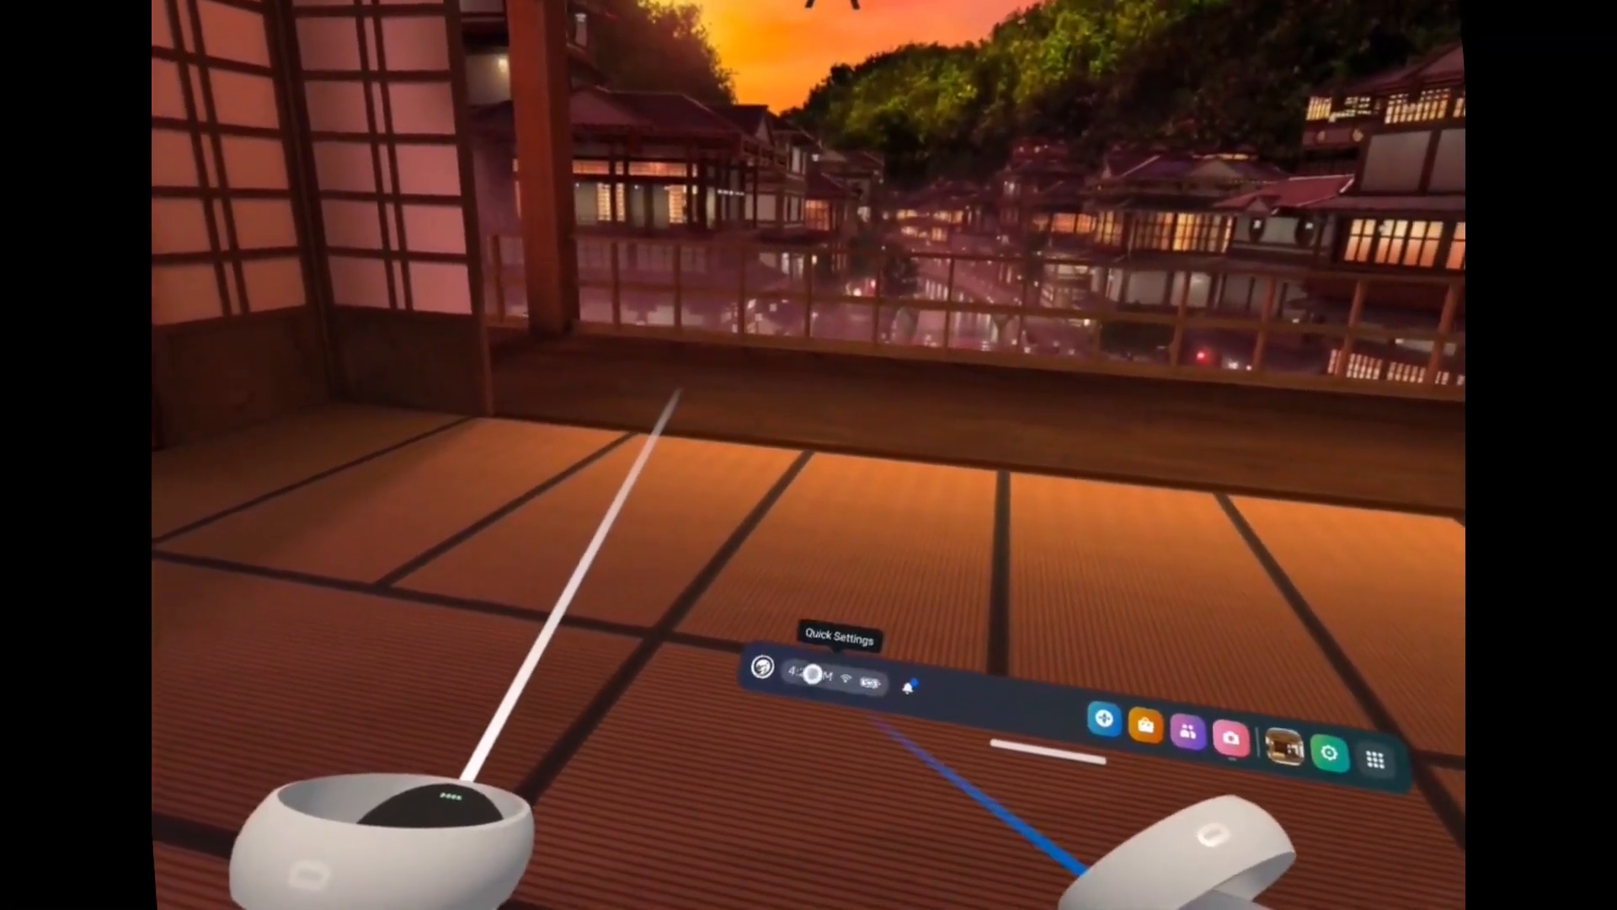
Step: Launch Quest Link with the connected Rift PC from the headset Quick Settings
left_click(812, 683)
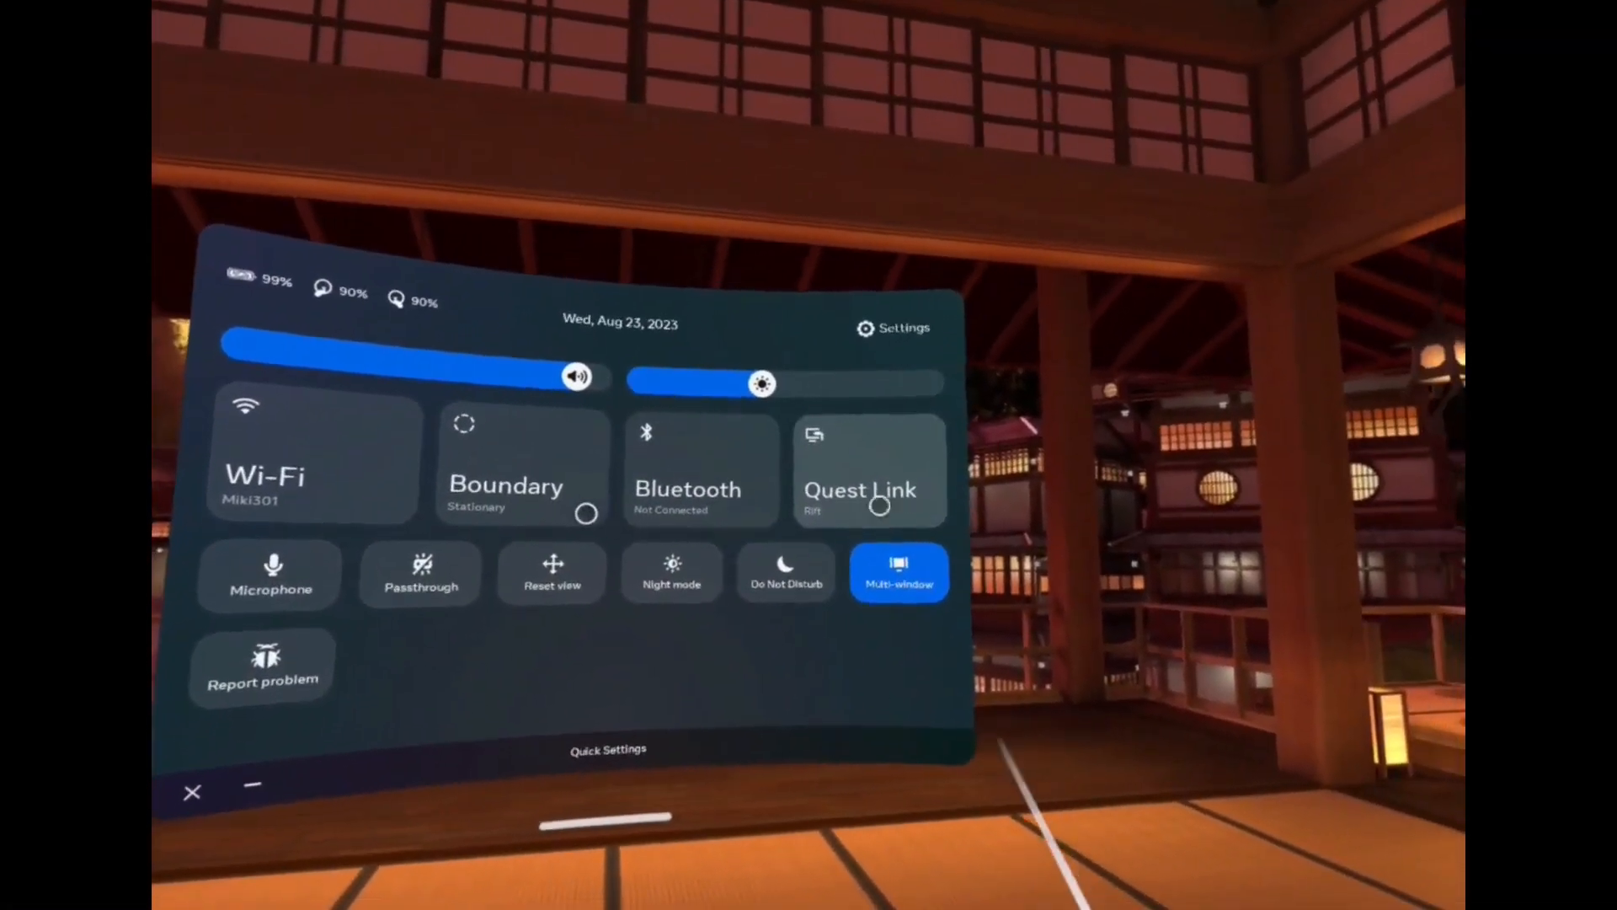
left_click(871, 485)
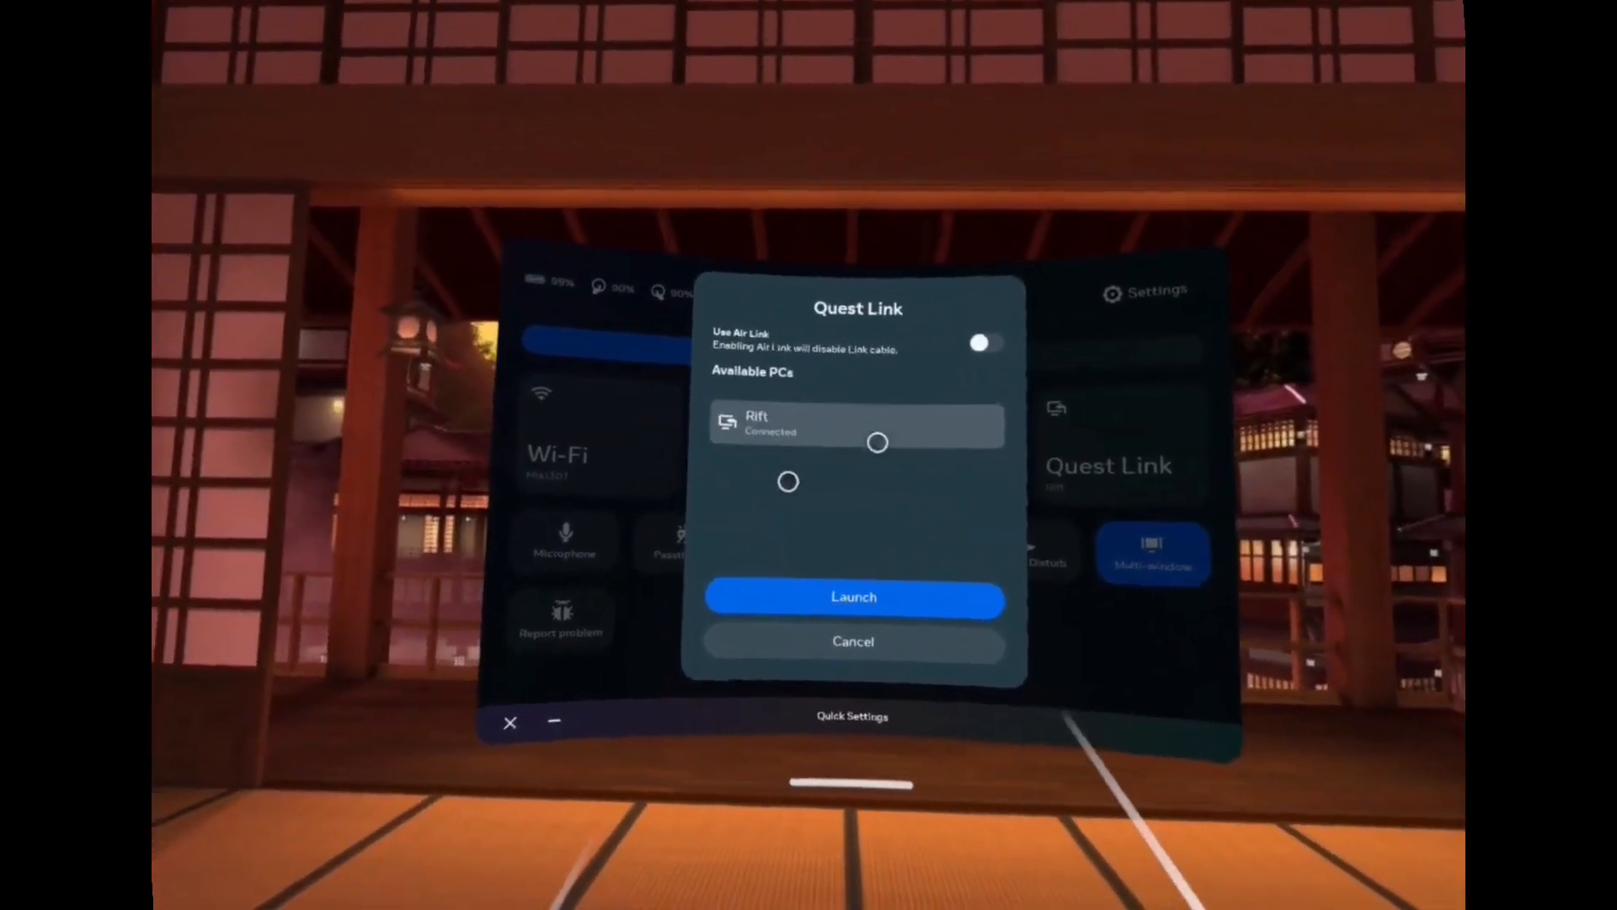
left_click(853, 596)
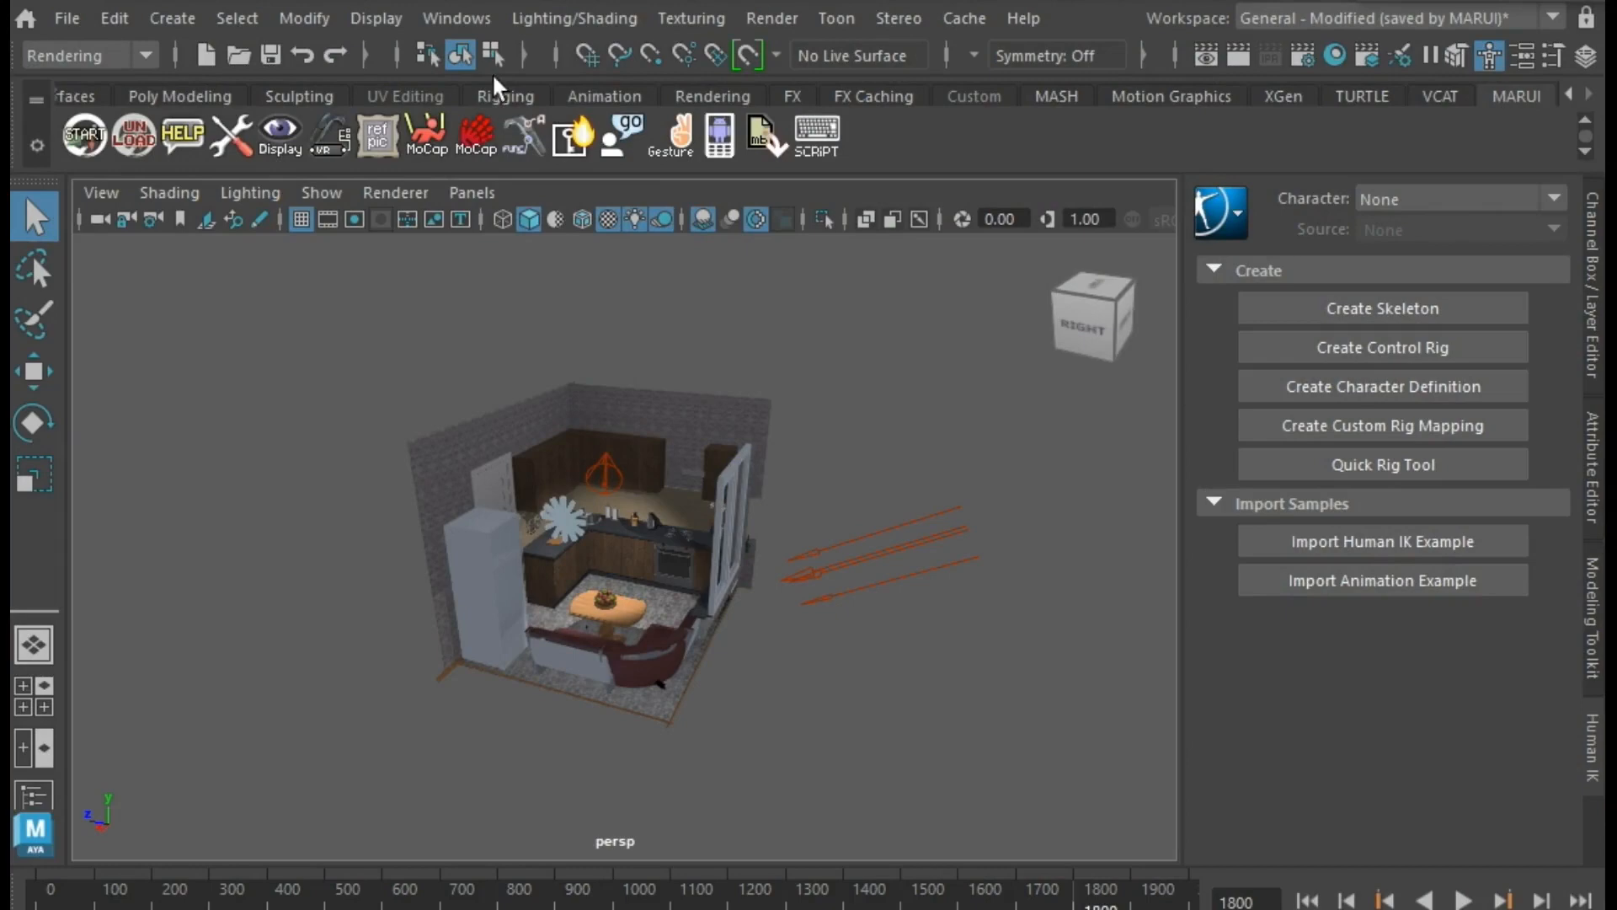
Step: Load MARUI_Maya2024.mll via the Plug-in Manager and allow the untrusted-location warning
left_click(457, 17)
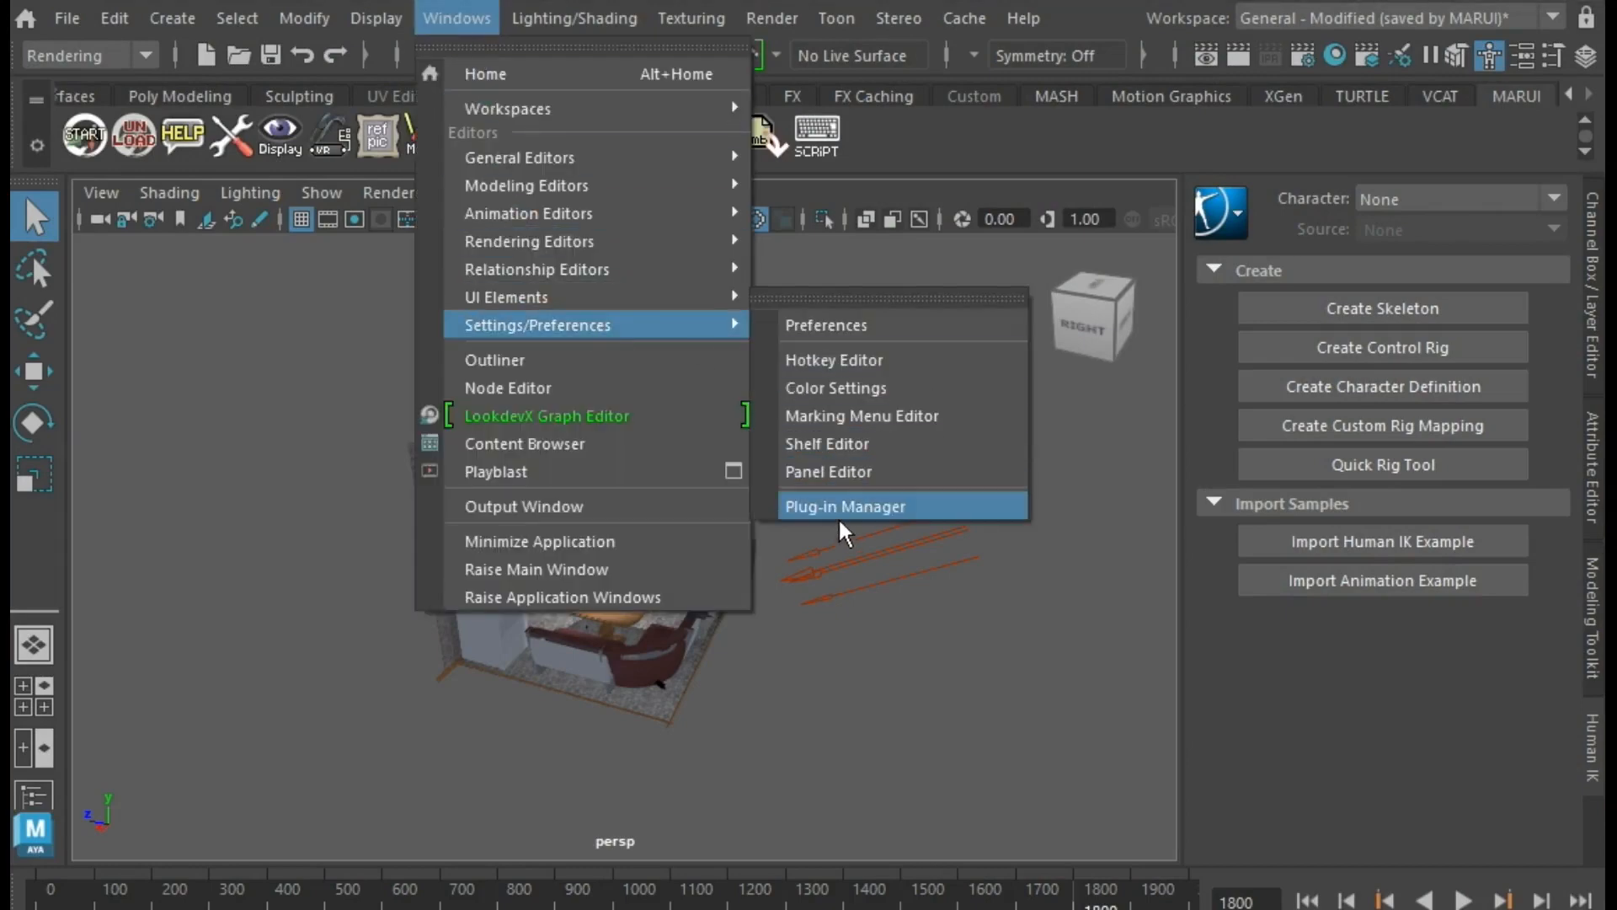
left_click(845, 506)
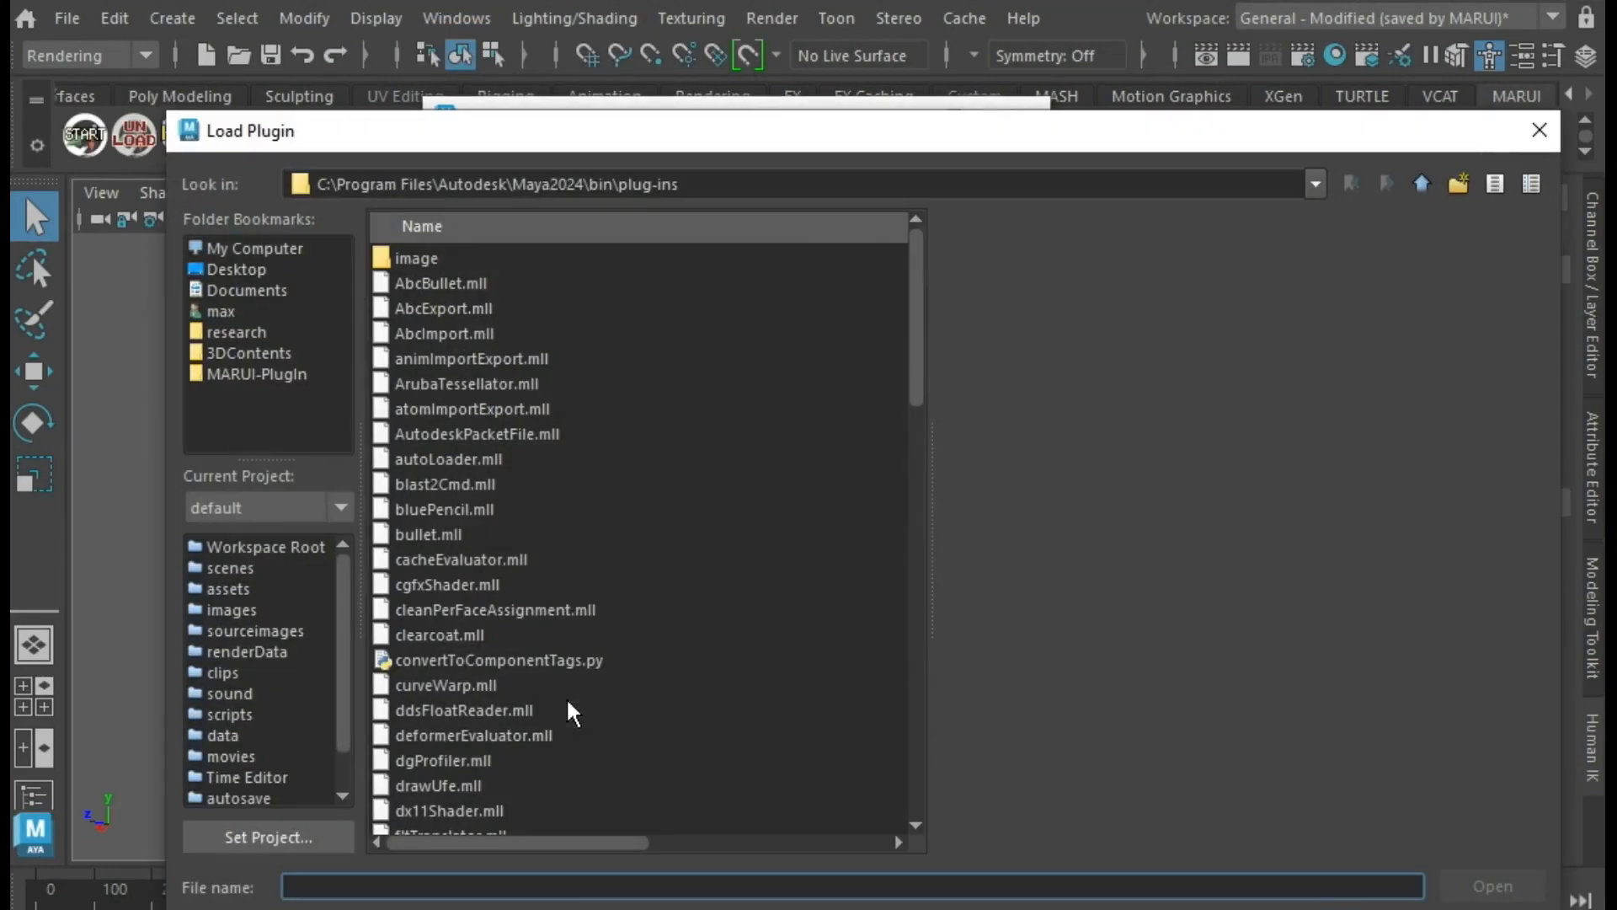
left_click(260, 374)
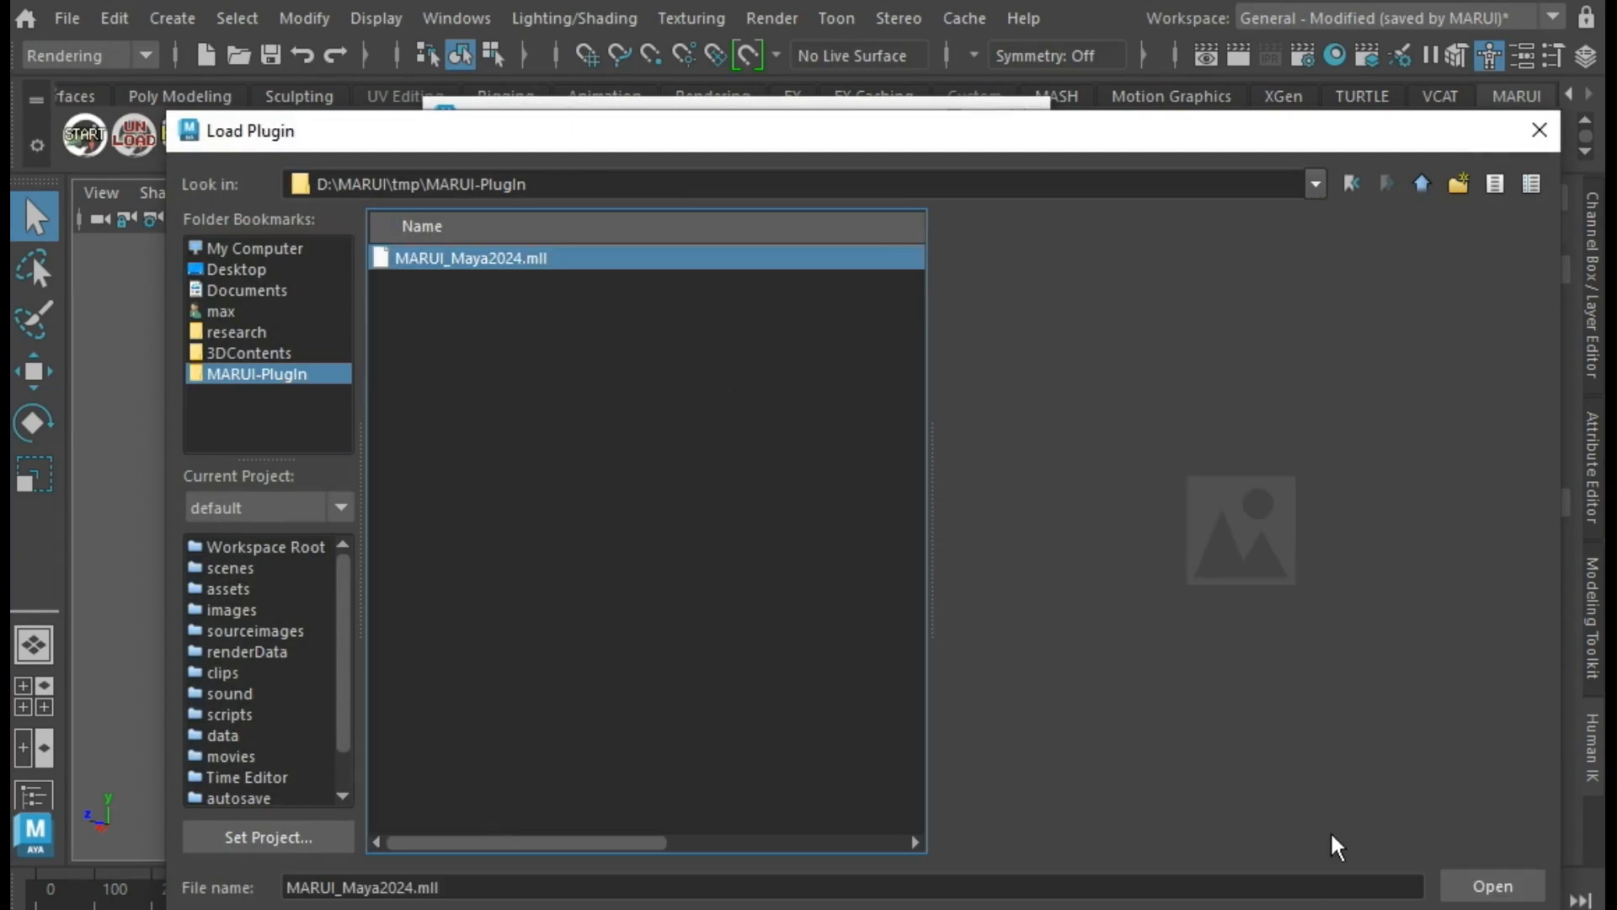
left_click(1494, 909)
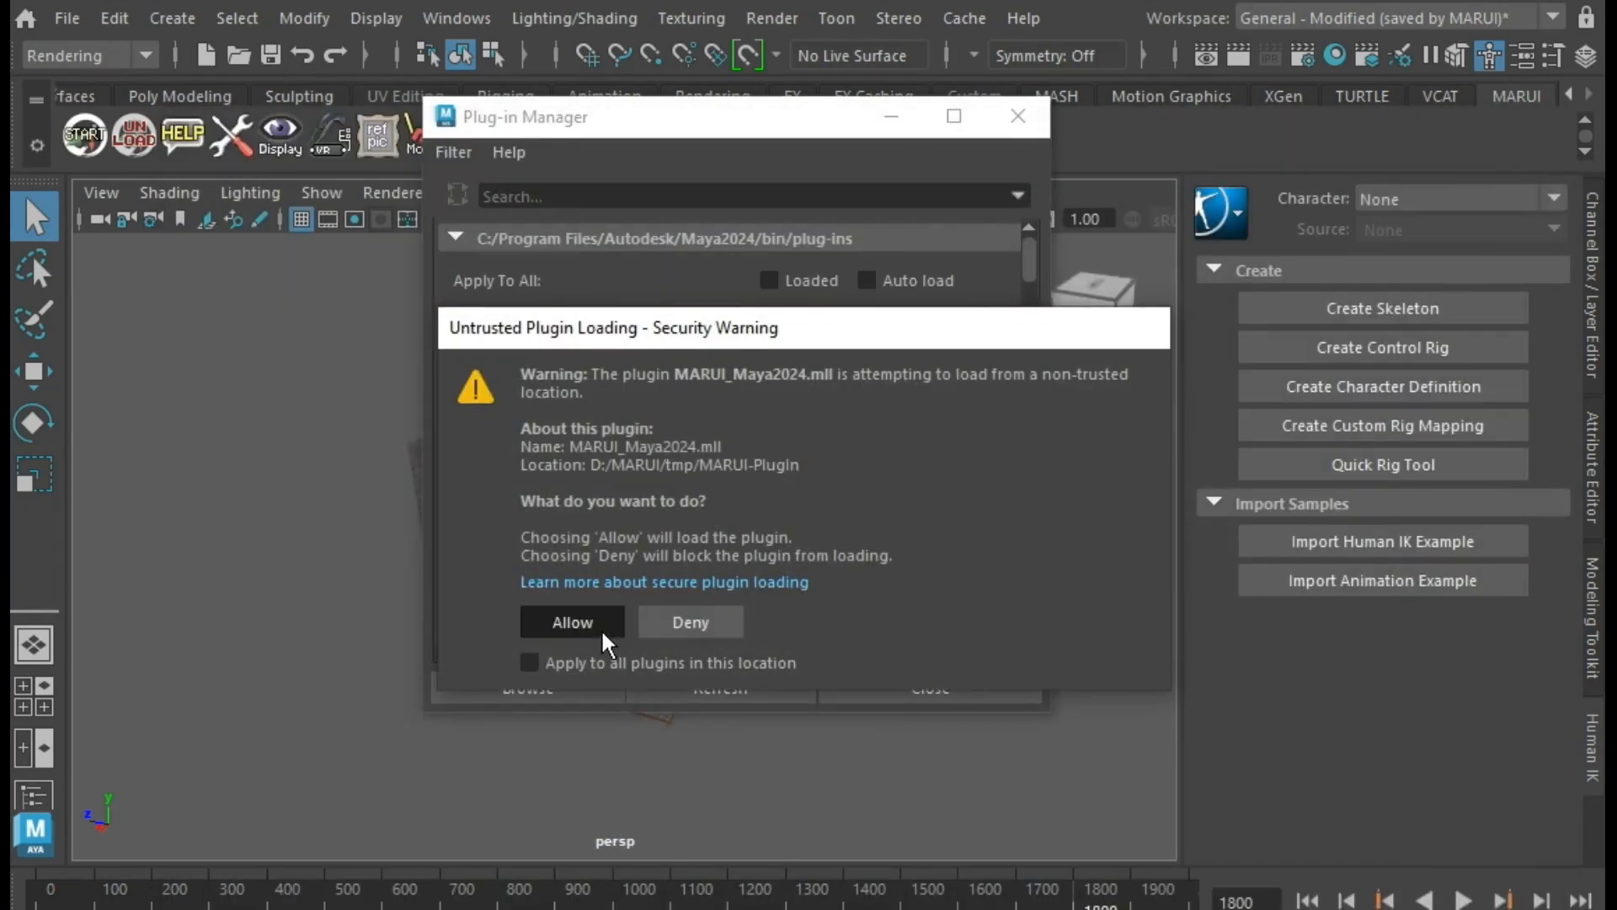
left_click(573, 621)
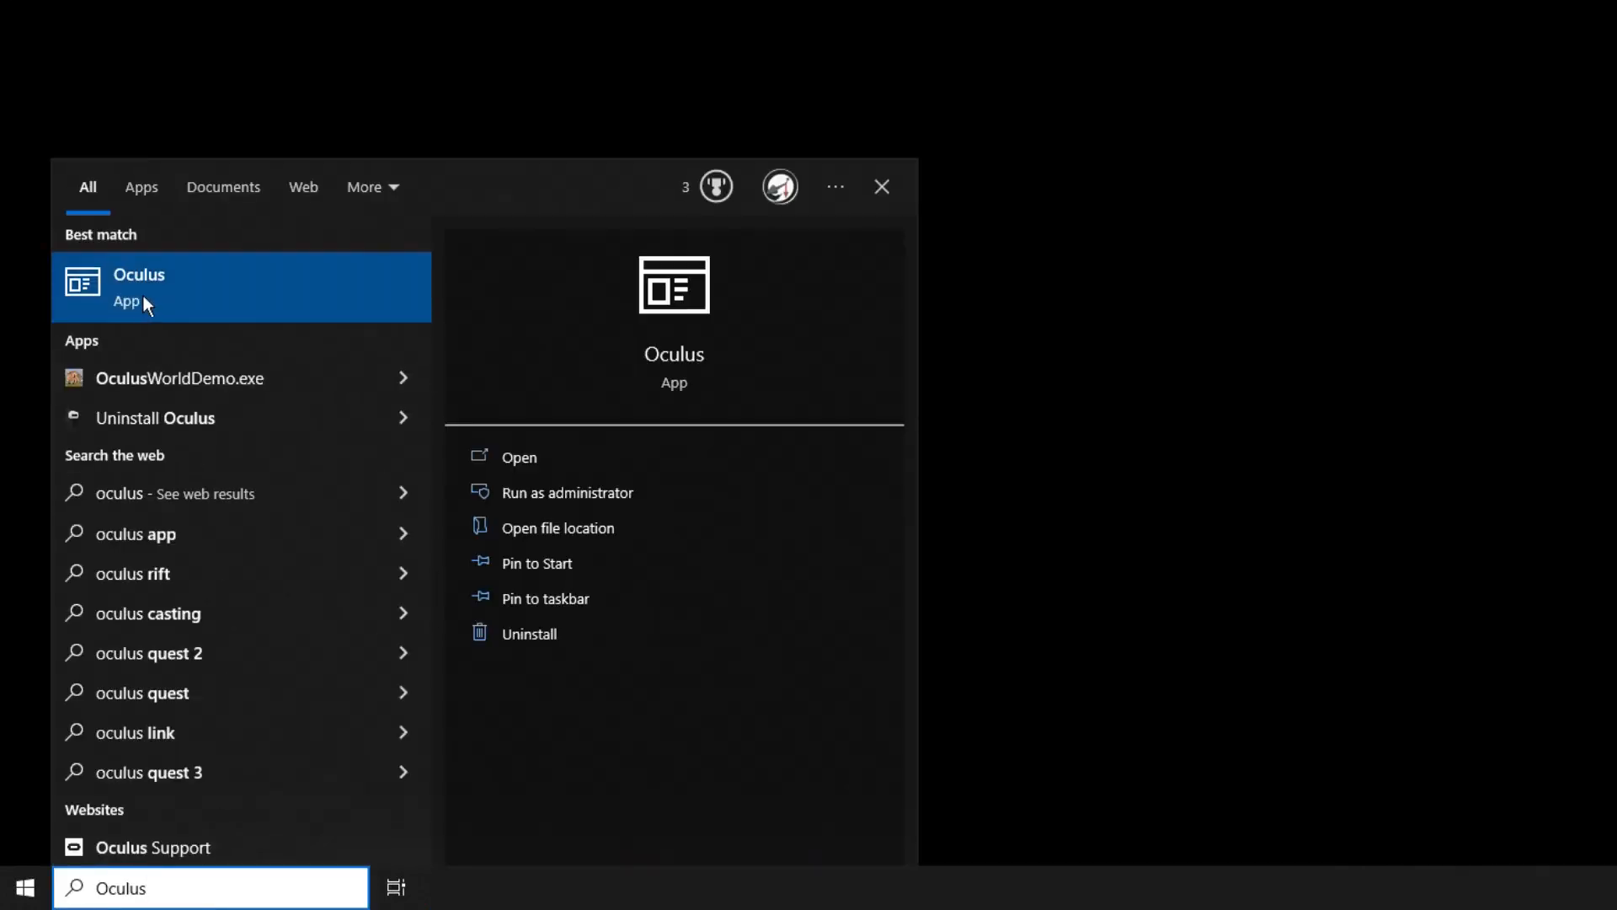
Step: Launch the Oculus PC app and show its General settings with Oculus as OpenXR runtime
left_click(168, 286)
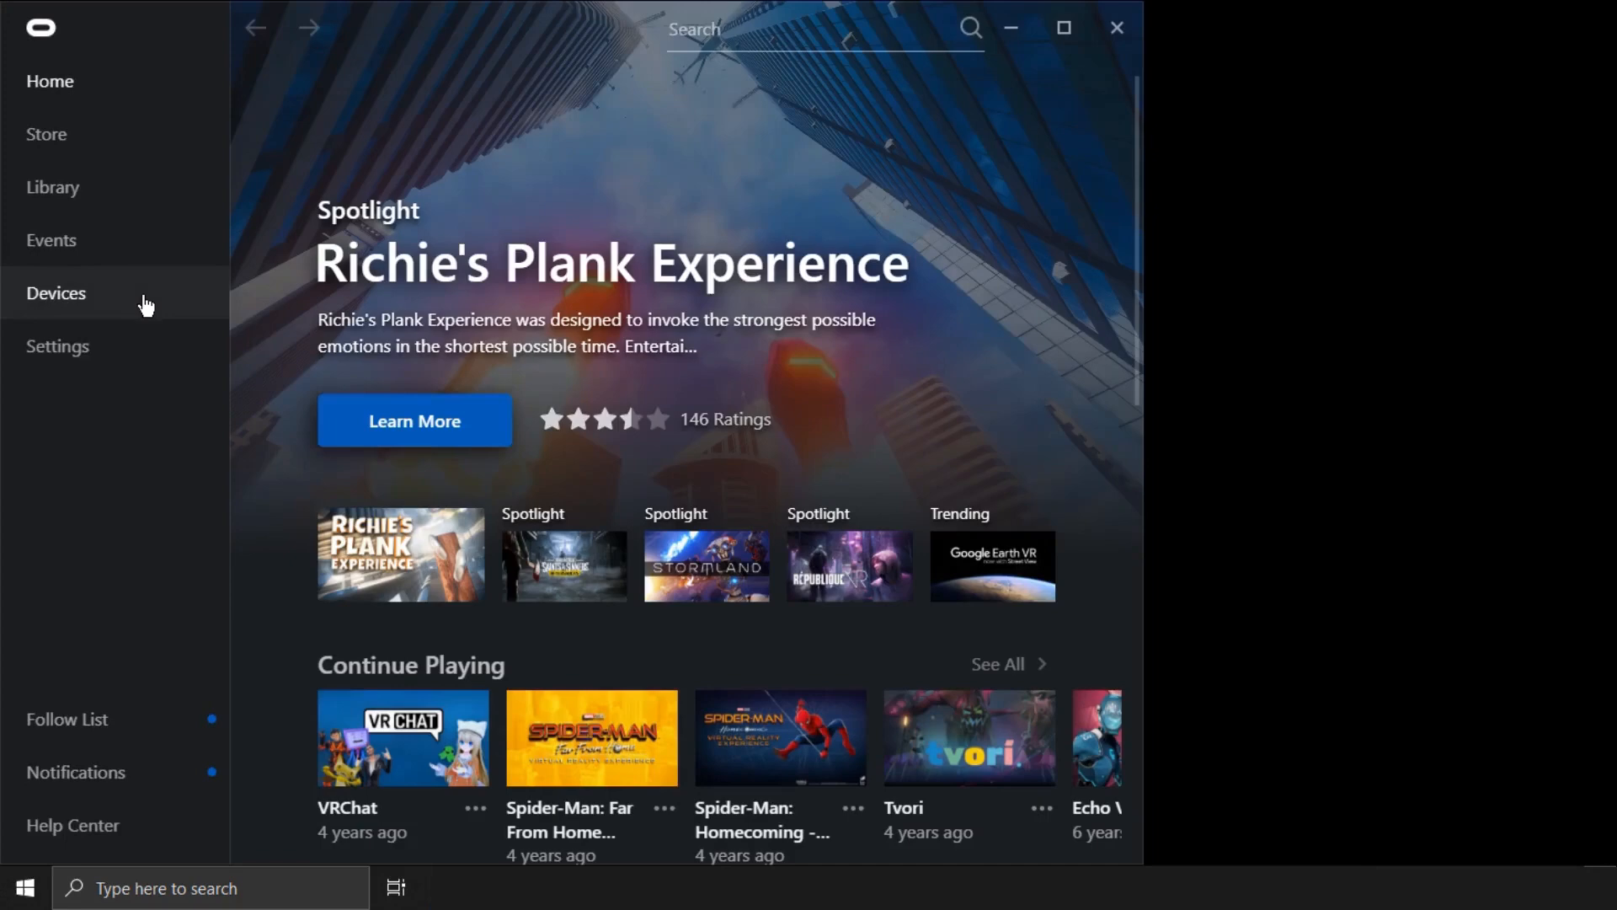
mouse_move(134, 371)
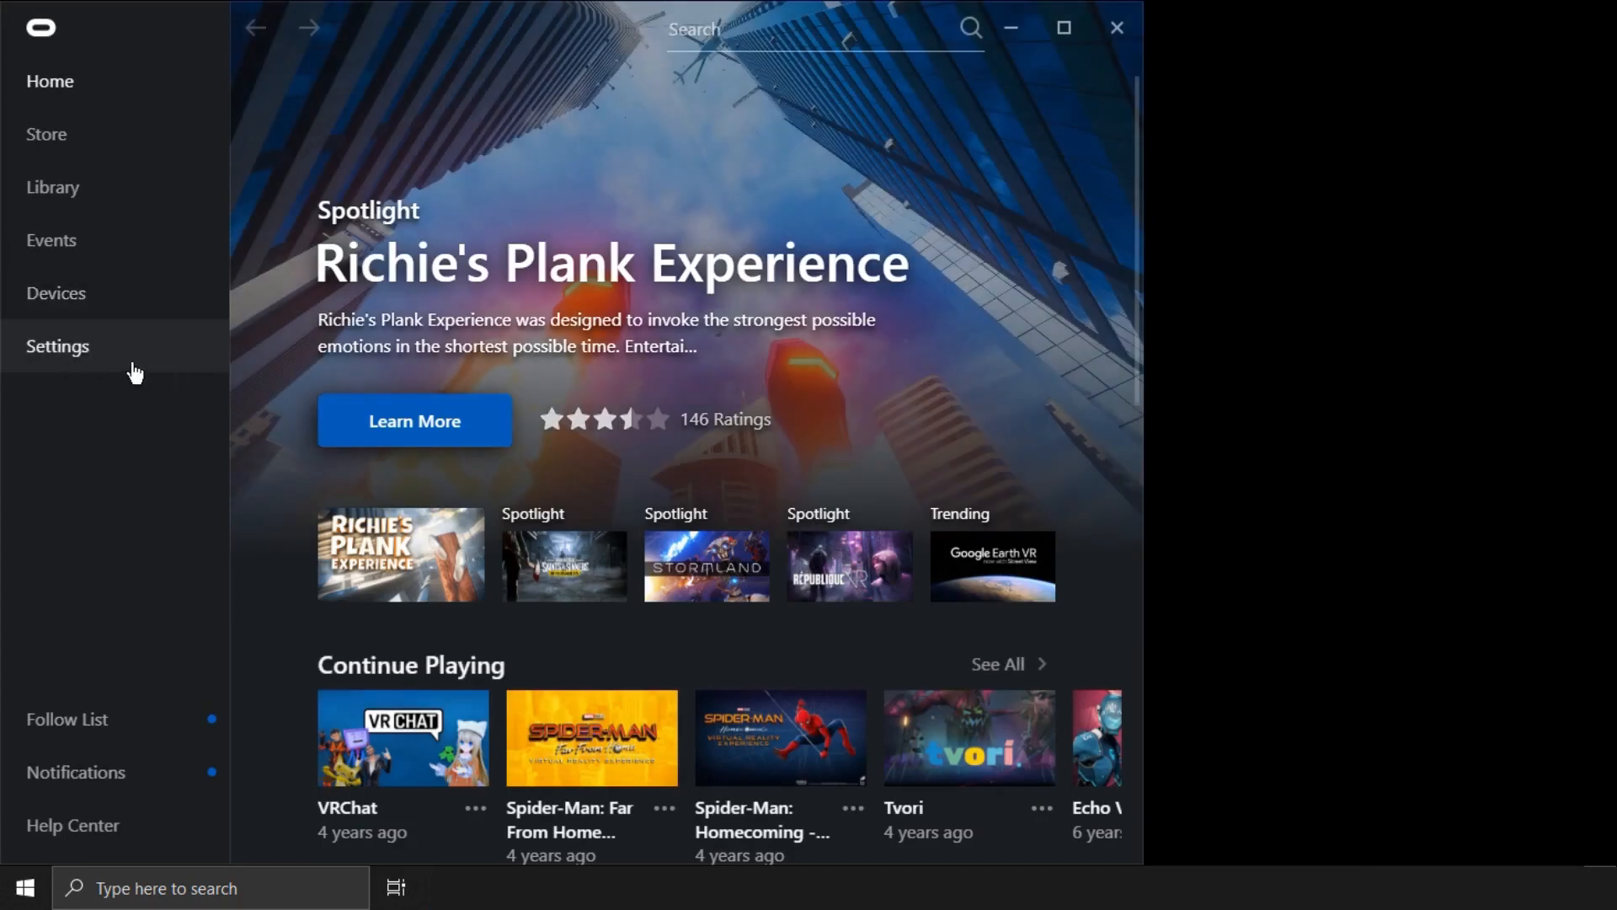
left_click(58, 347)
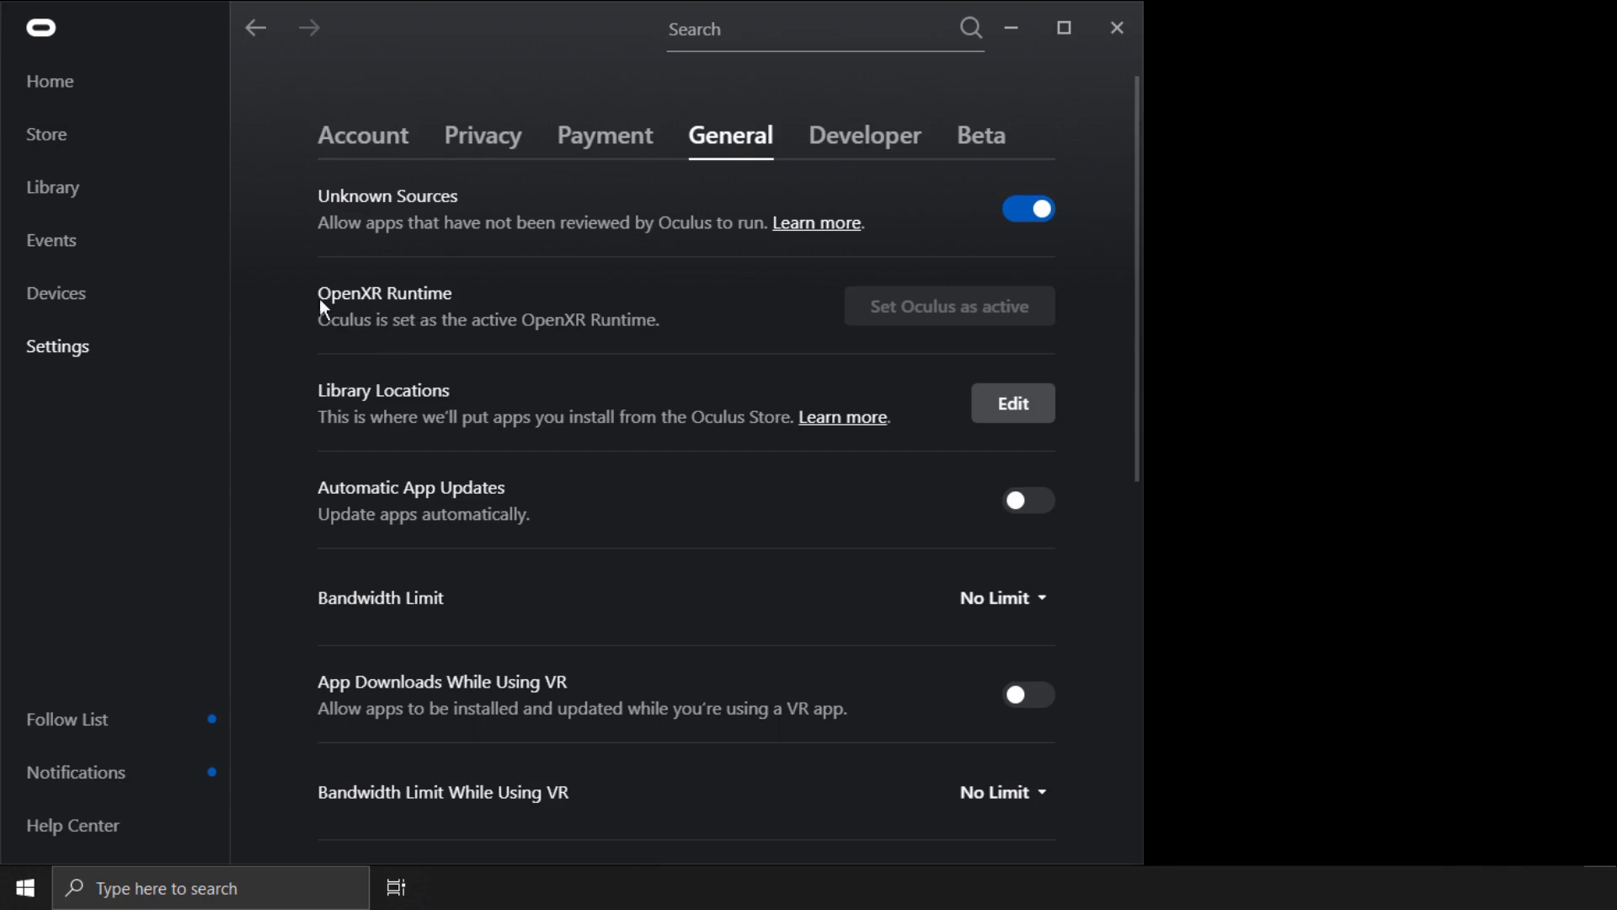
mouse_move(934, 334)
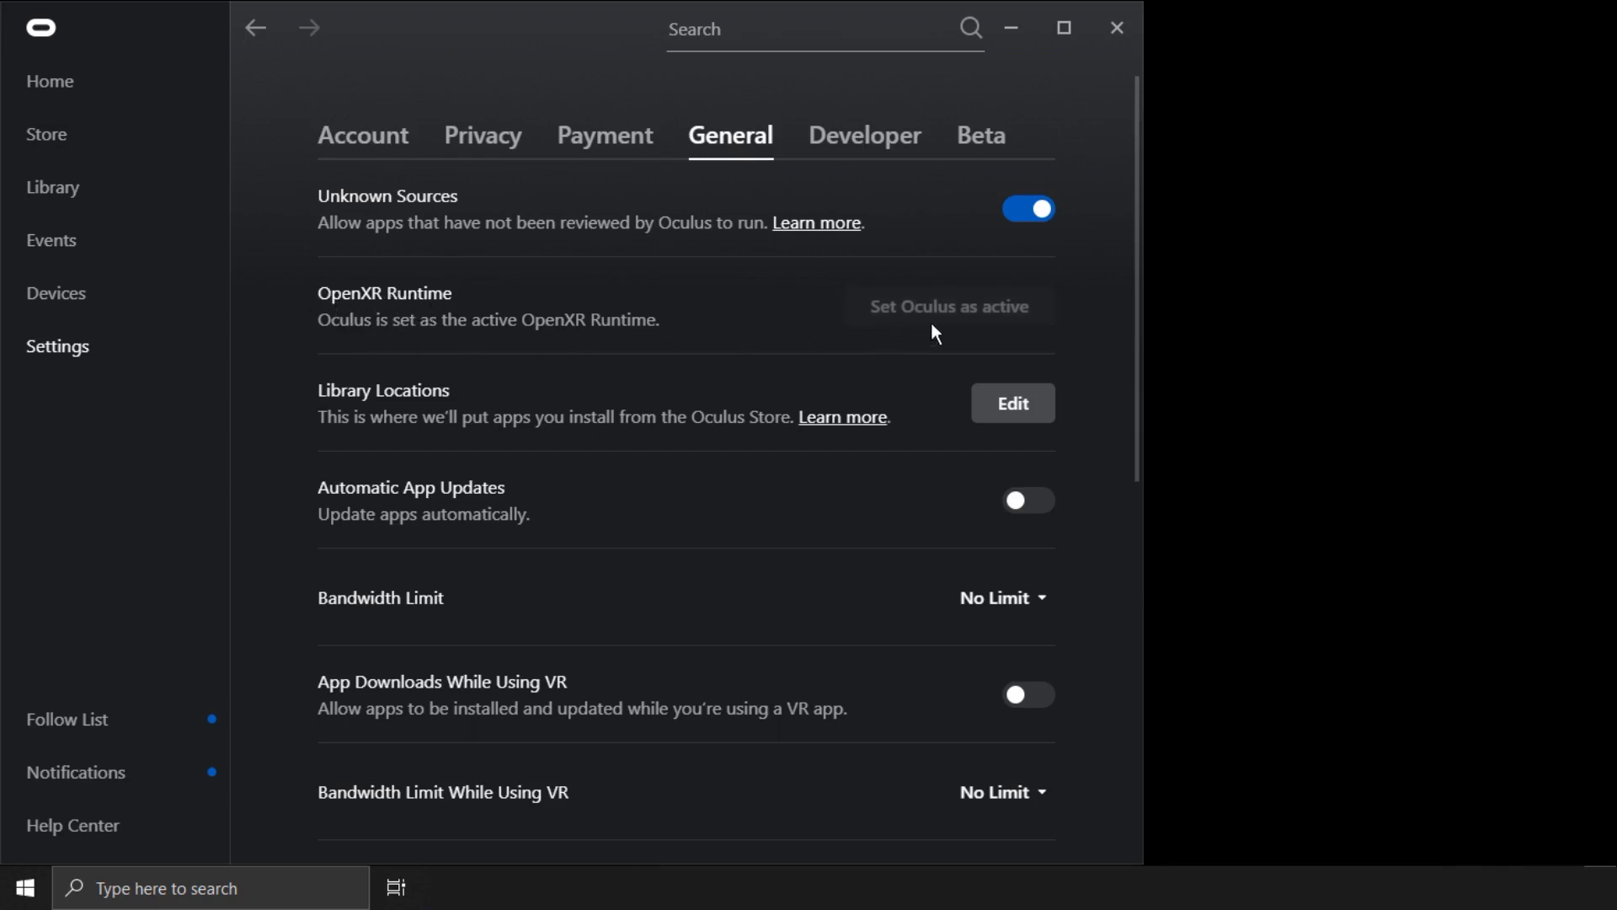
mouse_move(1046, 320)
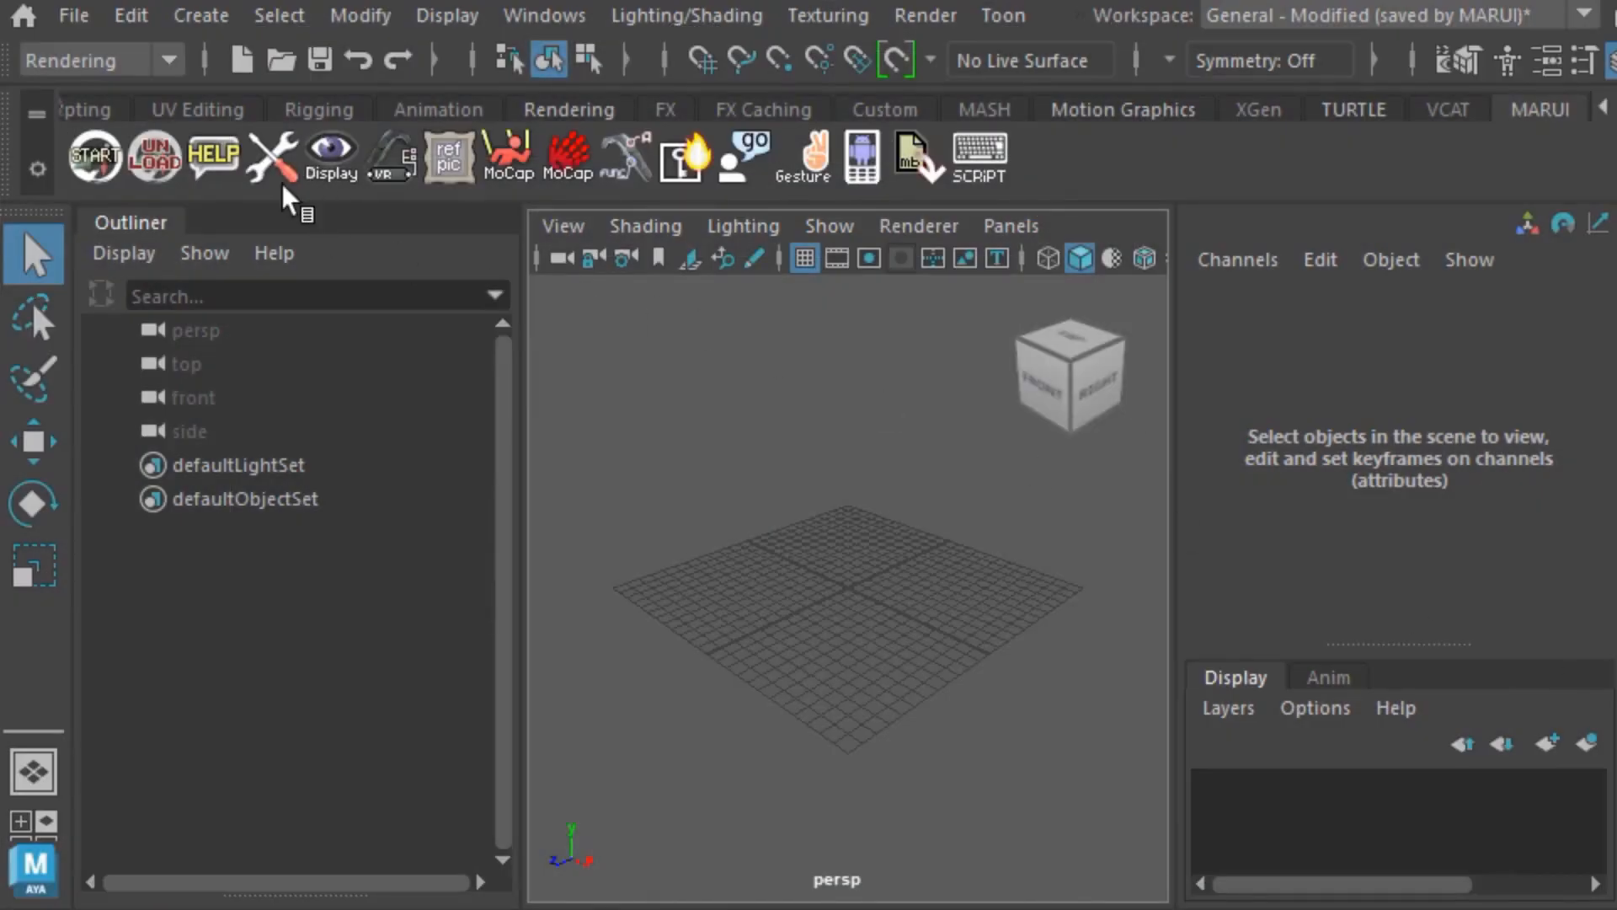
left_click(269, 155)
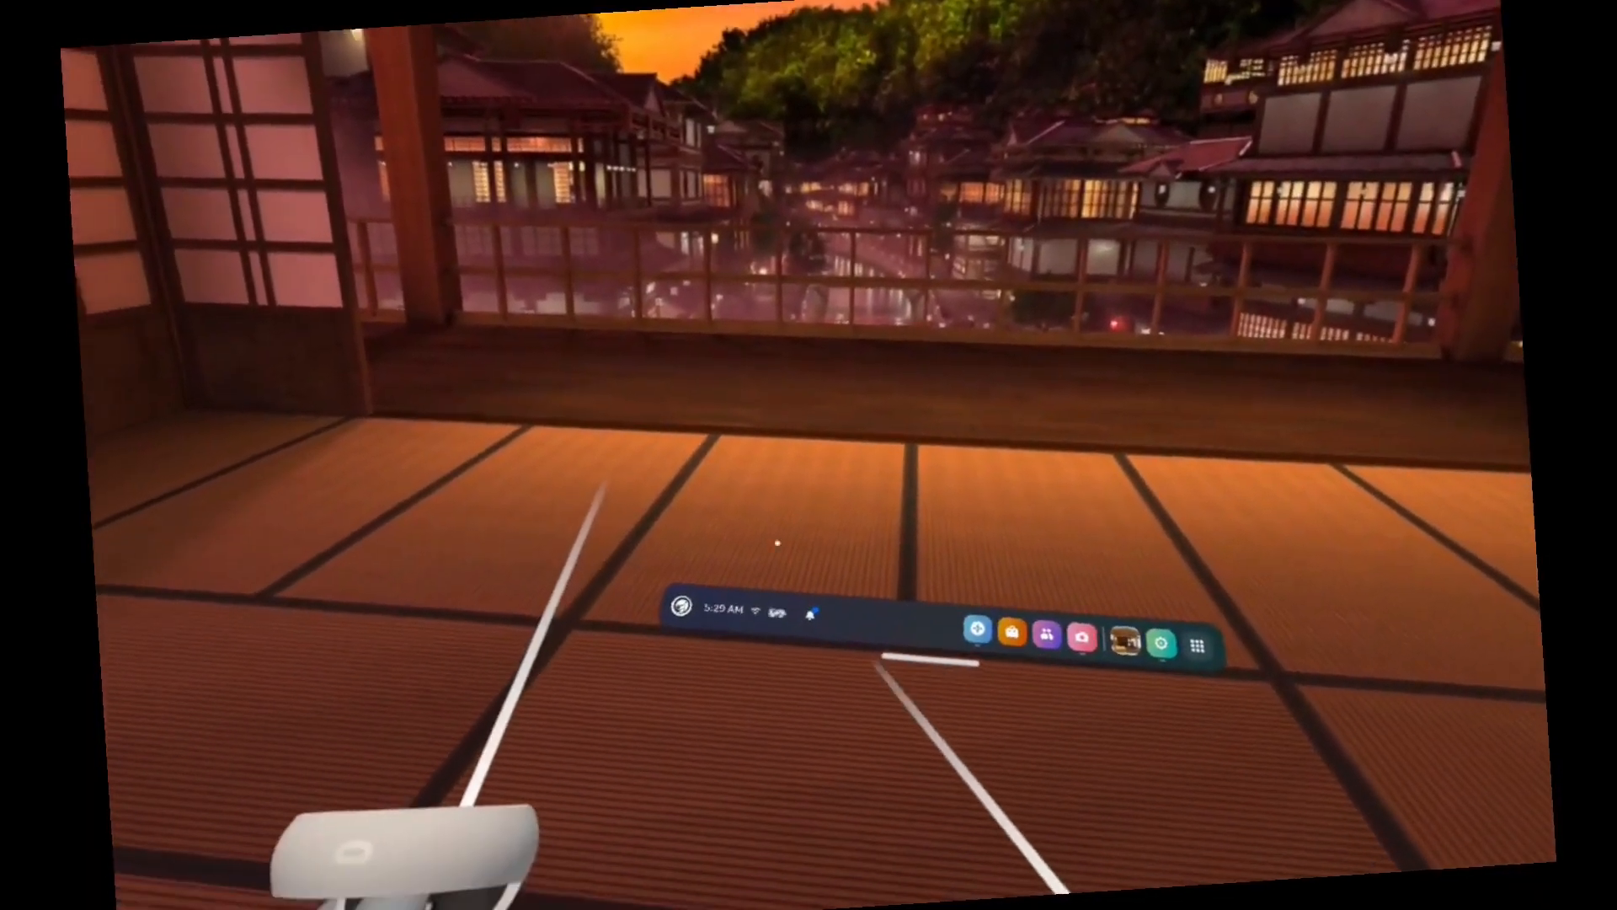
Step: Reach the headset's Movement Tracking settings through Quick Settings and Settings
left_click(727, 612)
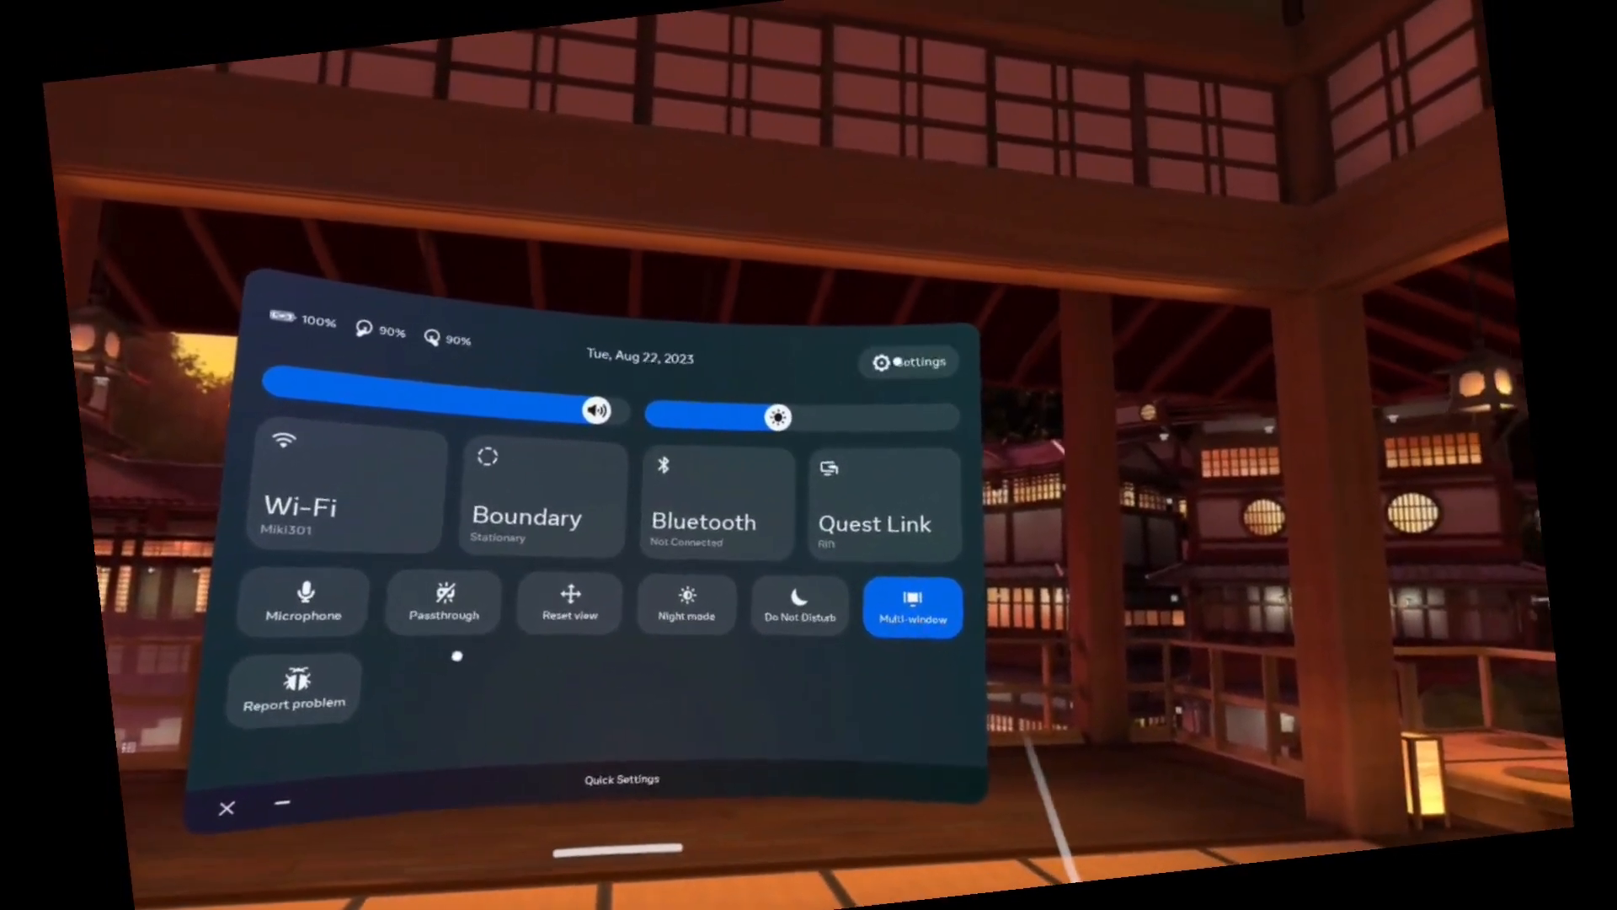
left_click(908, 361)
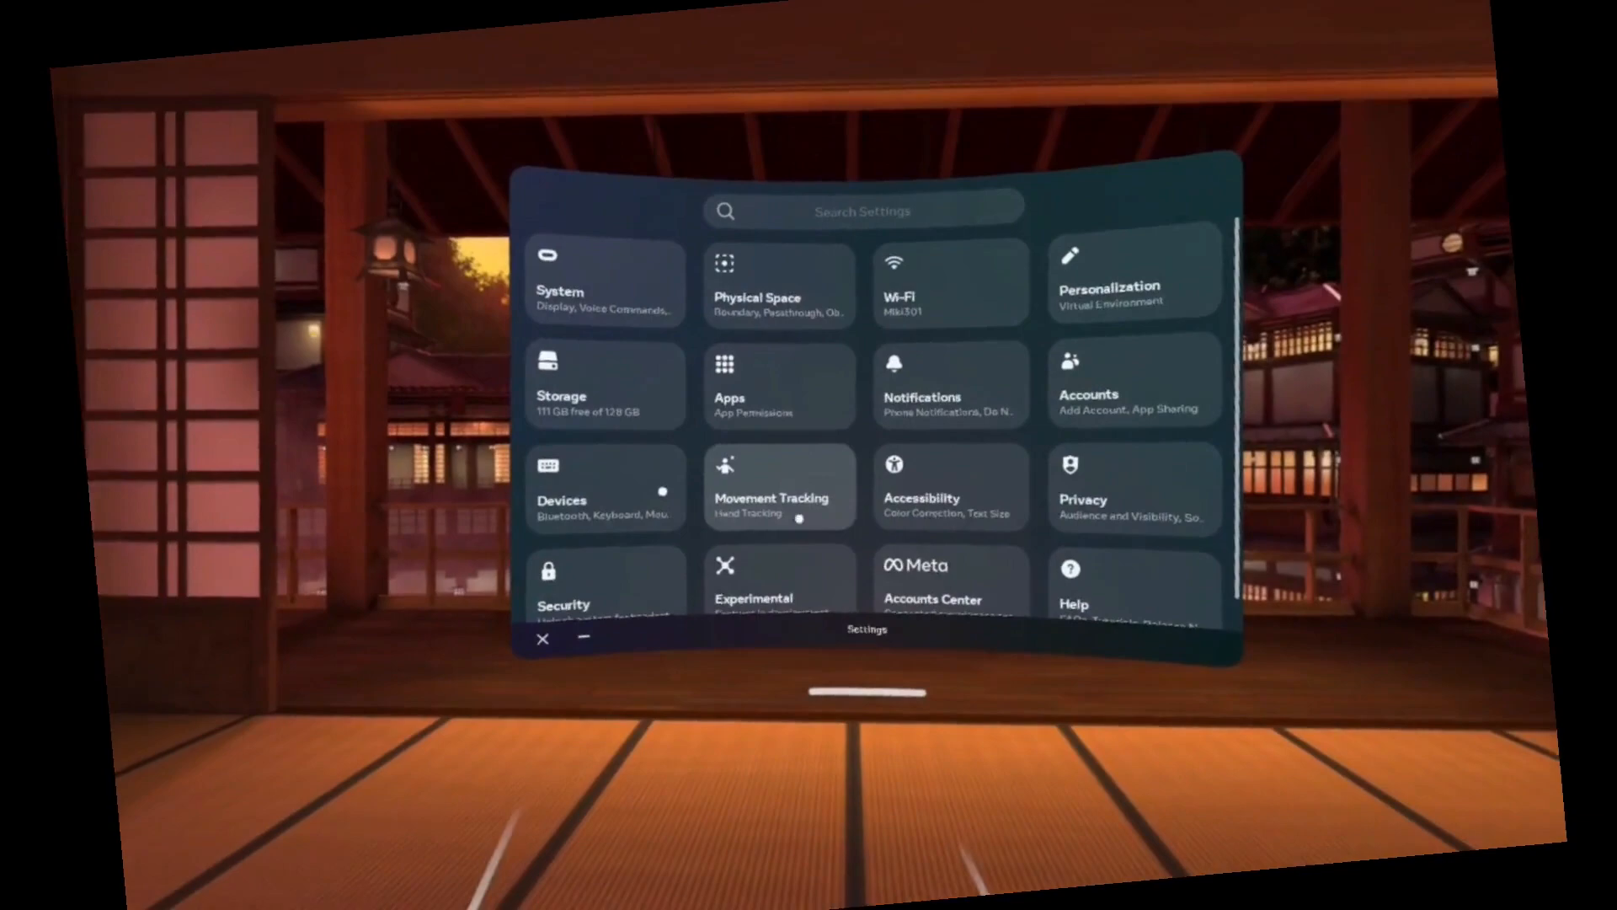
left_click(779, 495)
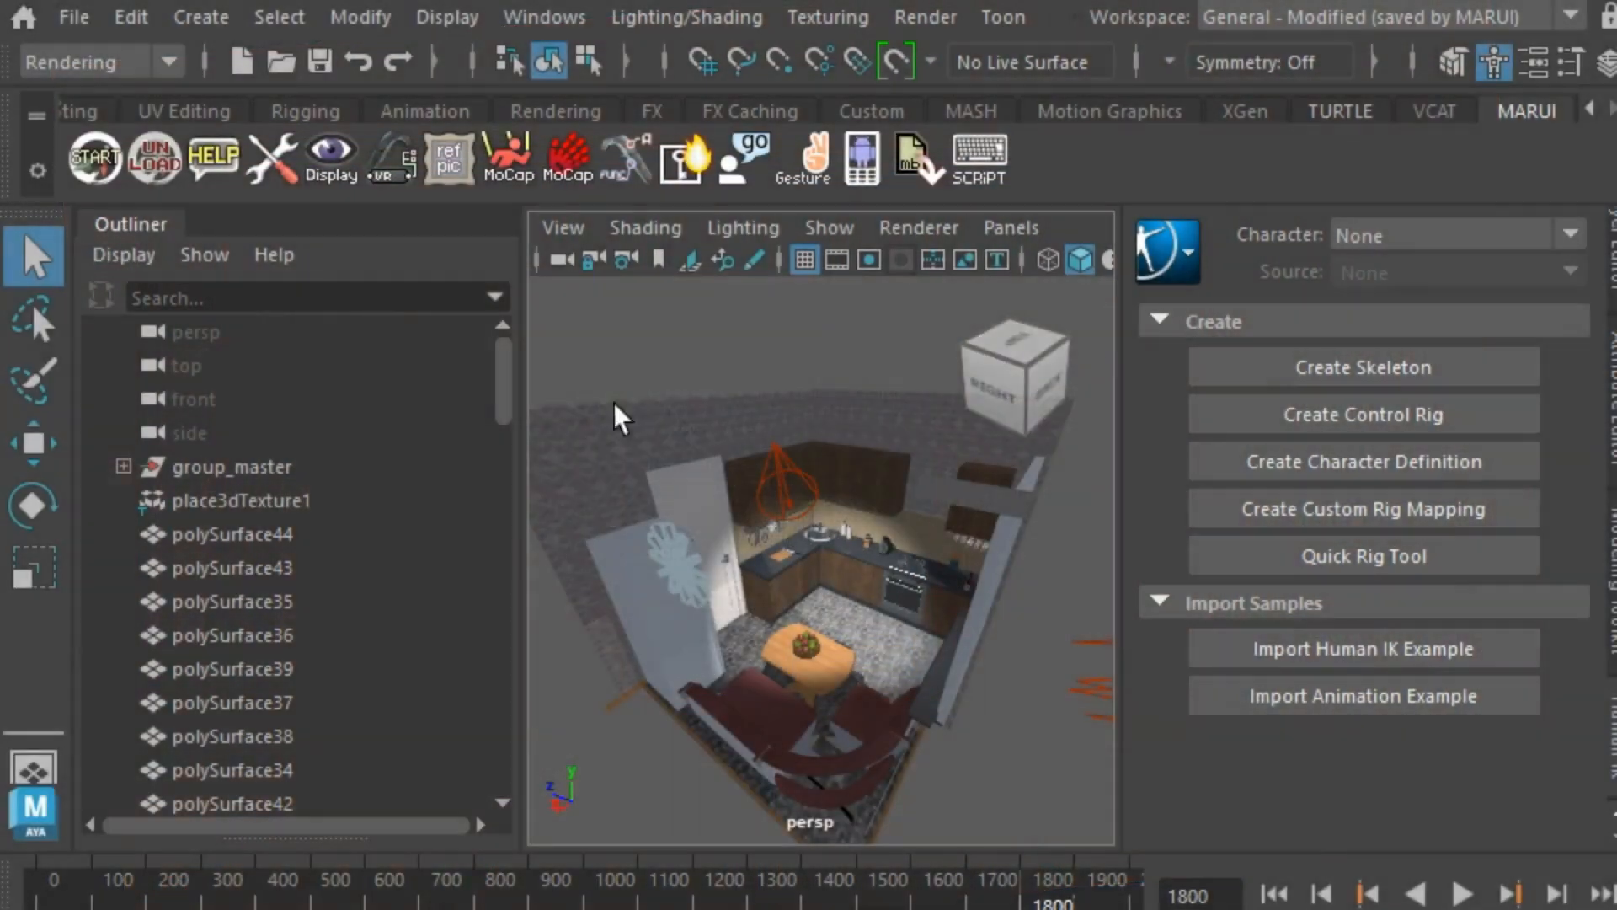
Step: Bring up the MARUI START window and enable 'Use hand tracking'
left_click(98, 157)
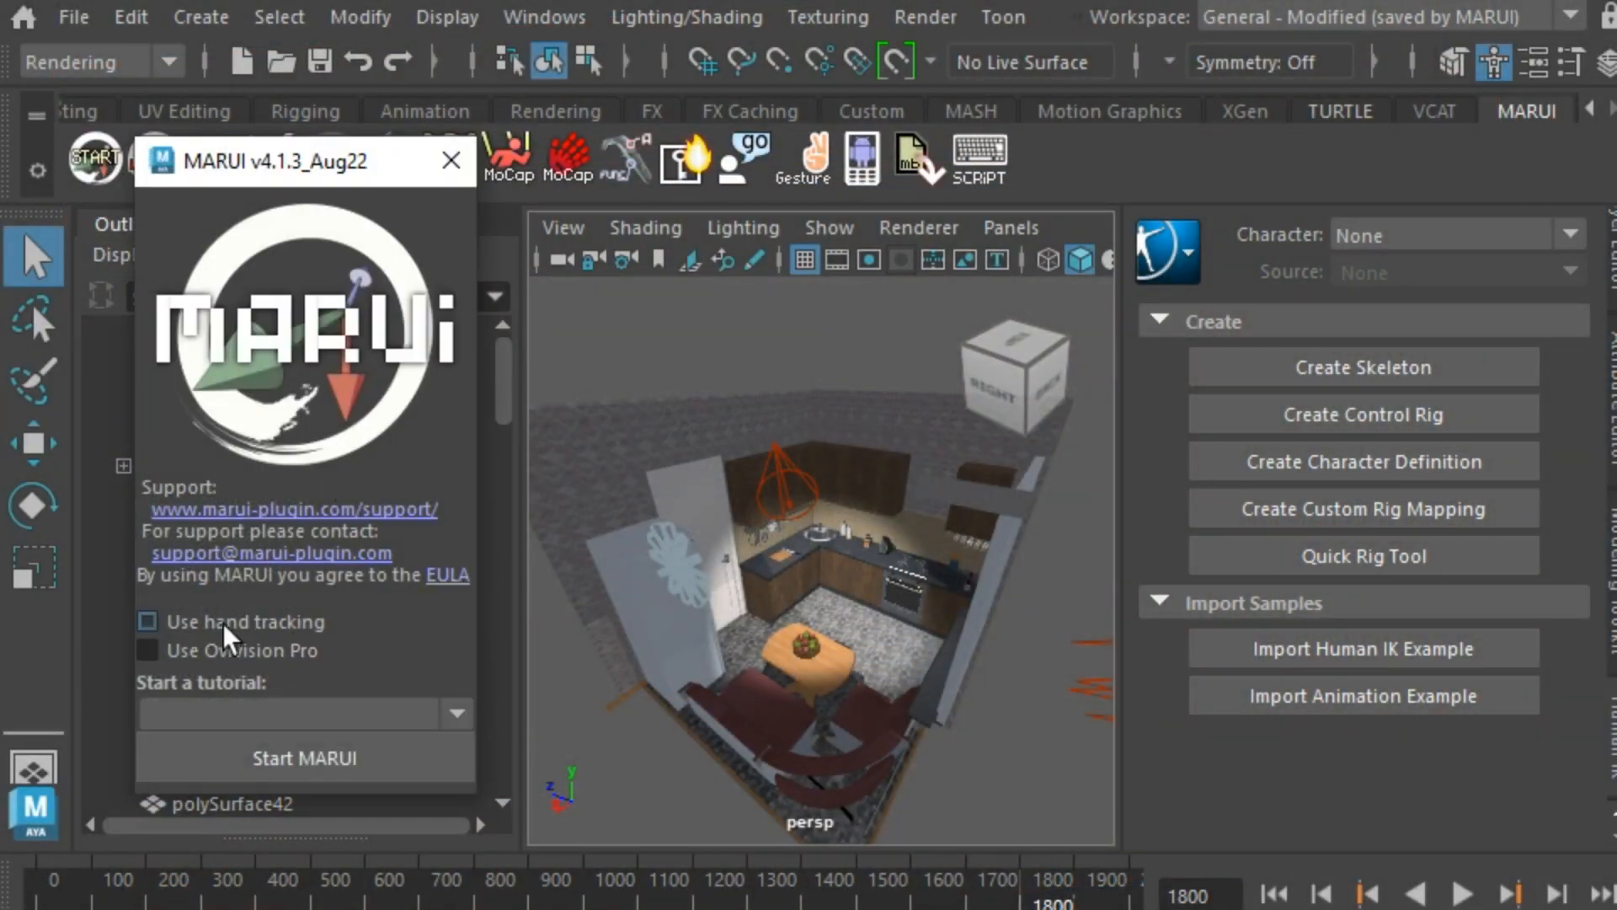
left_click(448, 160)
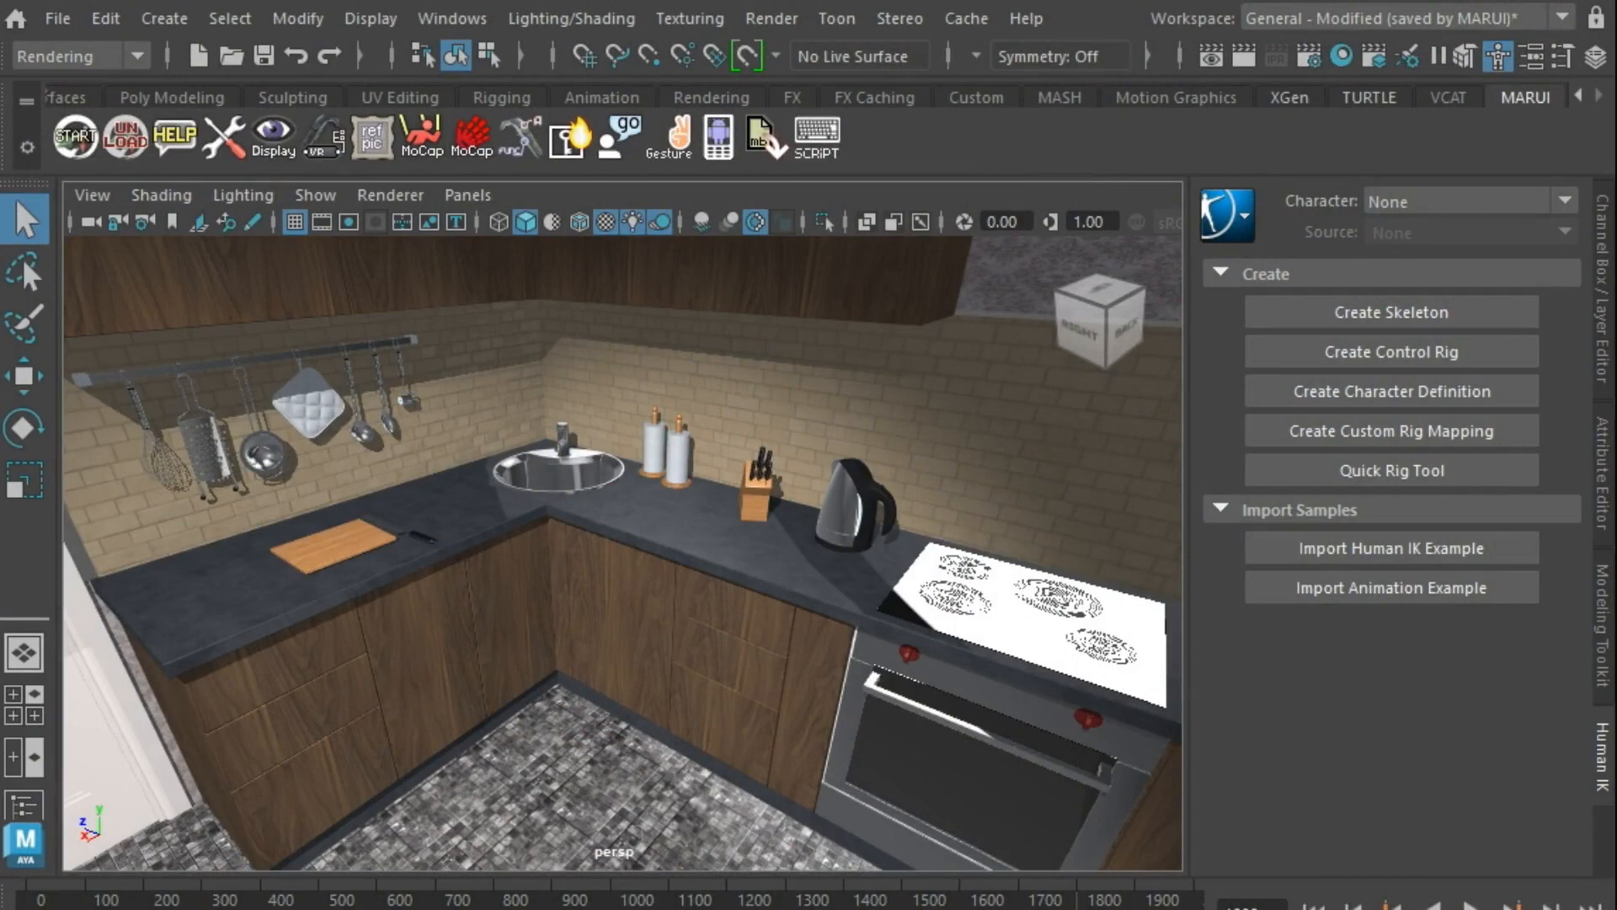
mouse_move(1260, 32)
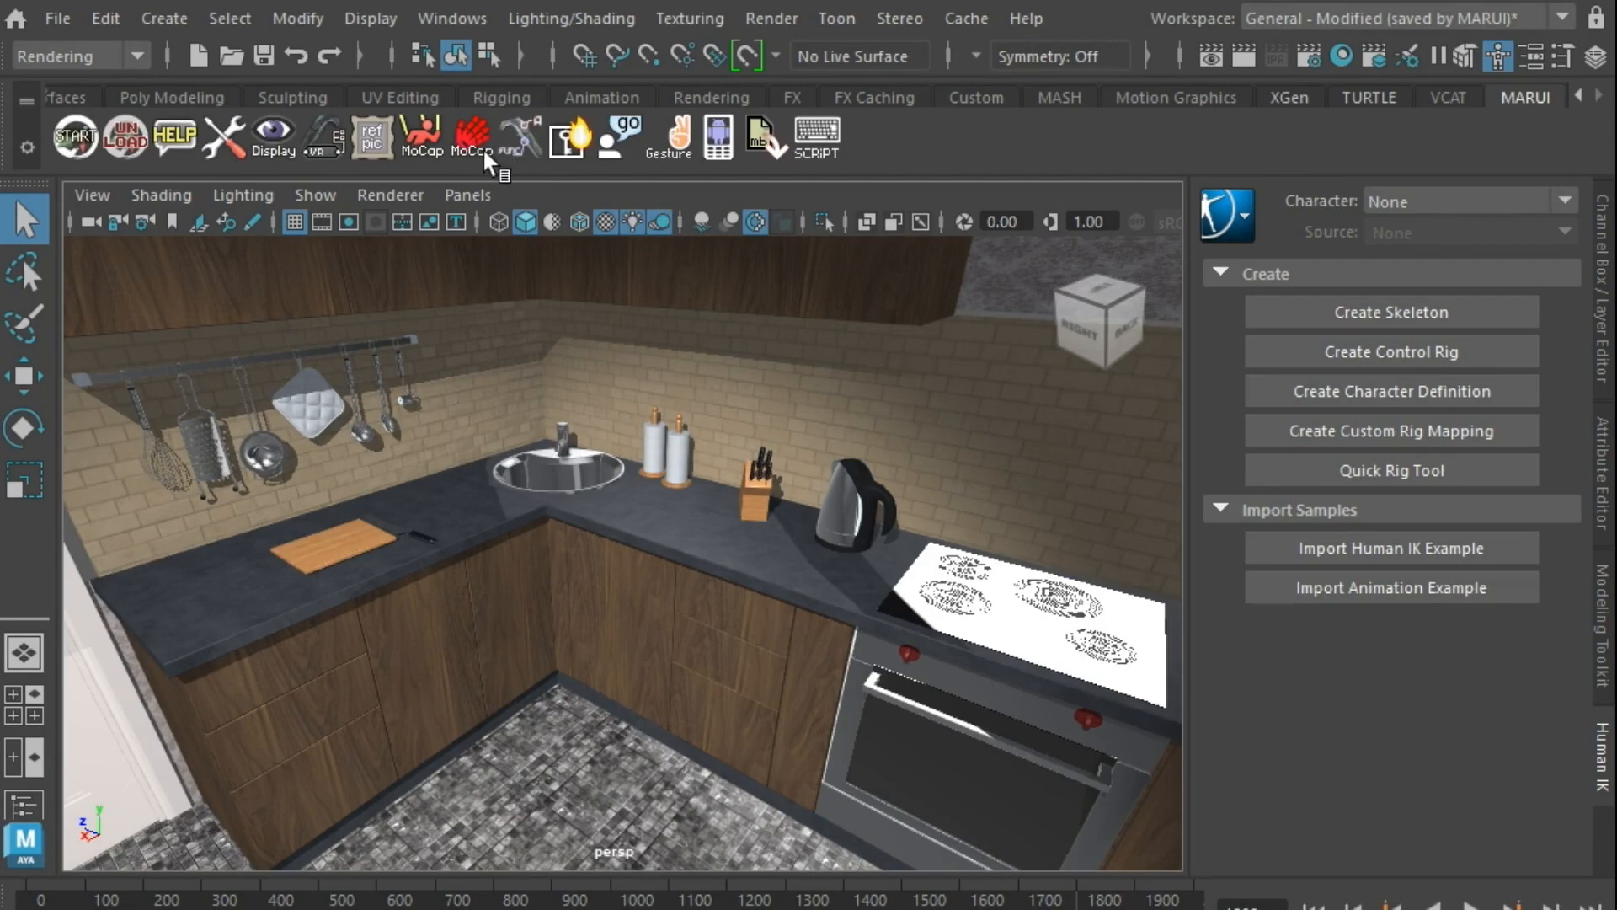
Step: Bring up the Hand Motion Capture window from the MARUI hand MoCap shelf button
left_click(470, 135)
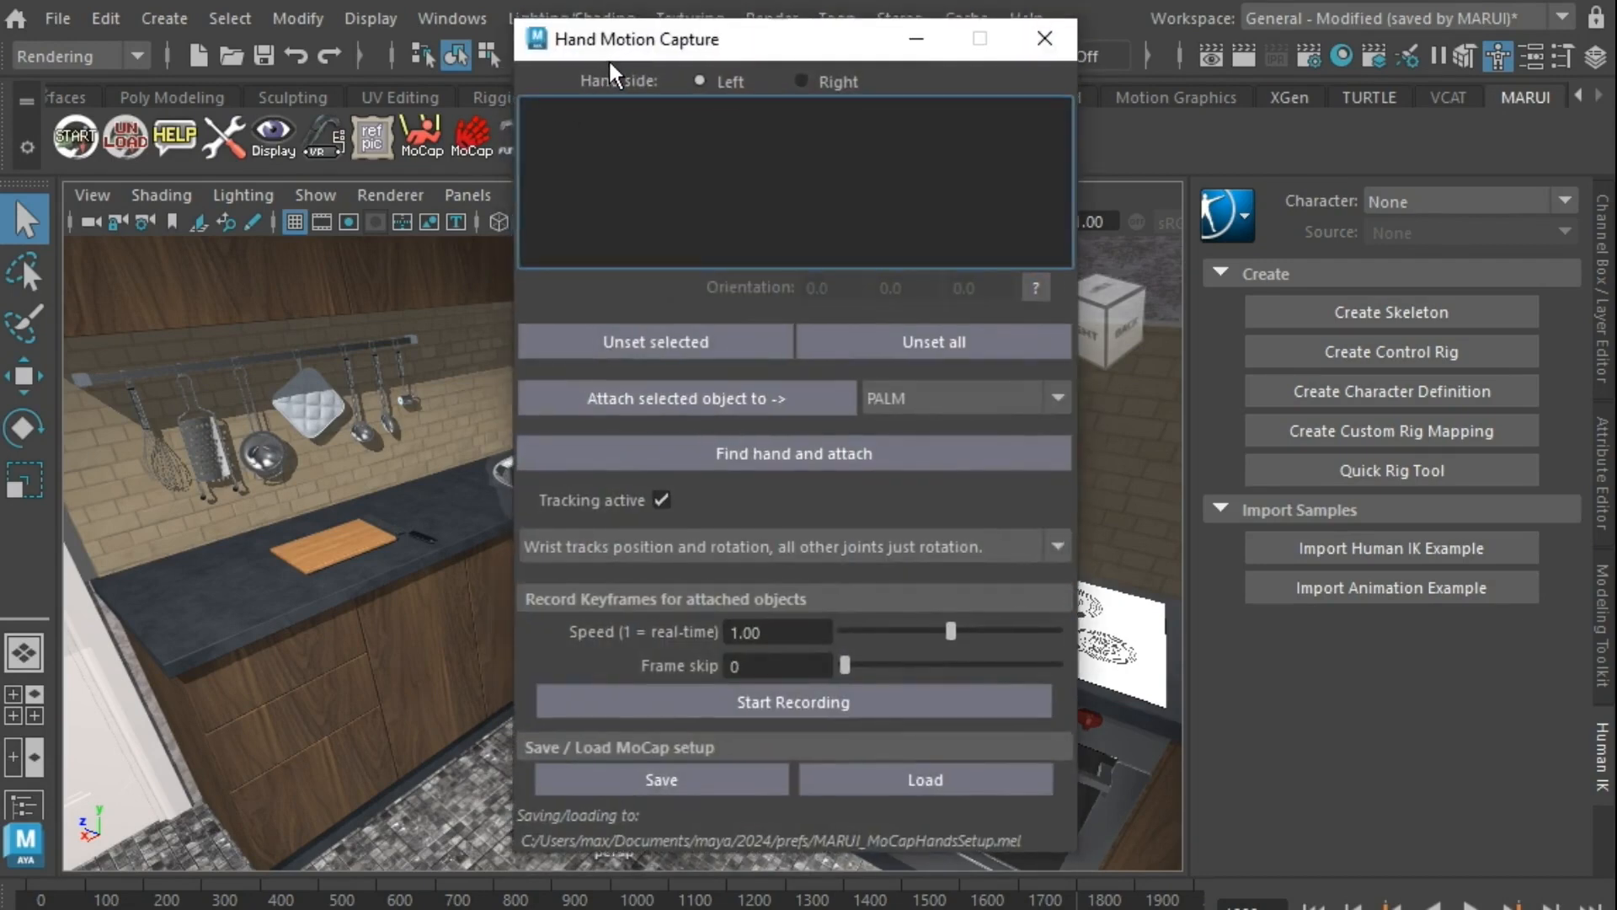
mouse_move(736, 209)
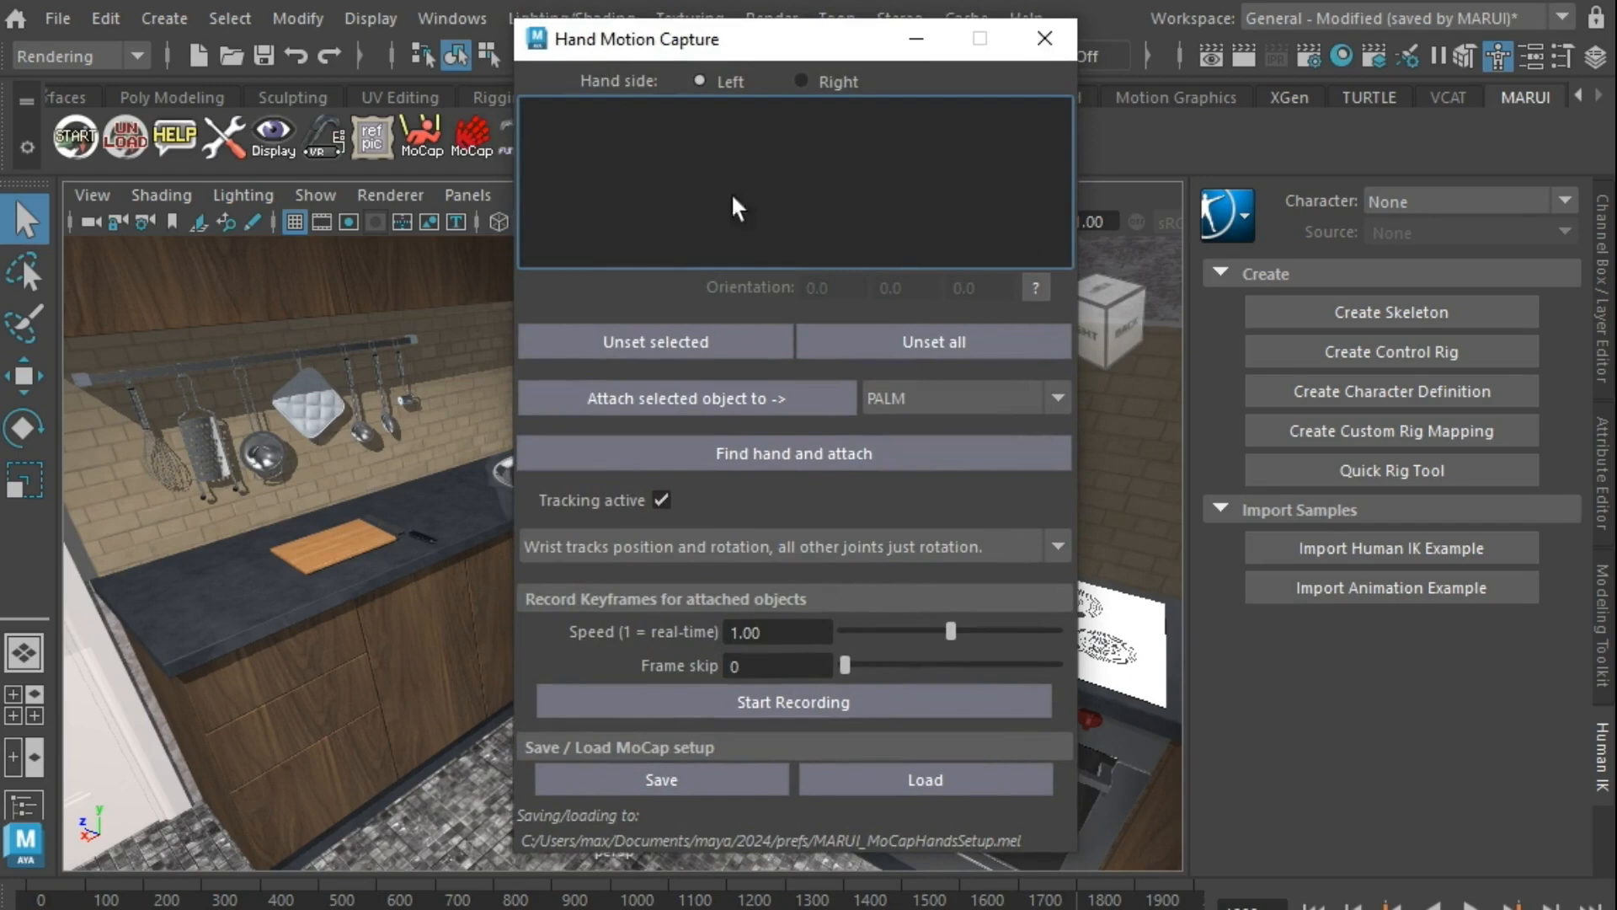
mouse_move(958, 245)
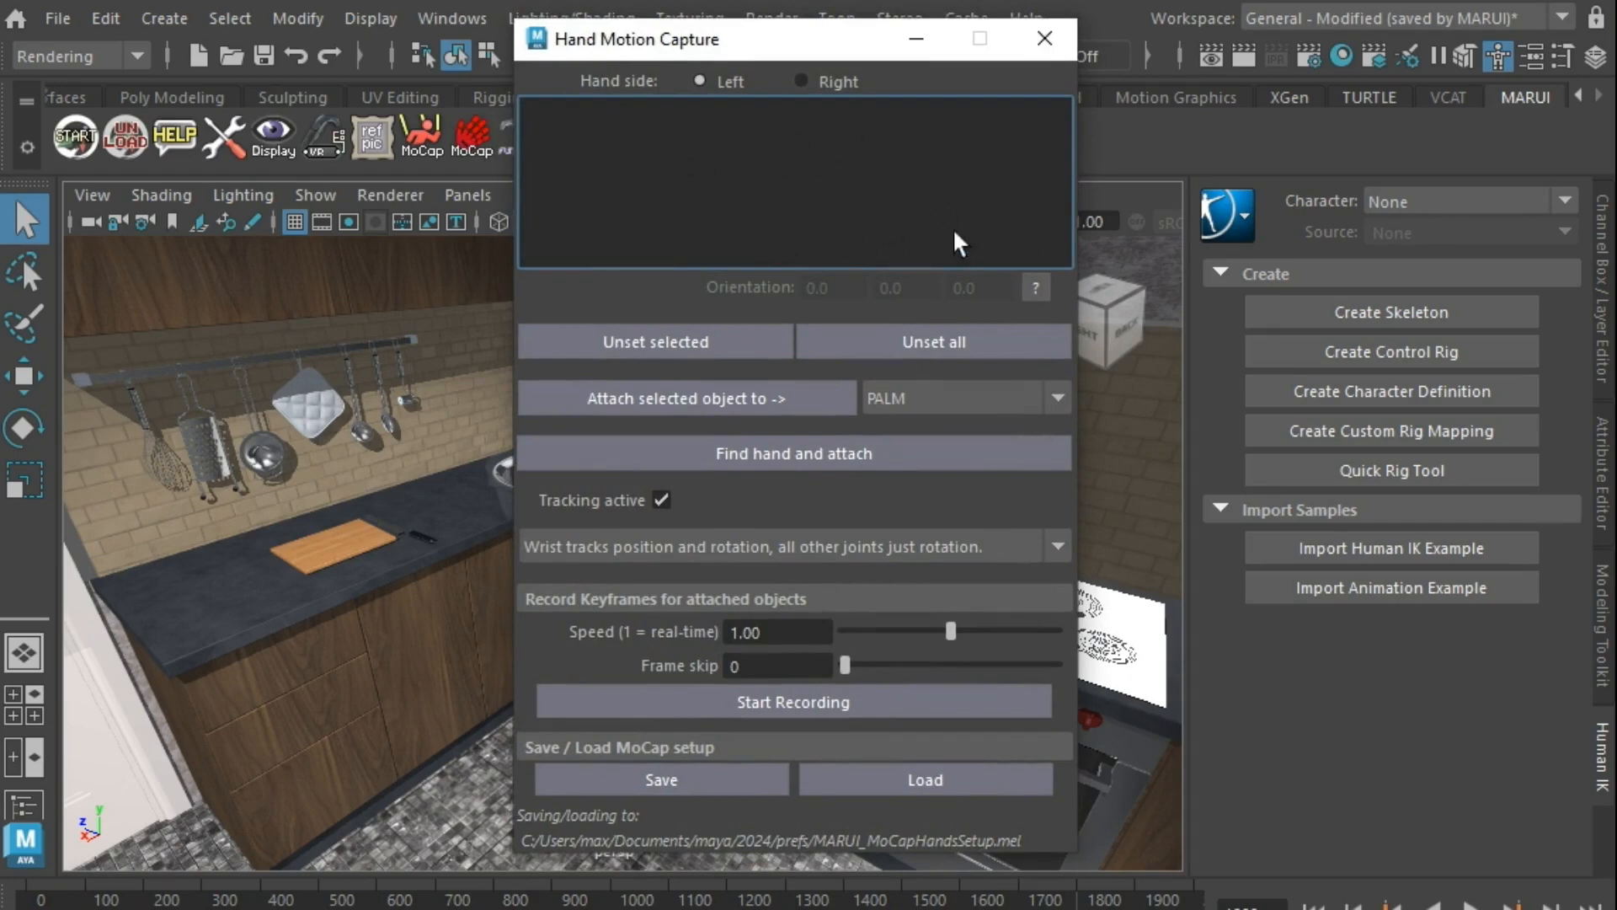
mouse_move(701, 202)
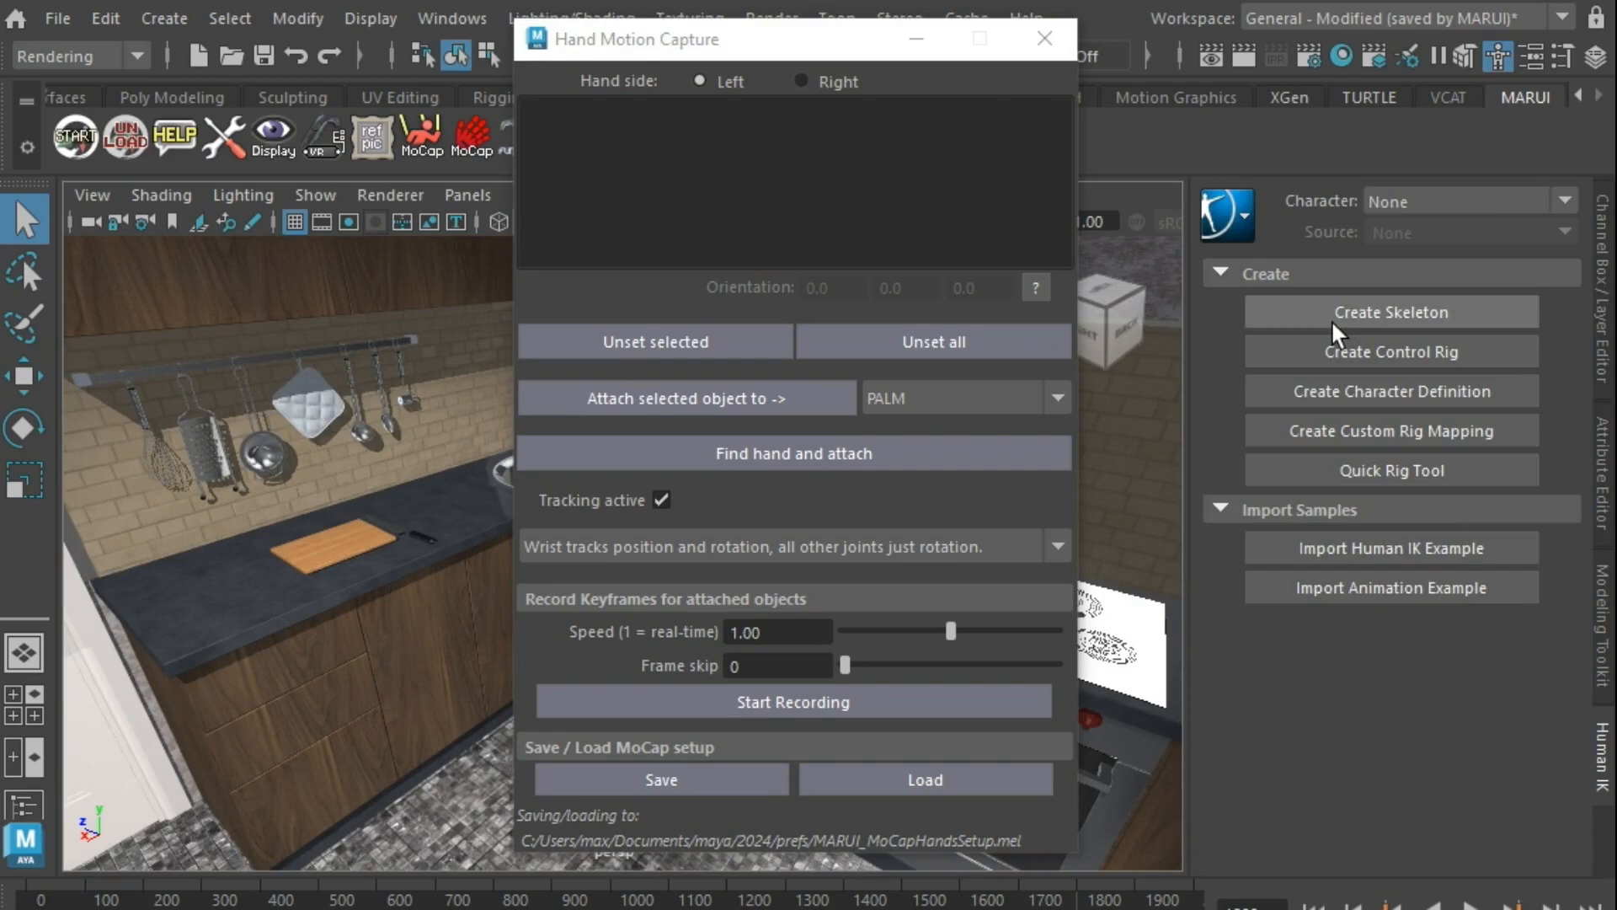
Step: Create the Character1 HumanIK skeleton and select the INDEX_PROXIMAL joint mapping to inspect its orientation
left_click(1392, 312)
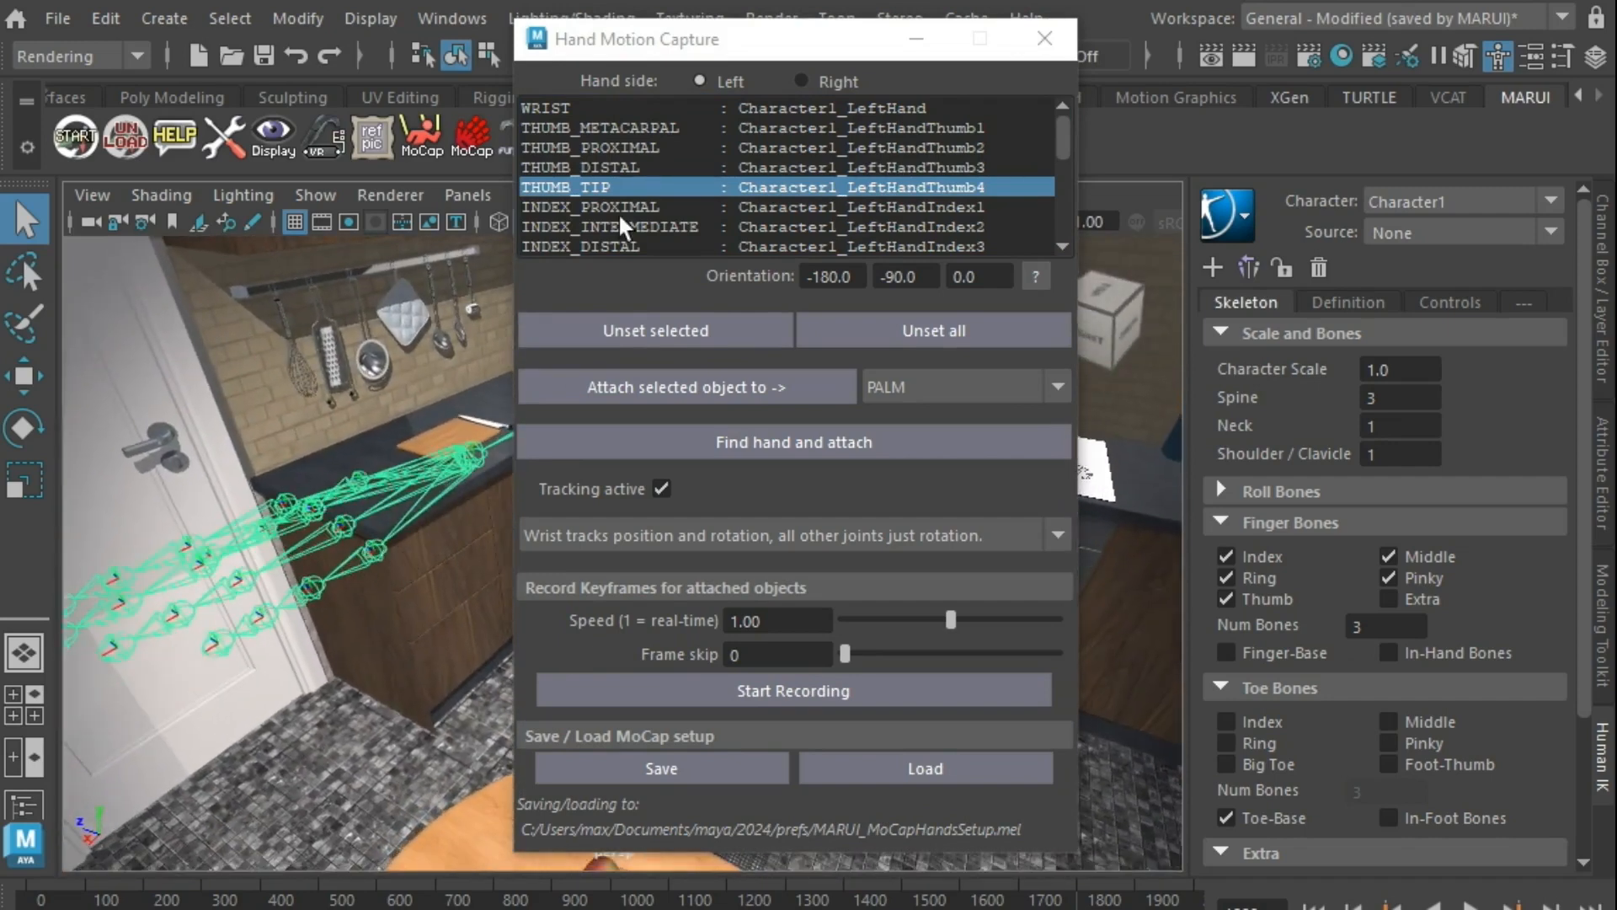
left_click(630, 205)
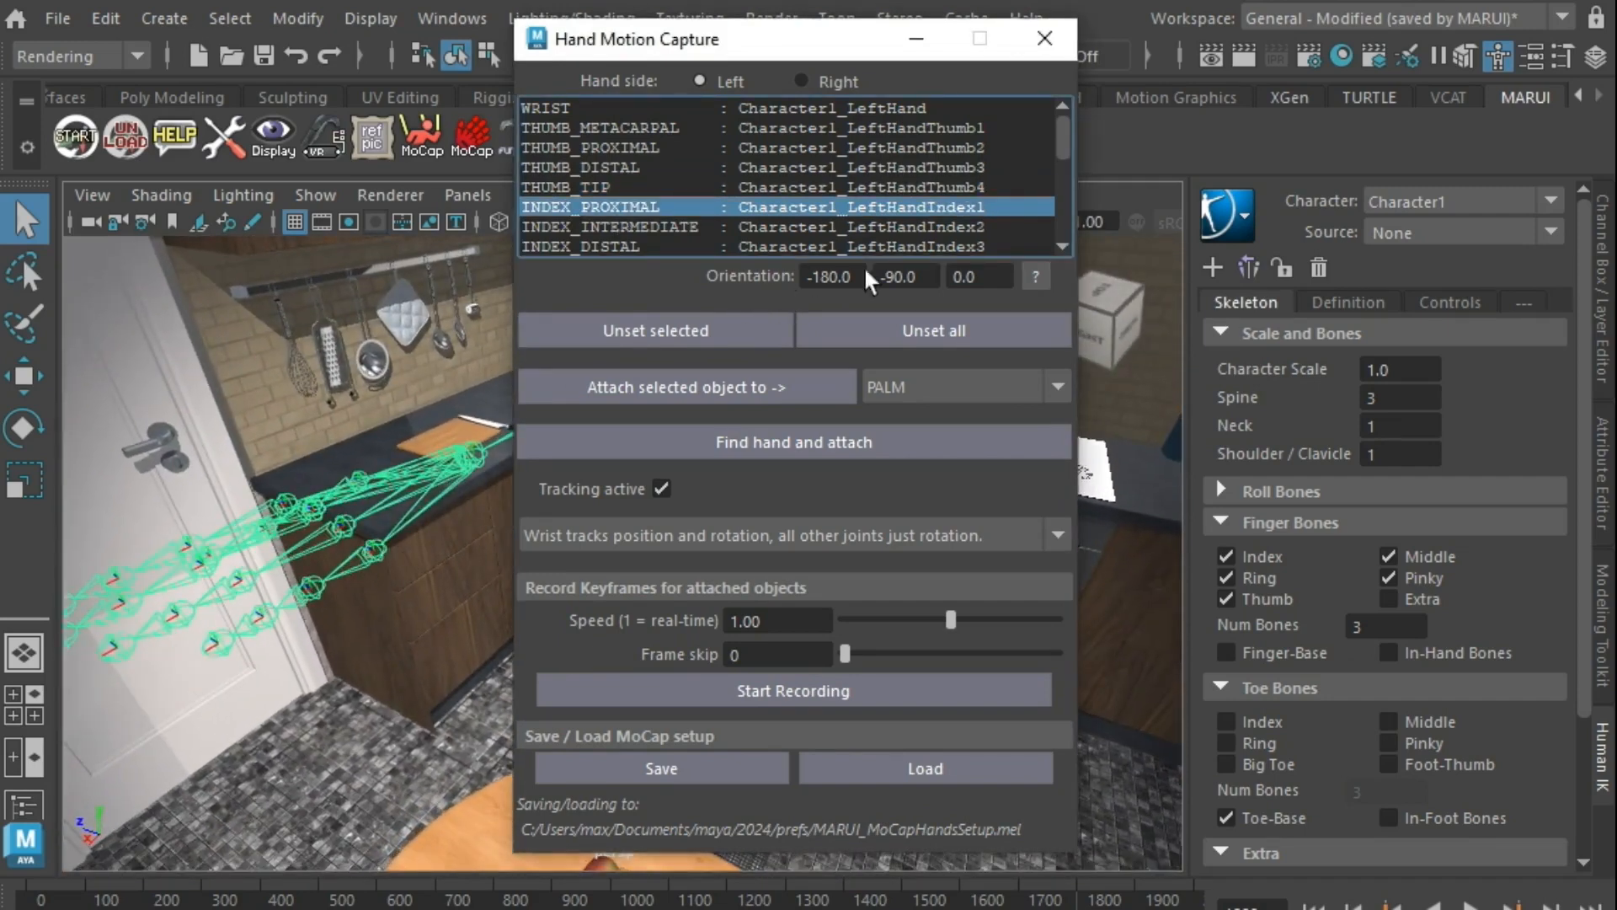
left_click(832, 276)
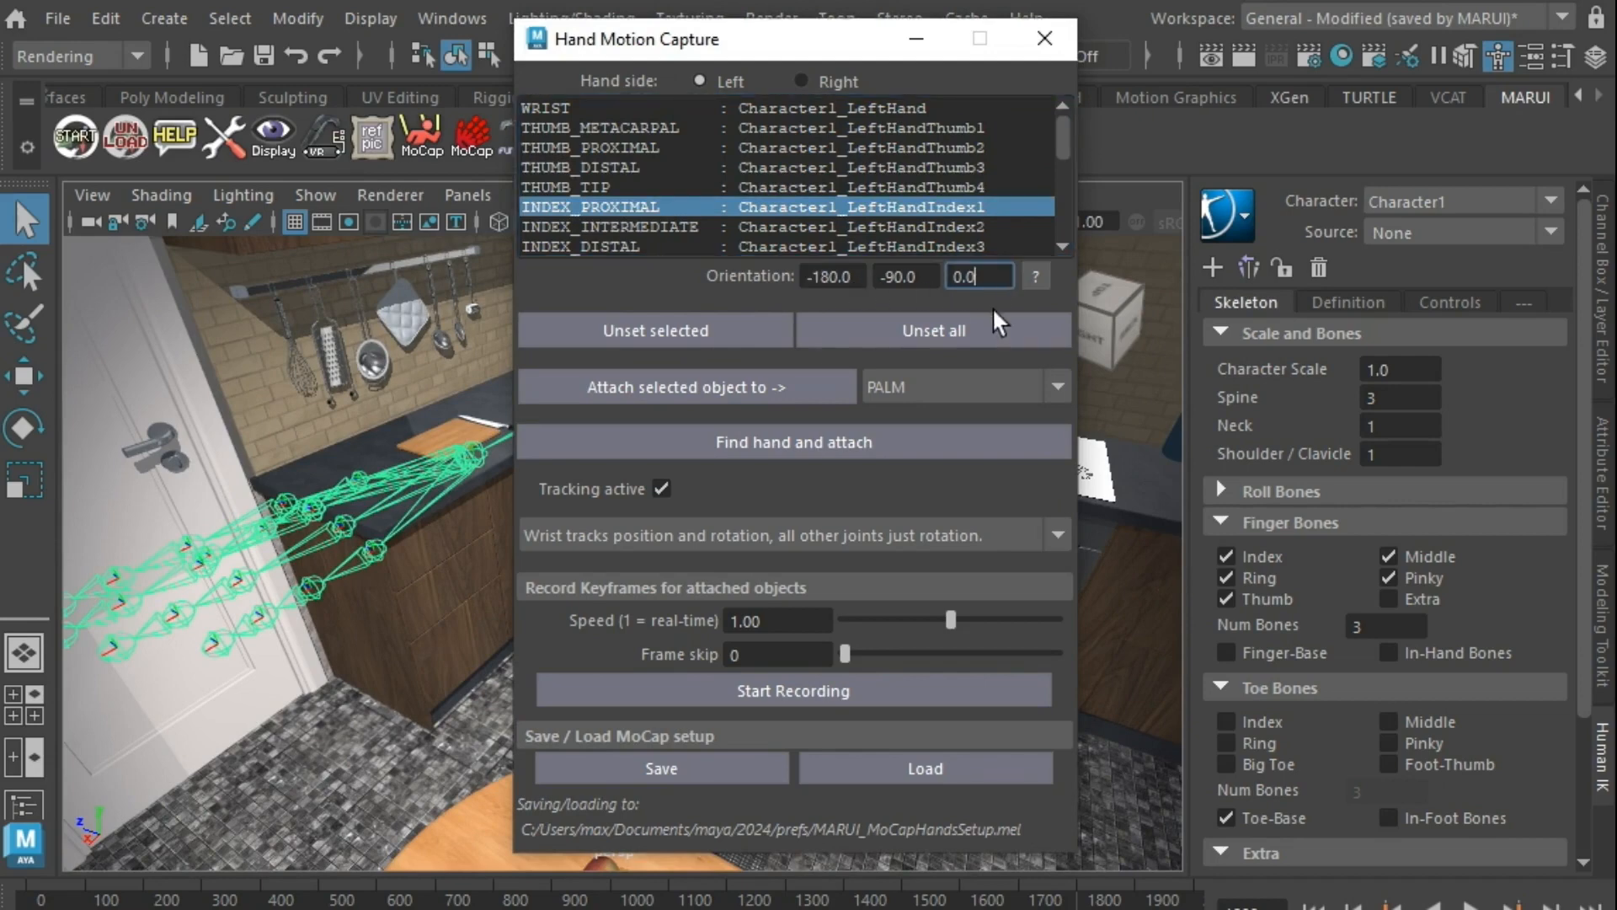
mouse_move(1019, 310)
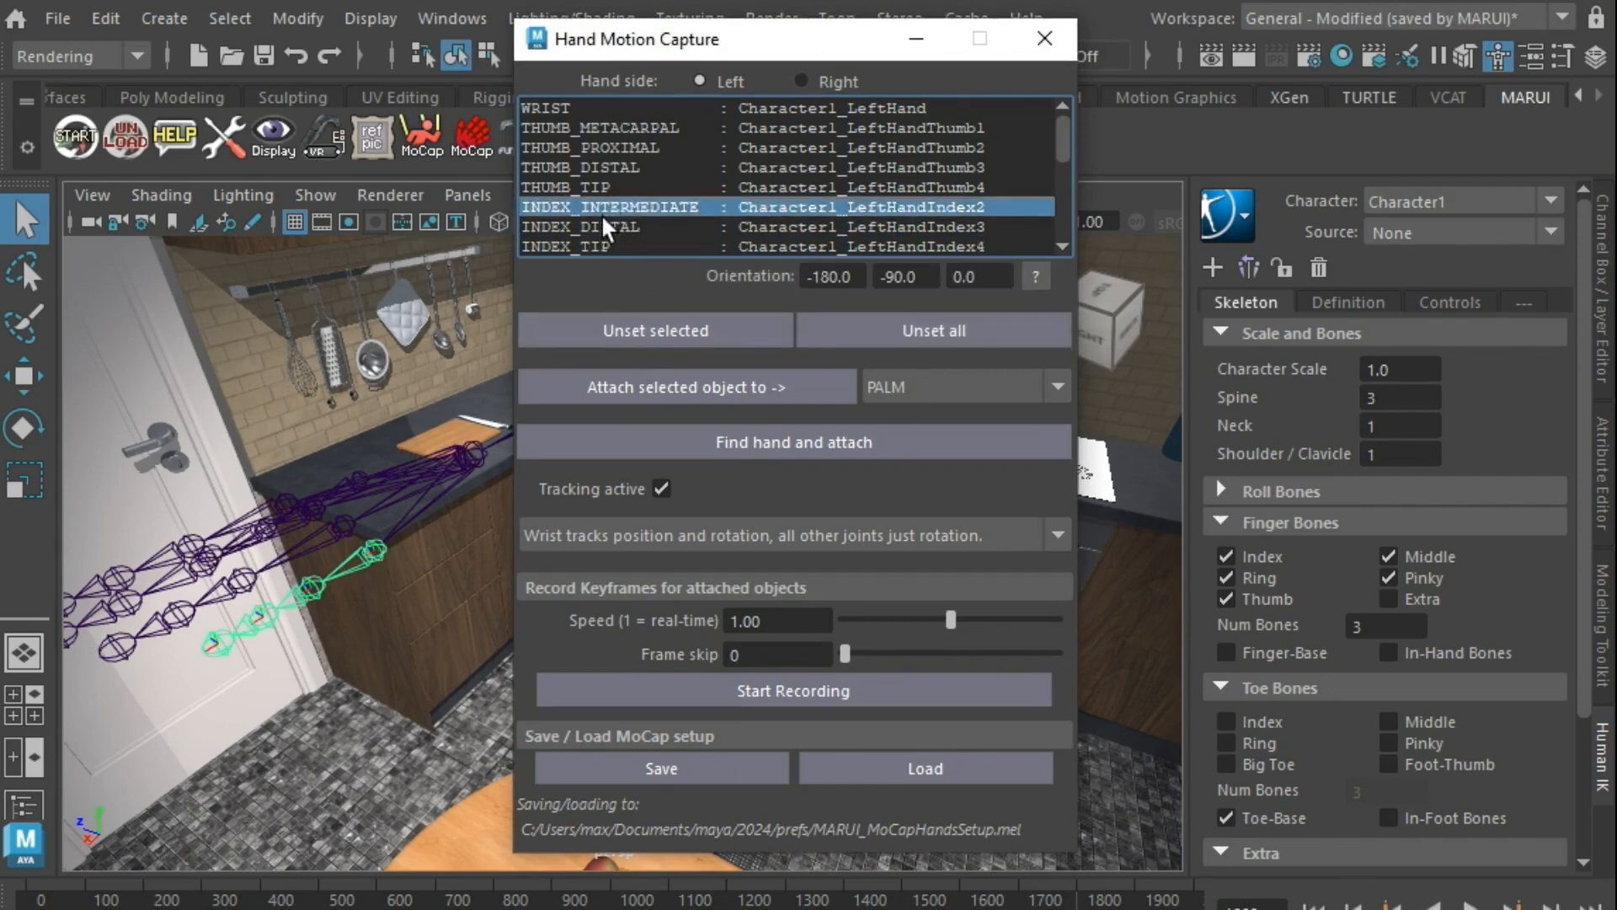
mouse_move(255, 551)
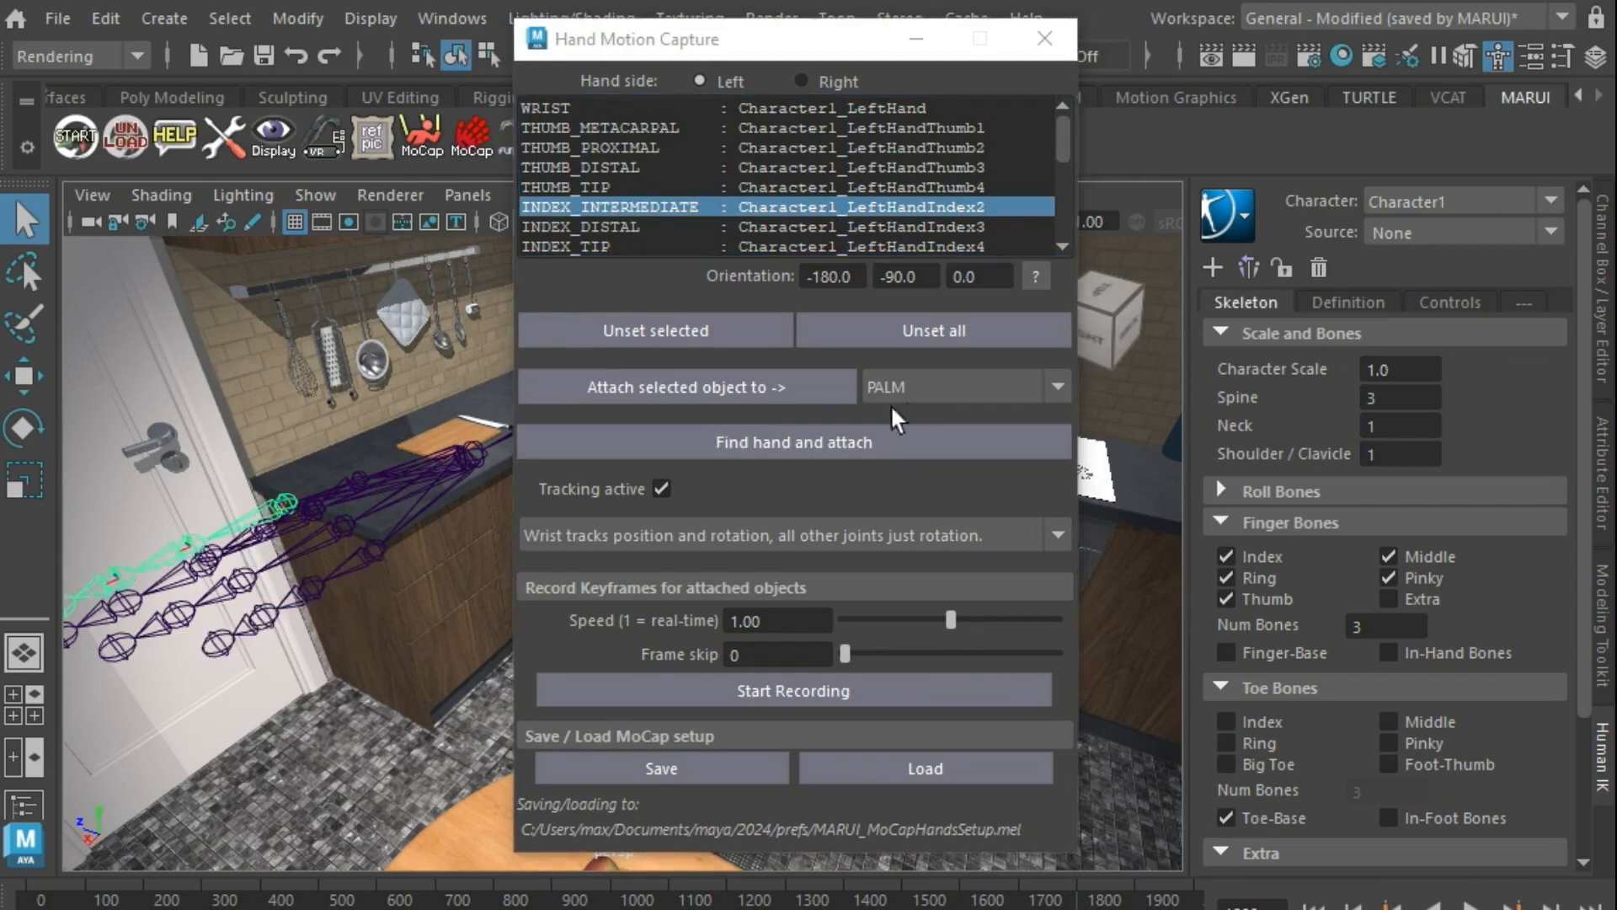
Step: Set 'Attach selected object to' to INDEX_PROXIMAL and reselect that joint mapping
left_click(1058, 386)
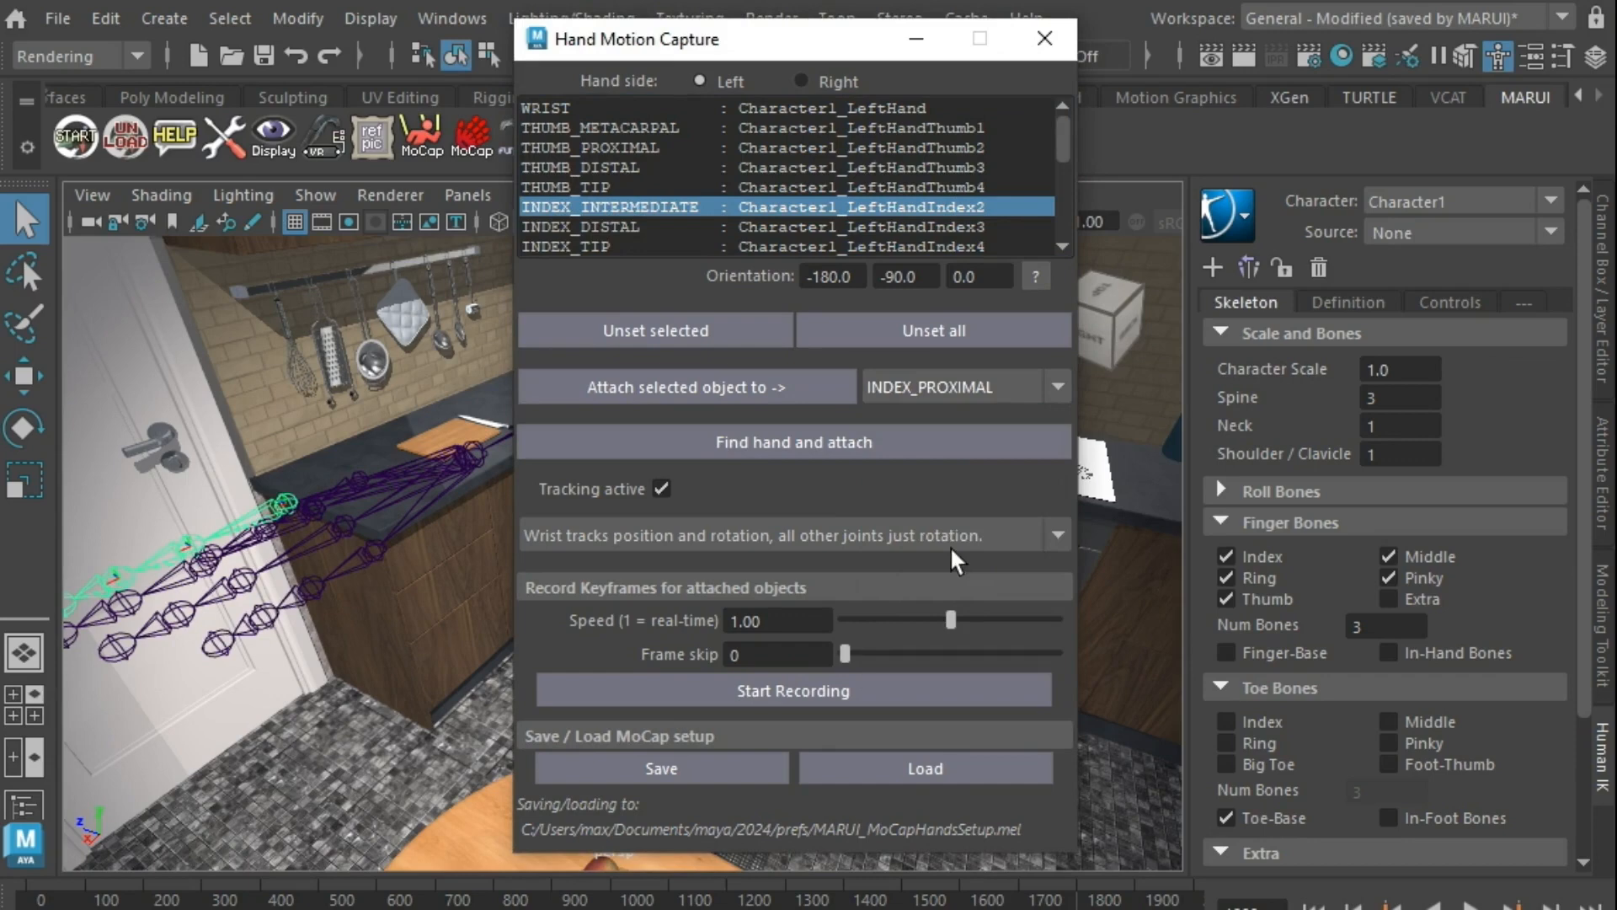
left_click(608, 206)
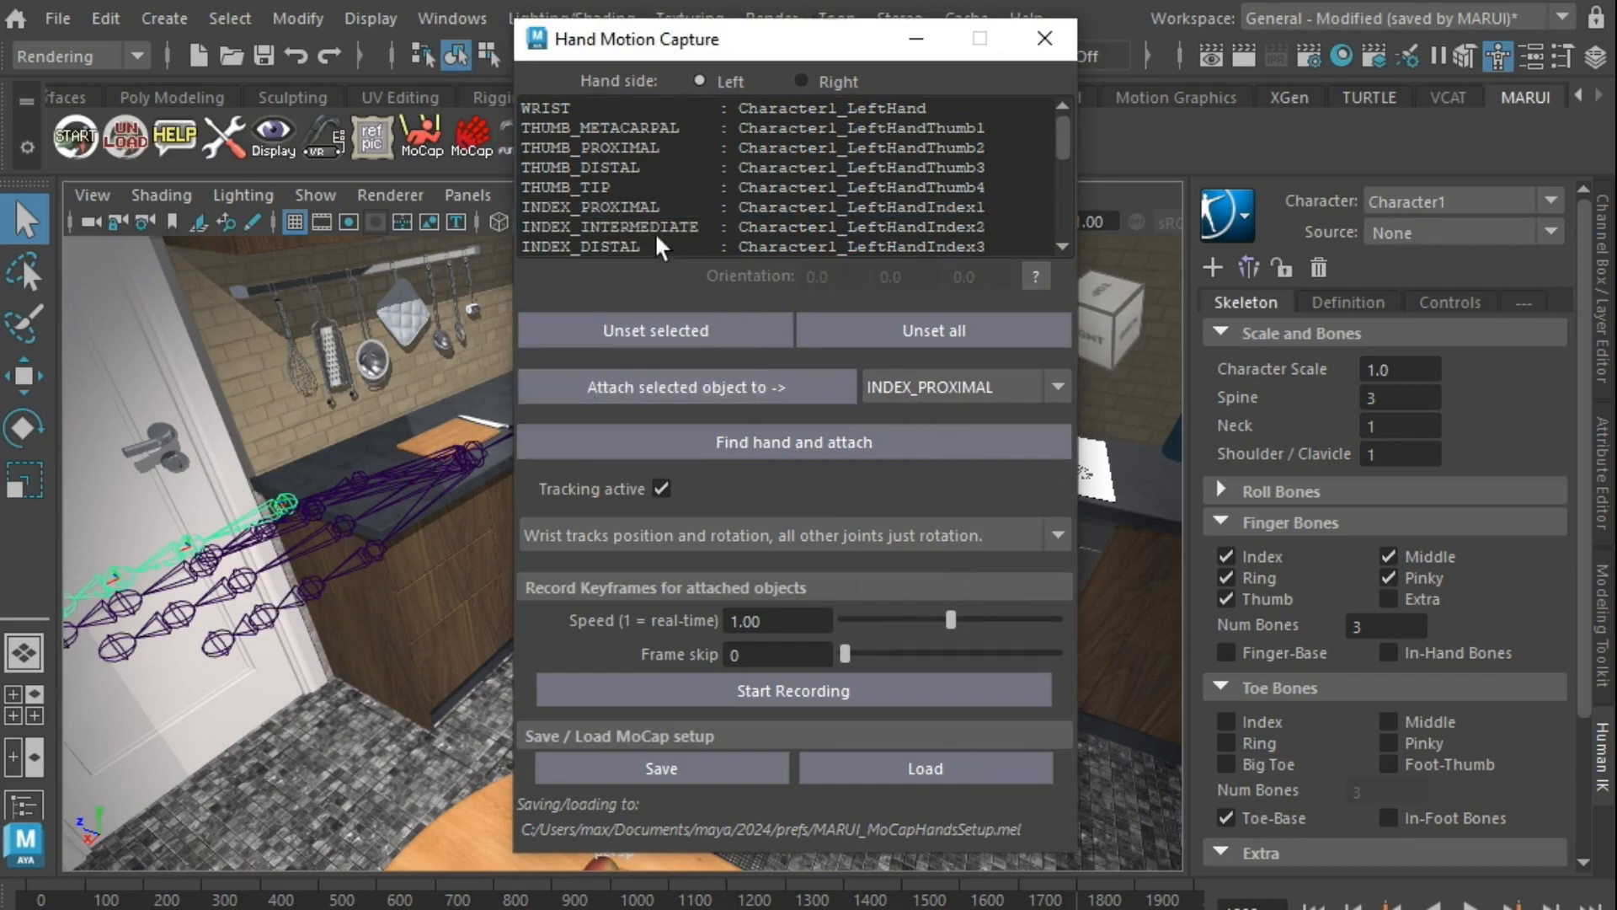
left_click(670, 205)
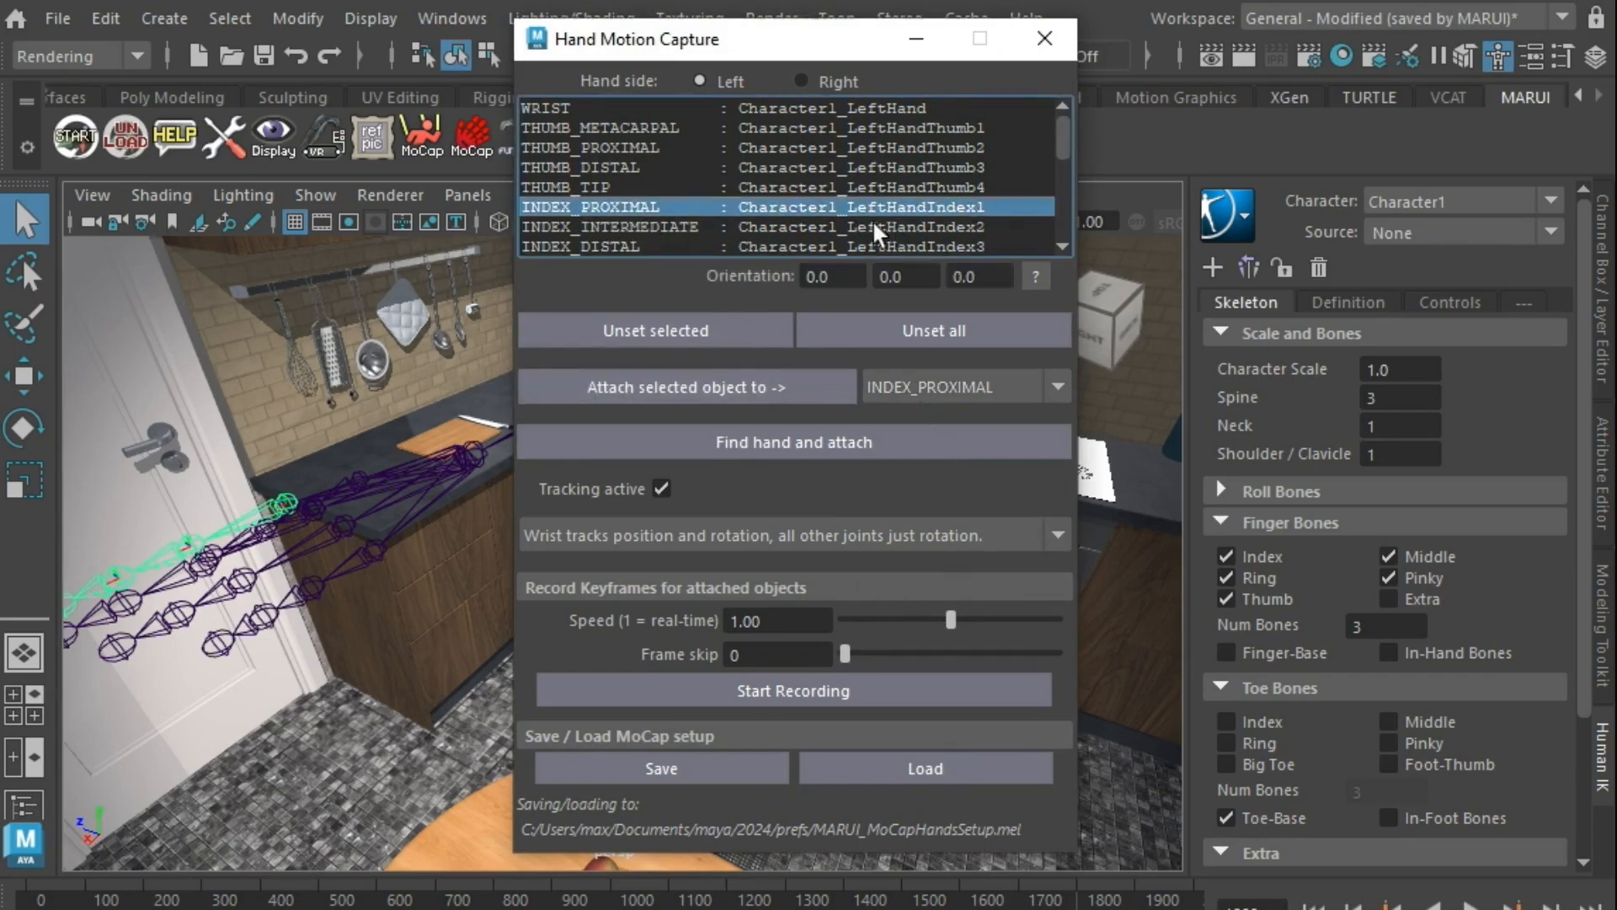
mouse_move(704, 502)
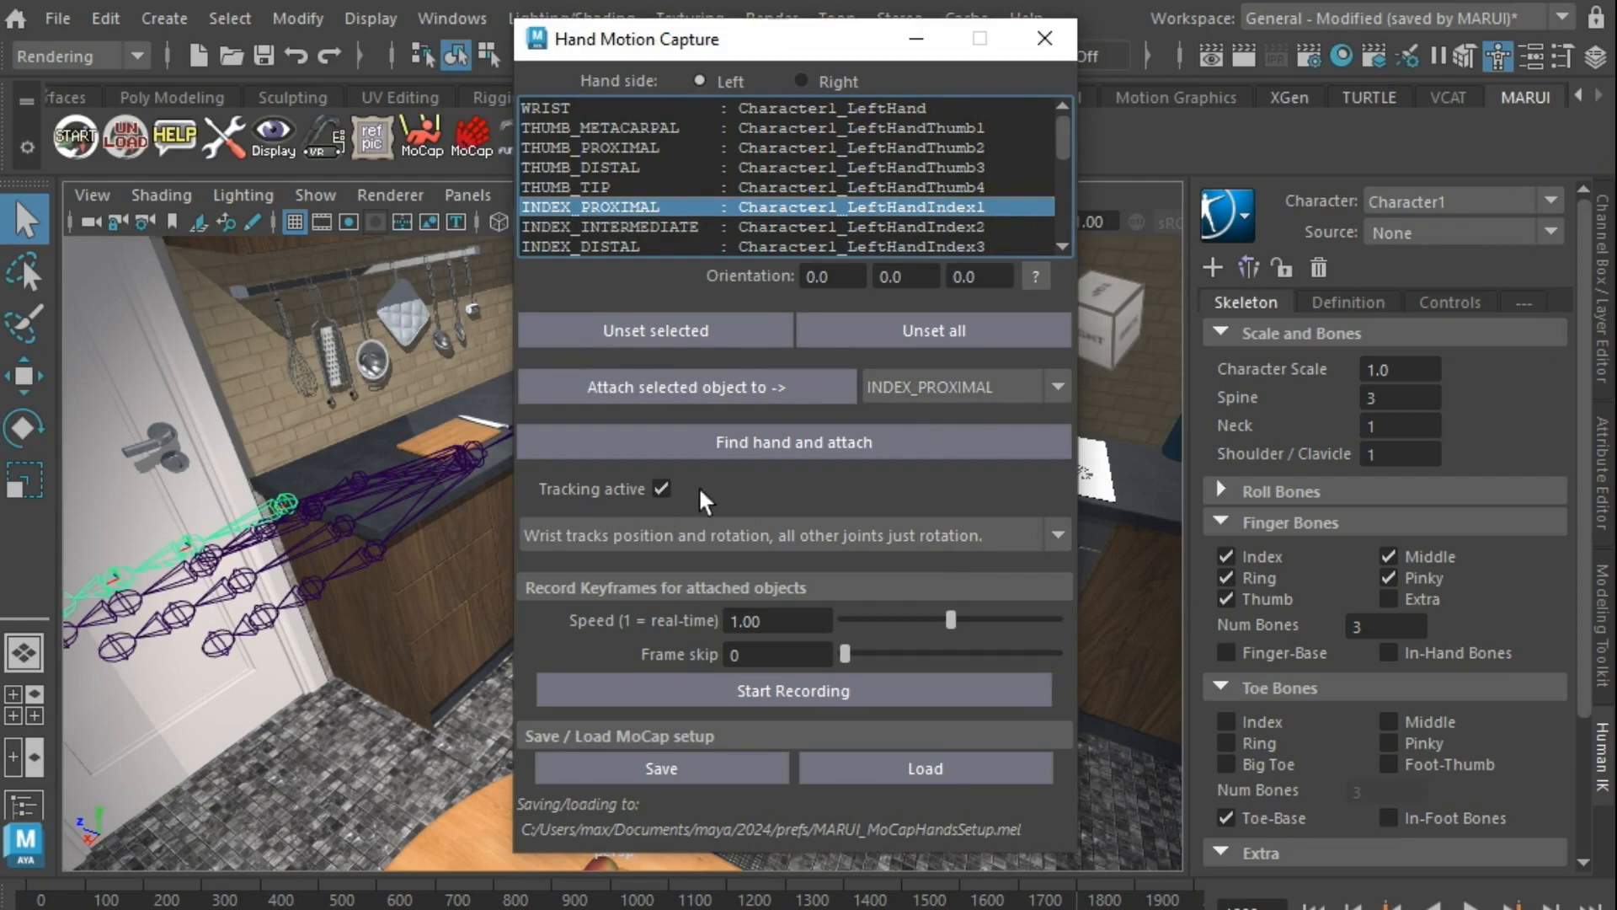
left_click(660, 488)
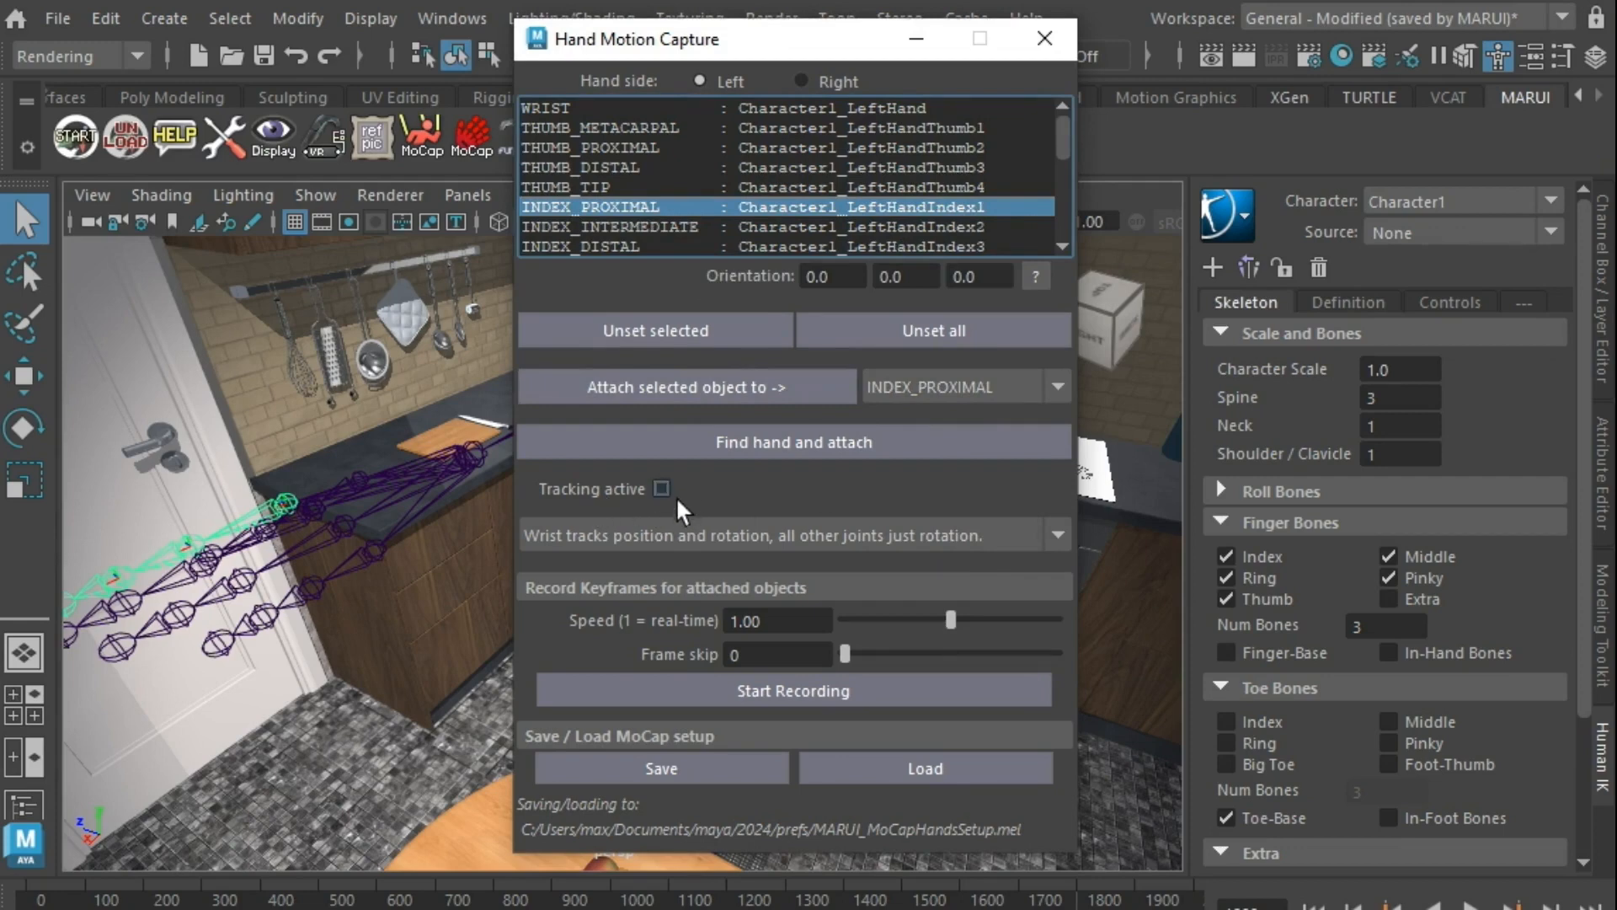
left_click(660, 488)
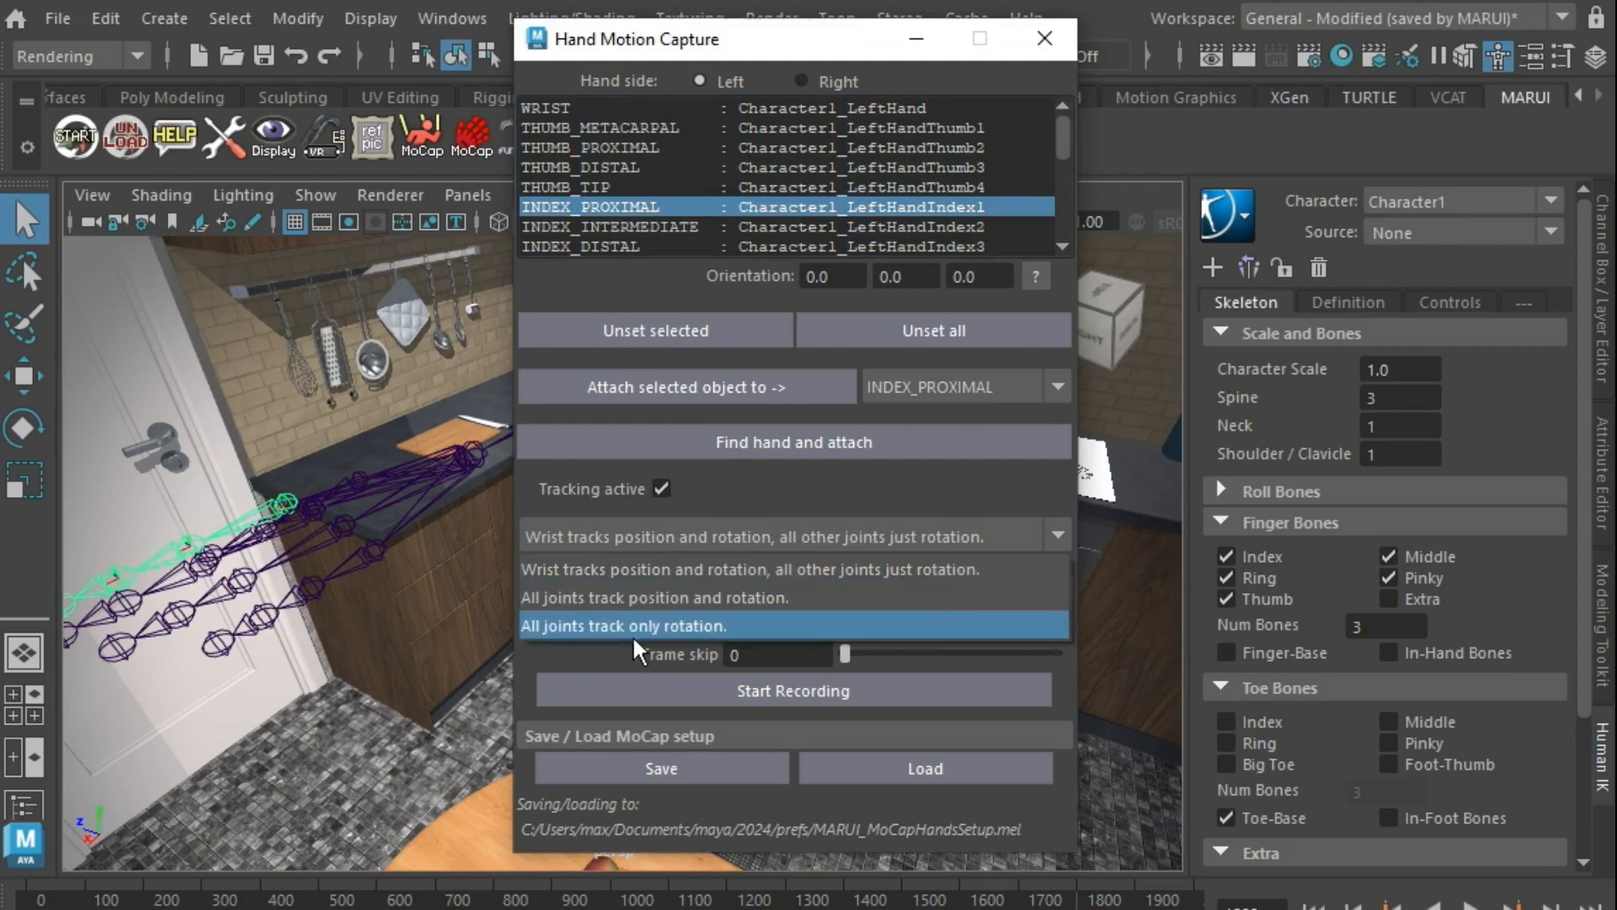
left_click(640, 625)
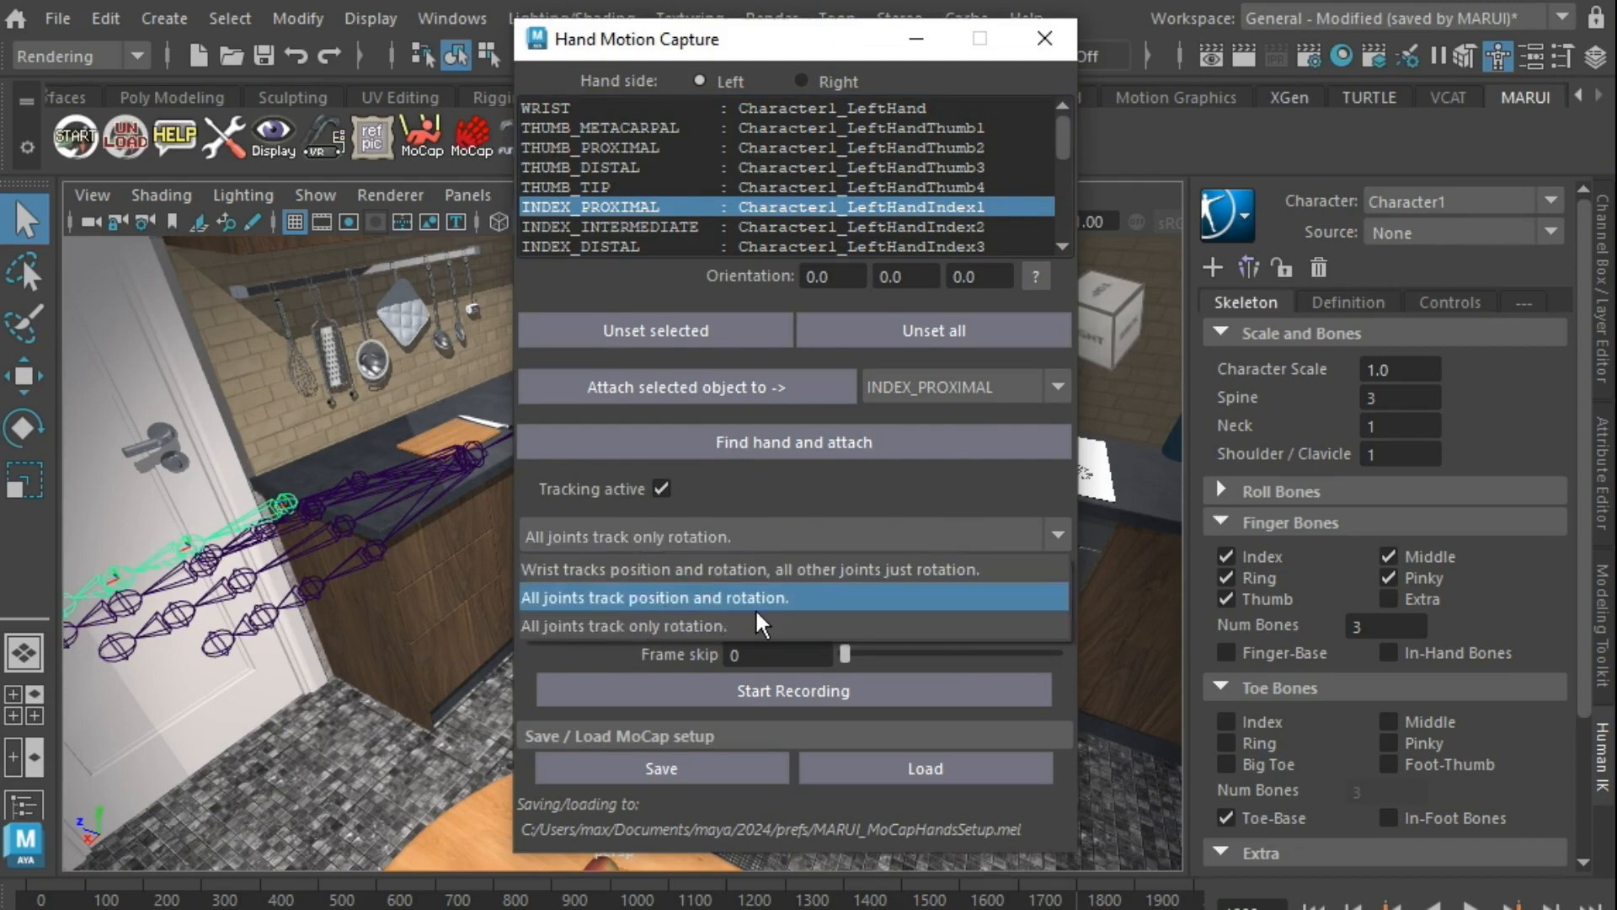
mouse_move(749, 593)
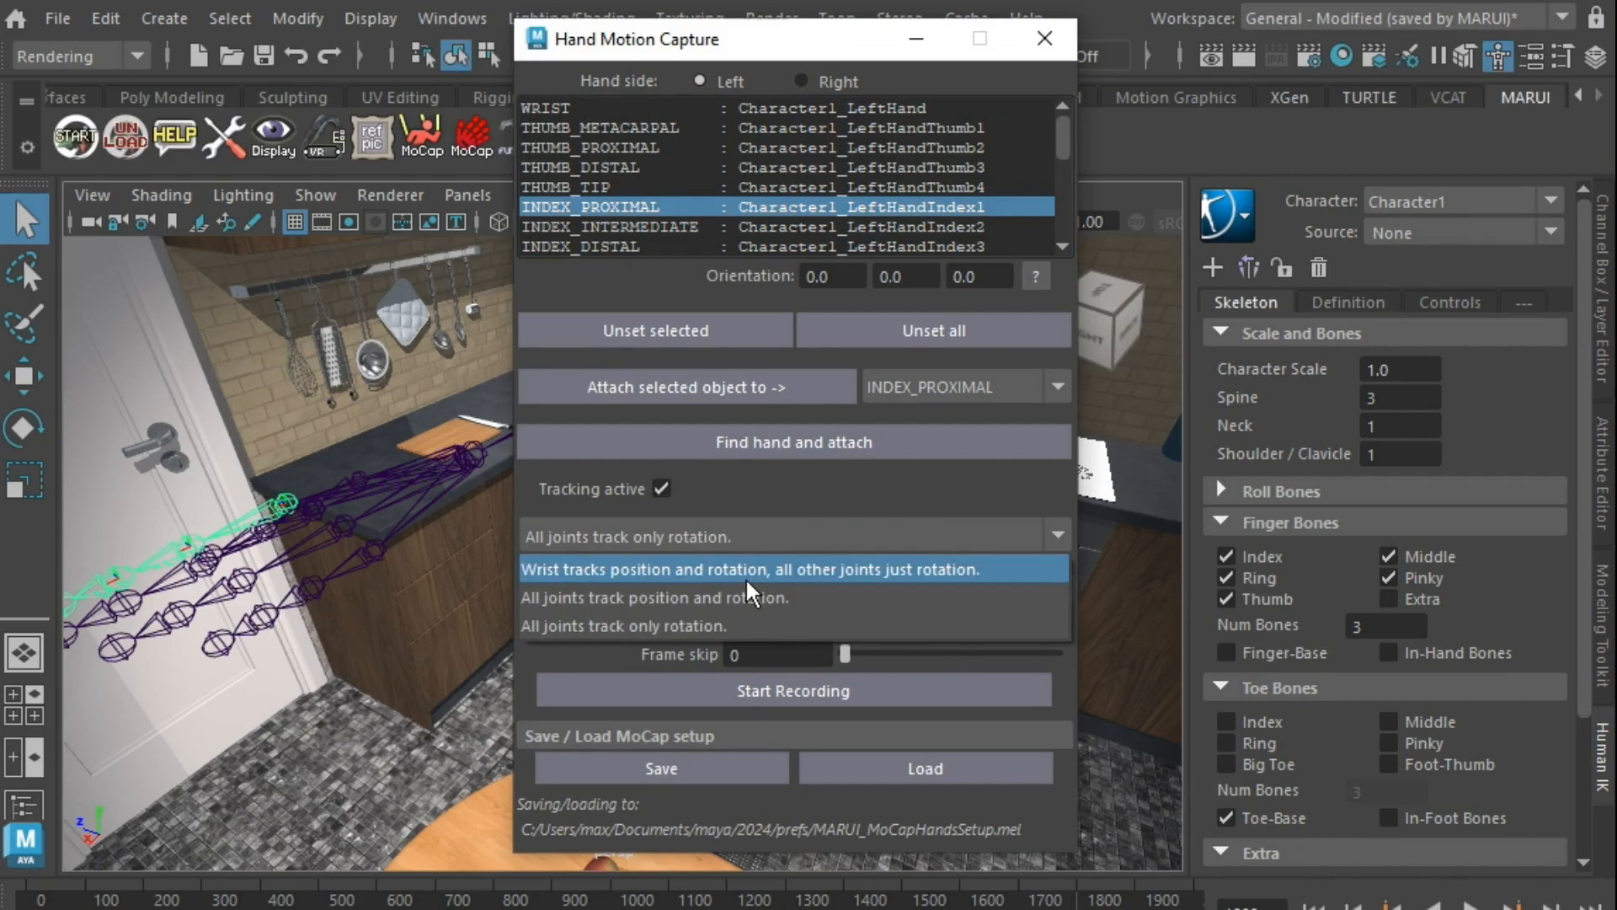
left_click(763, 570)
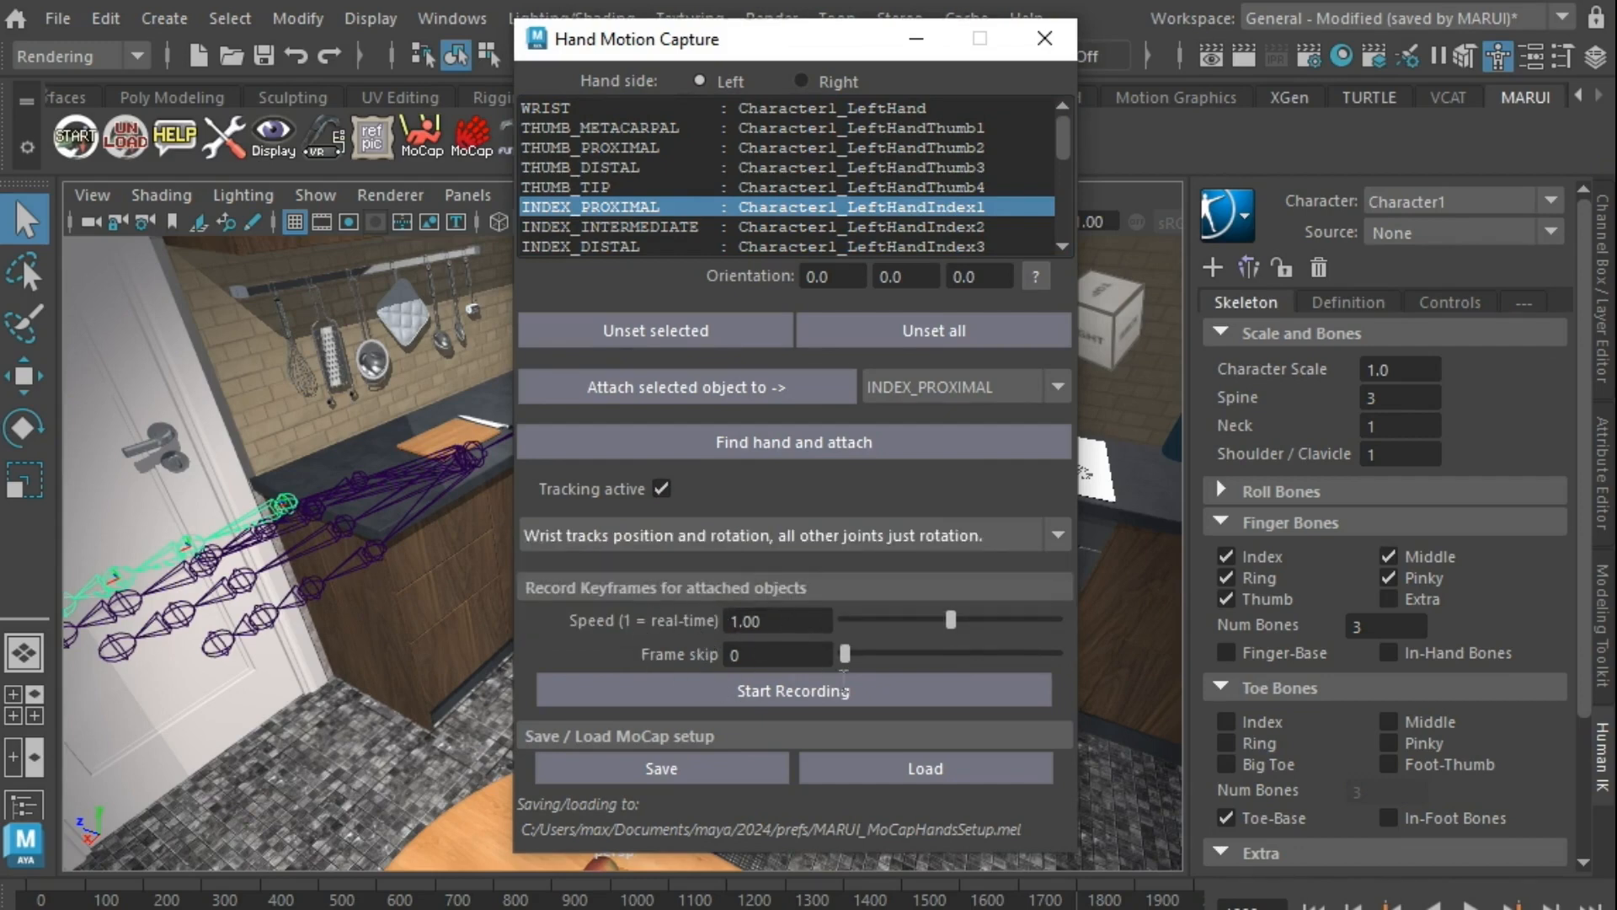
left_click(779, 620)
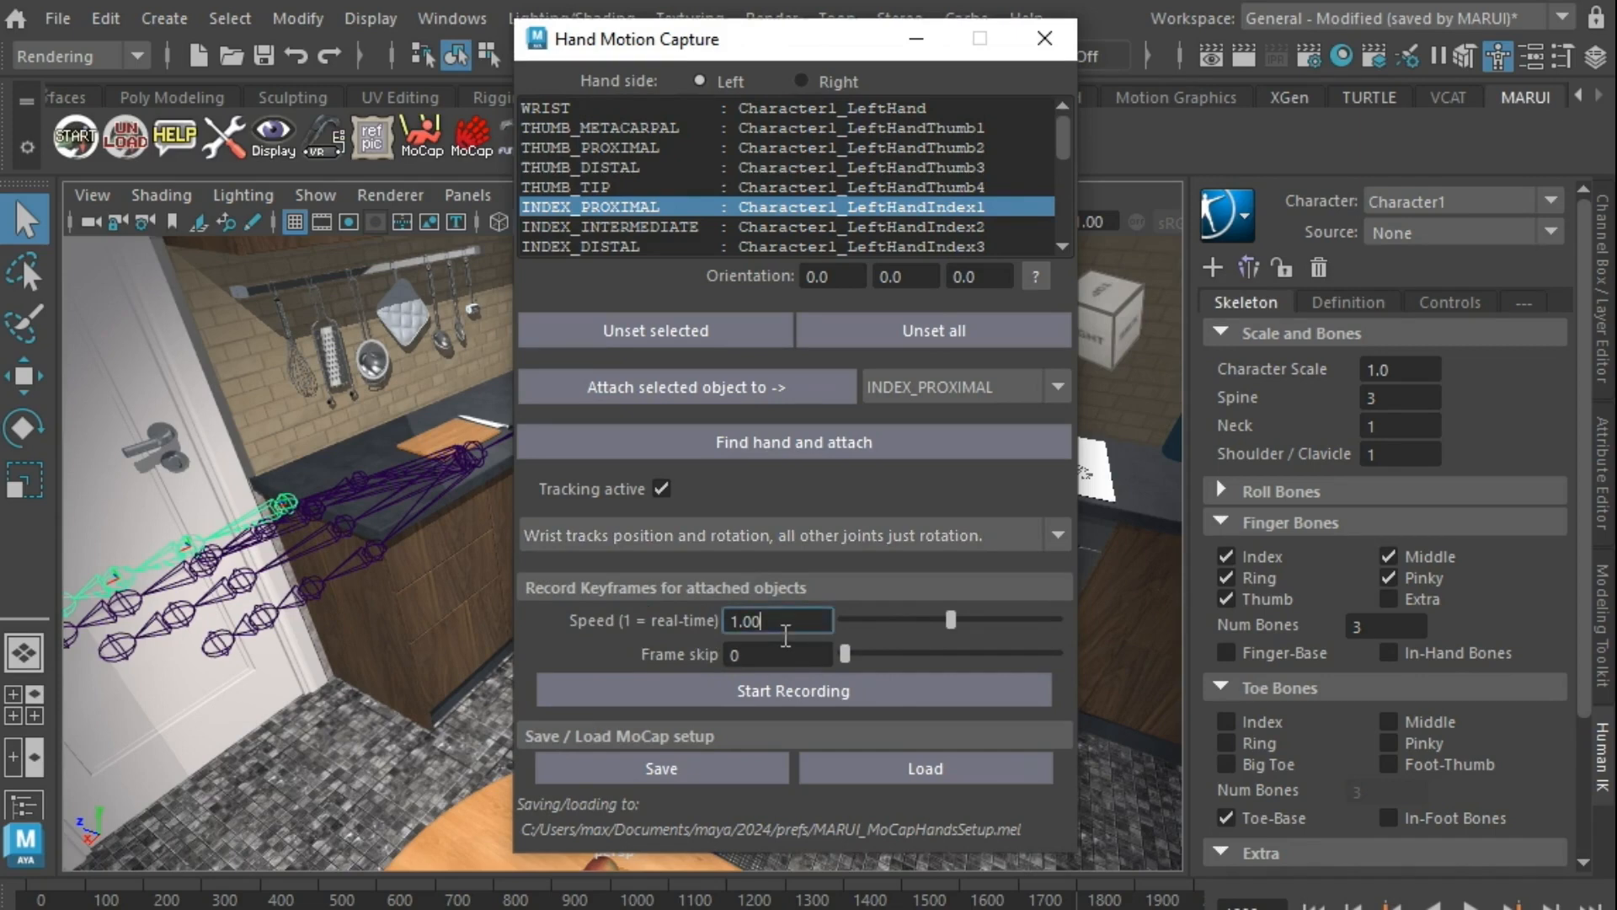
Step: Set the Record Keyframes Speed slider to 0.50 and cancel the Time Slider preferences
left_click_drag(950, 618, 852, 618)
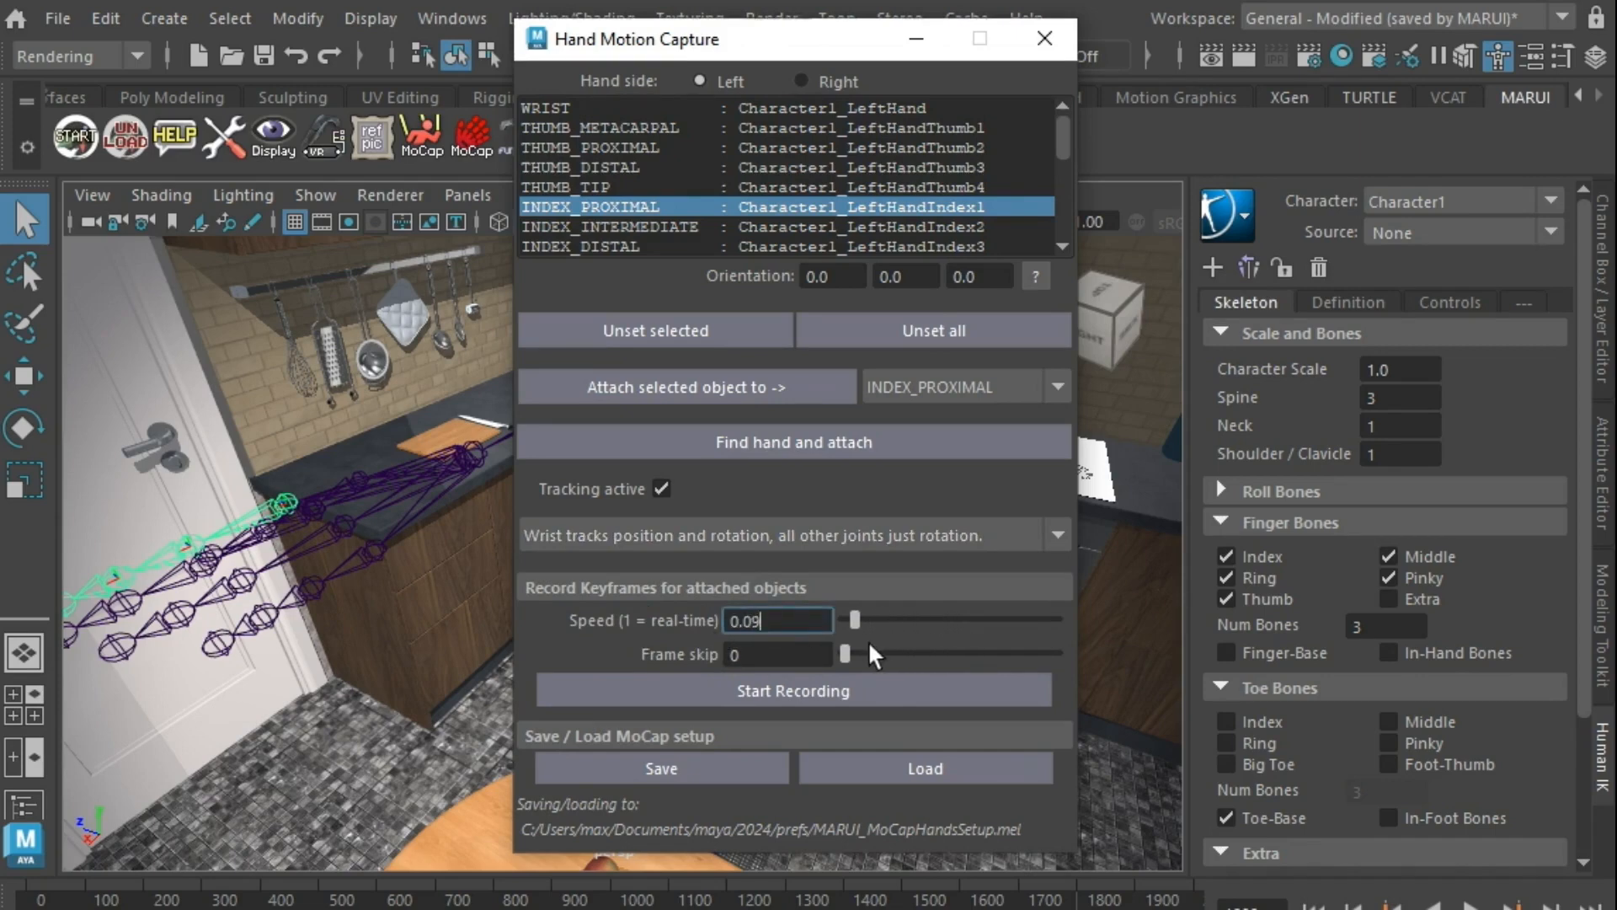
left_click_drag(853, 618, 1050, 618)
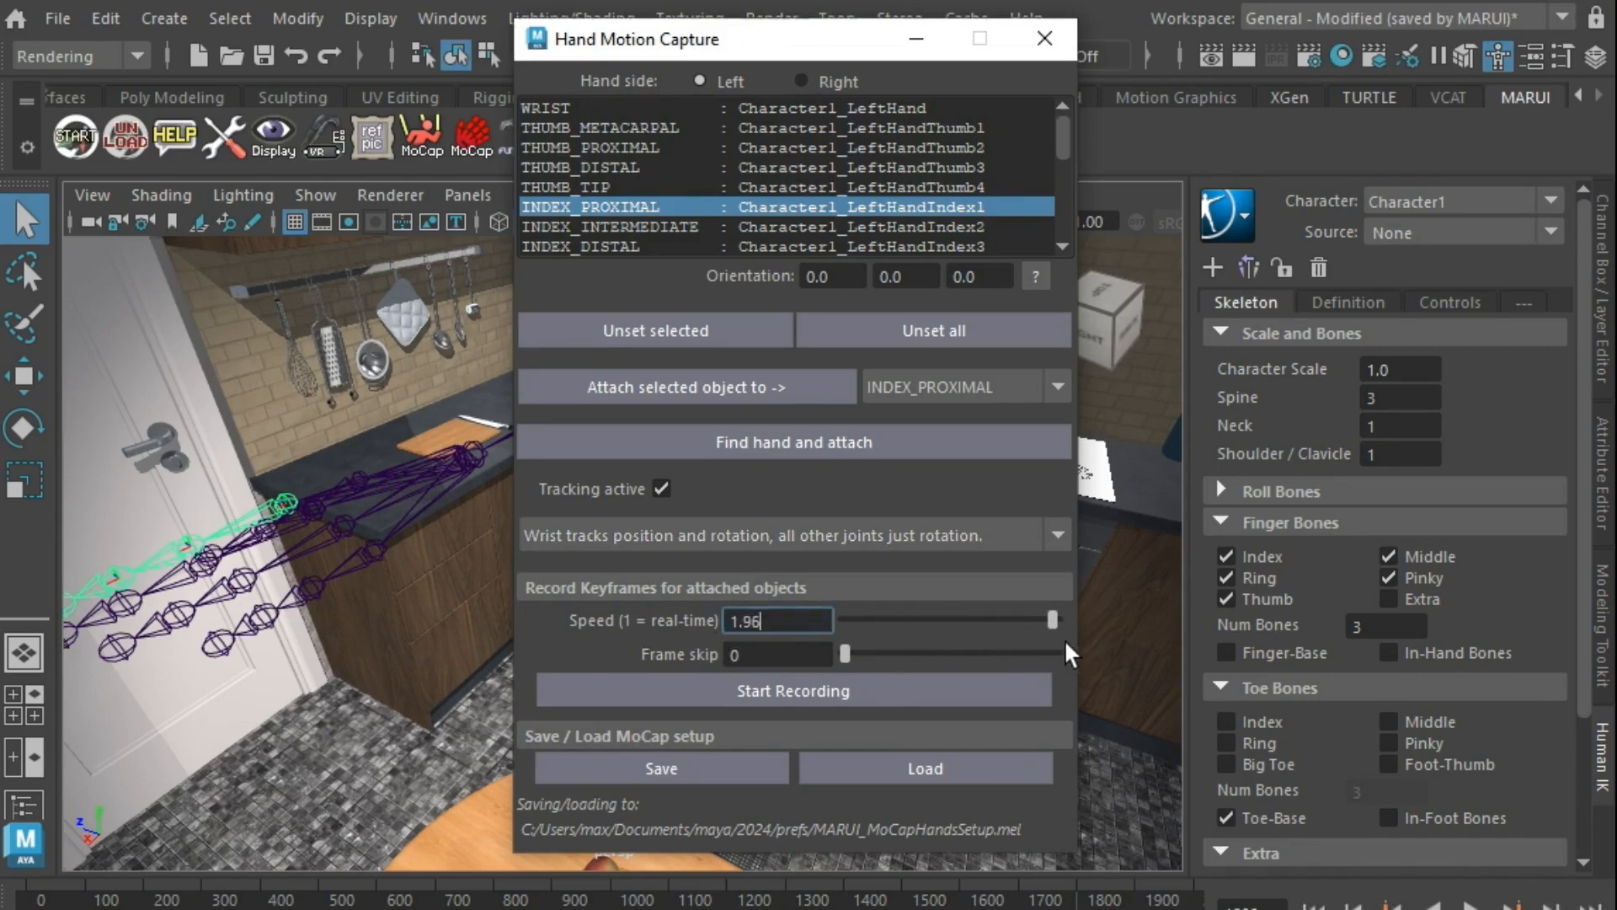
left_click_drag(1051, 618, 881, 618)
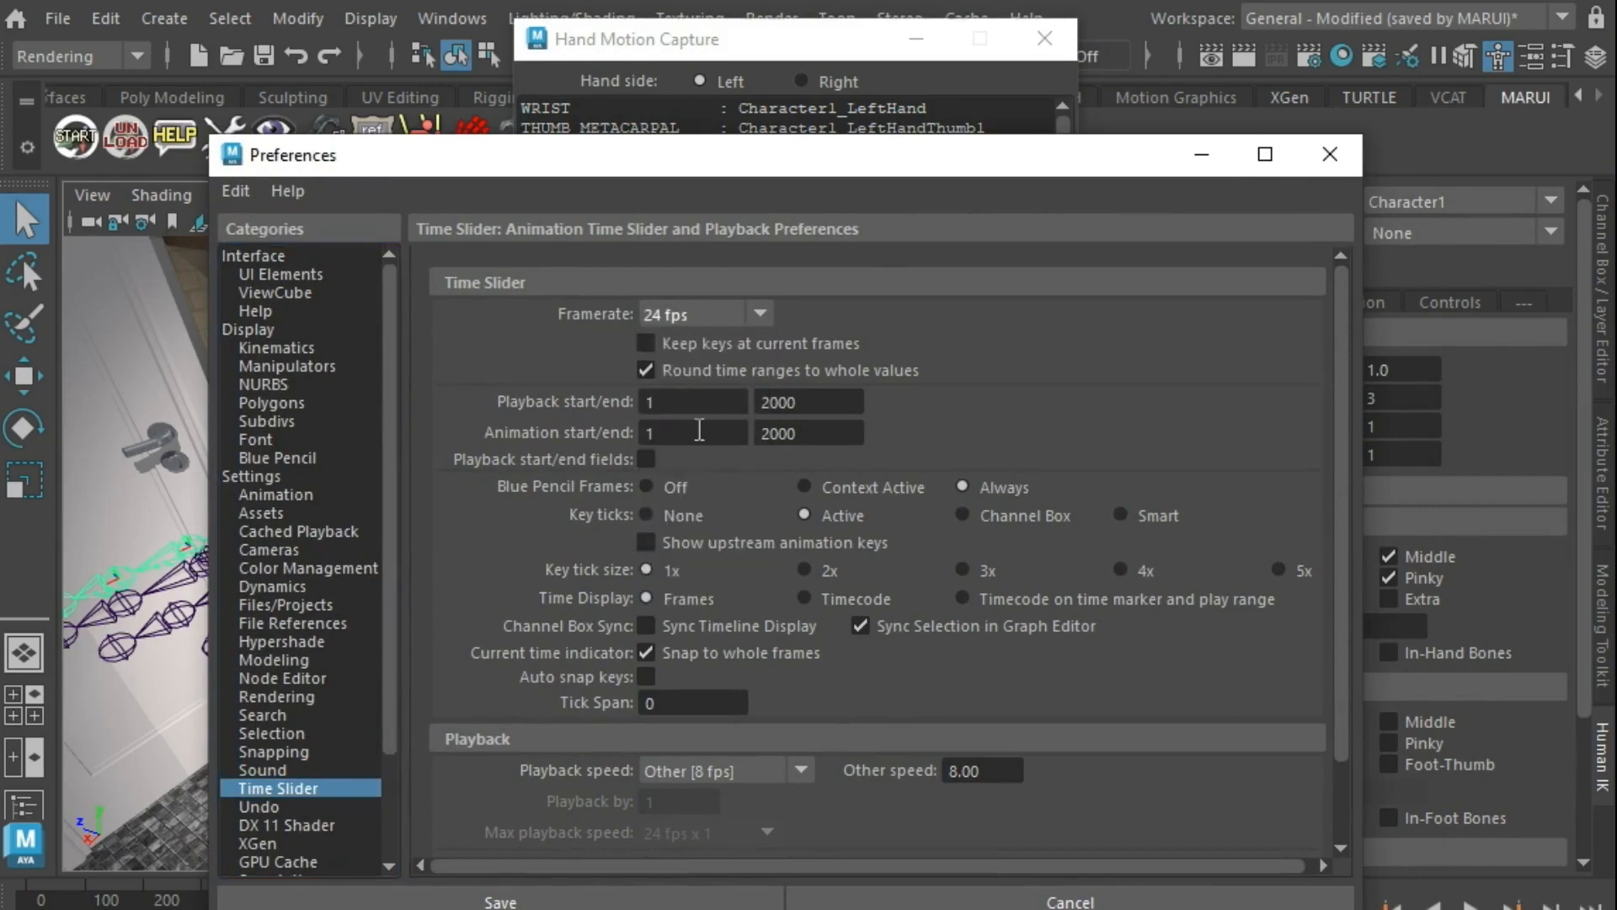
mouse_move(1034, 901)
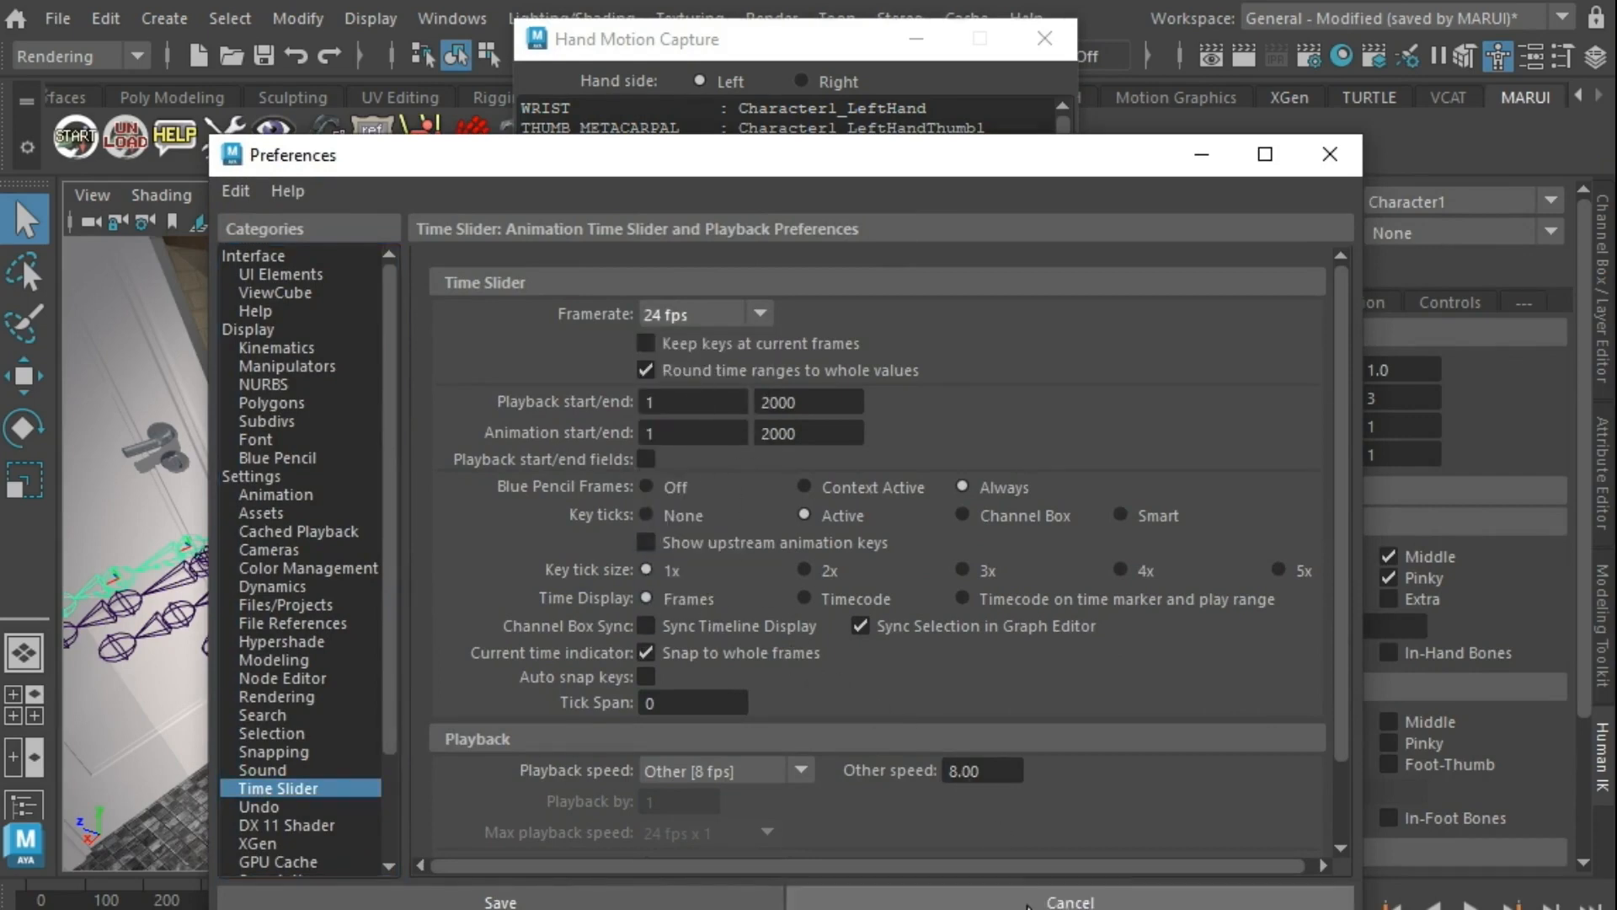
left_click(1068, 900)
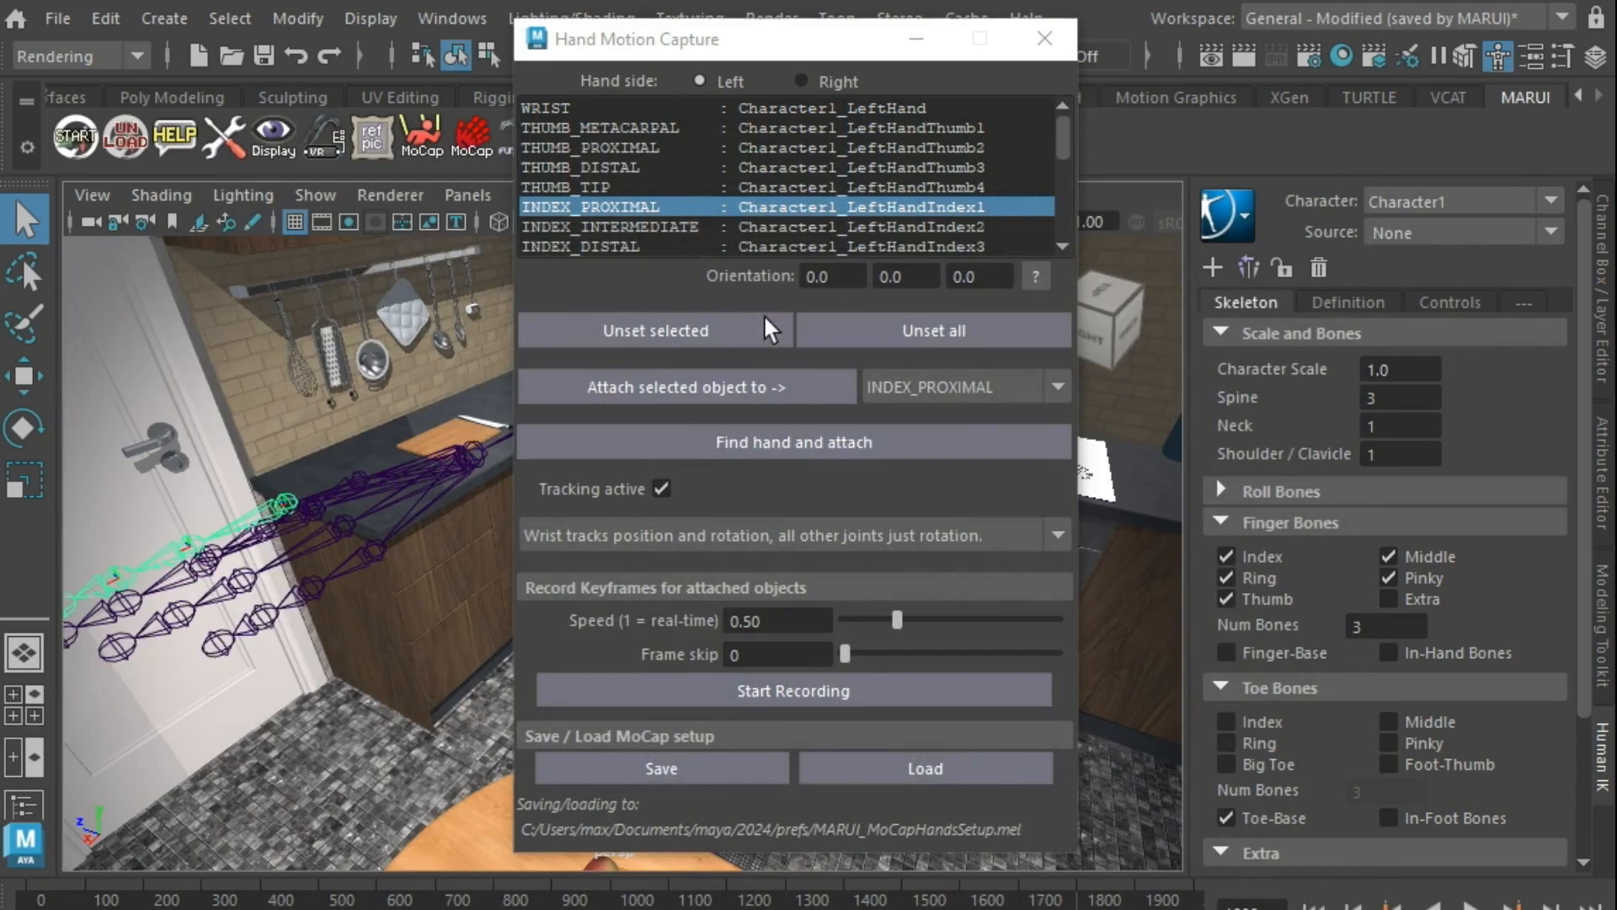
mouse_move(839, 620)
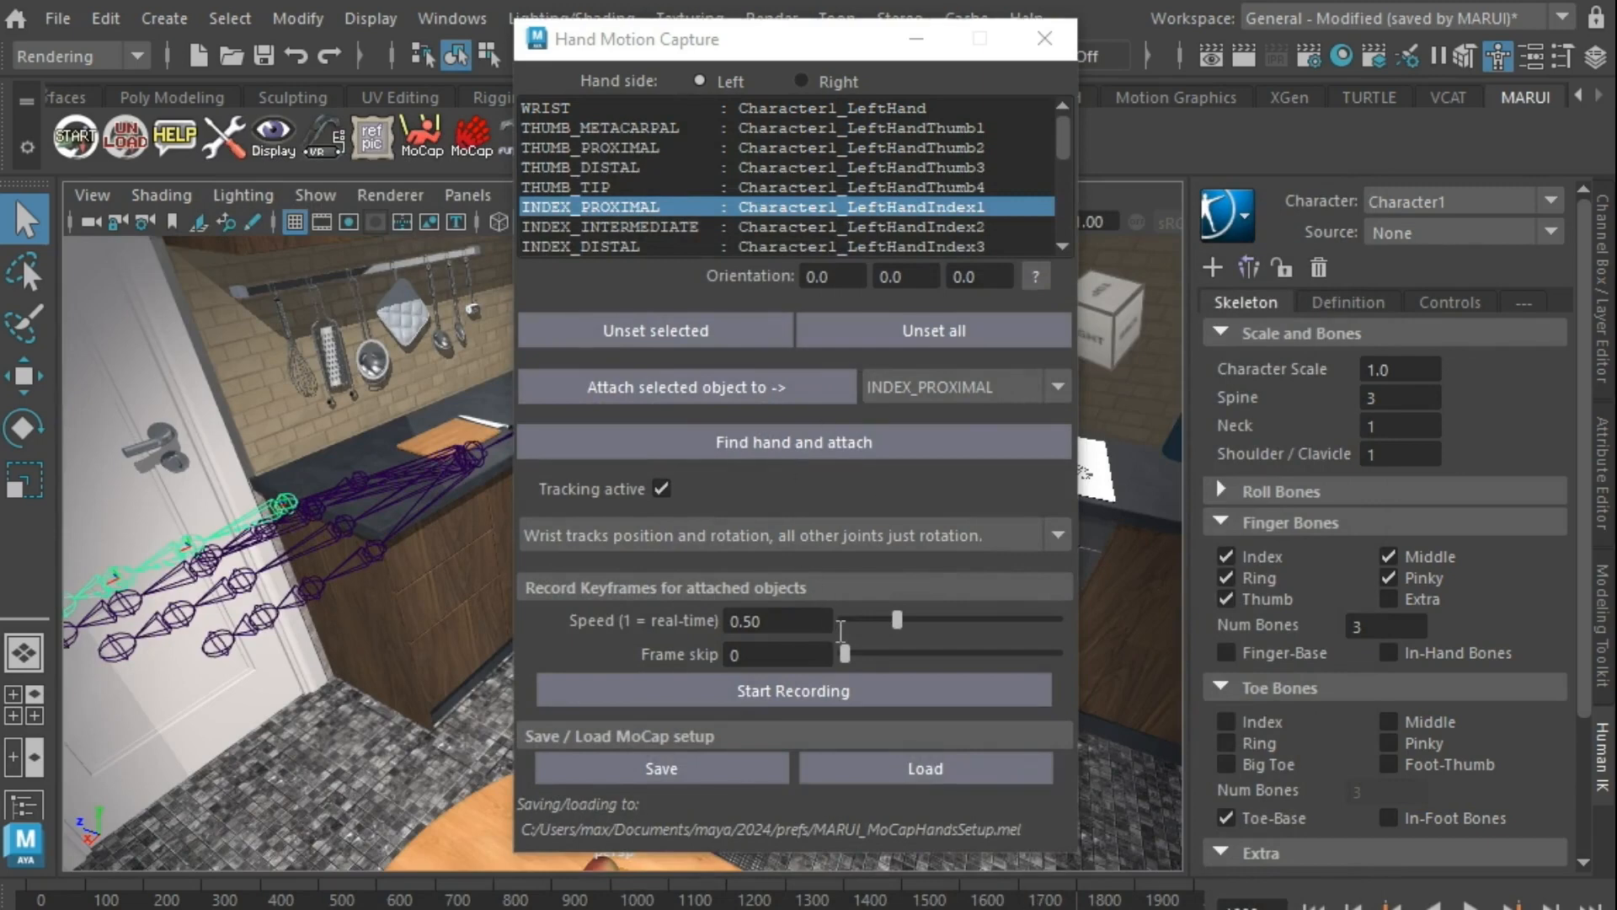
mouse_move(861, 669)
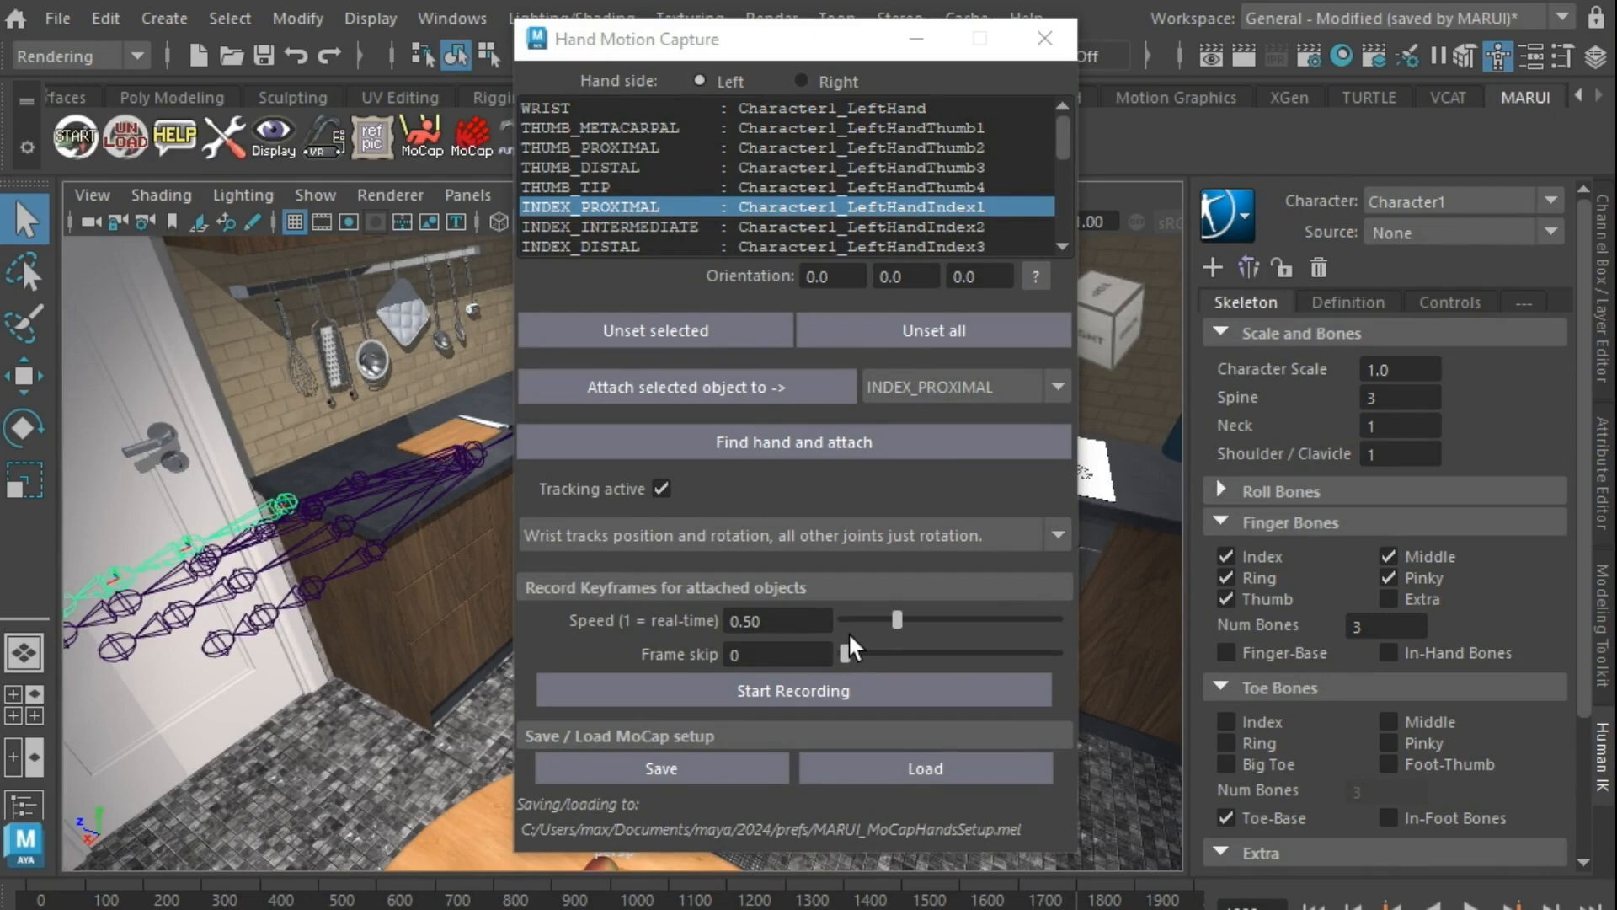
mouse_move(869, 694)
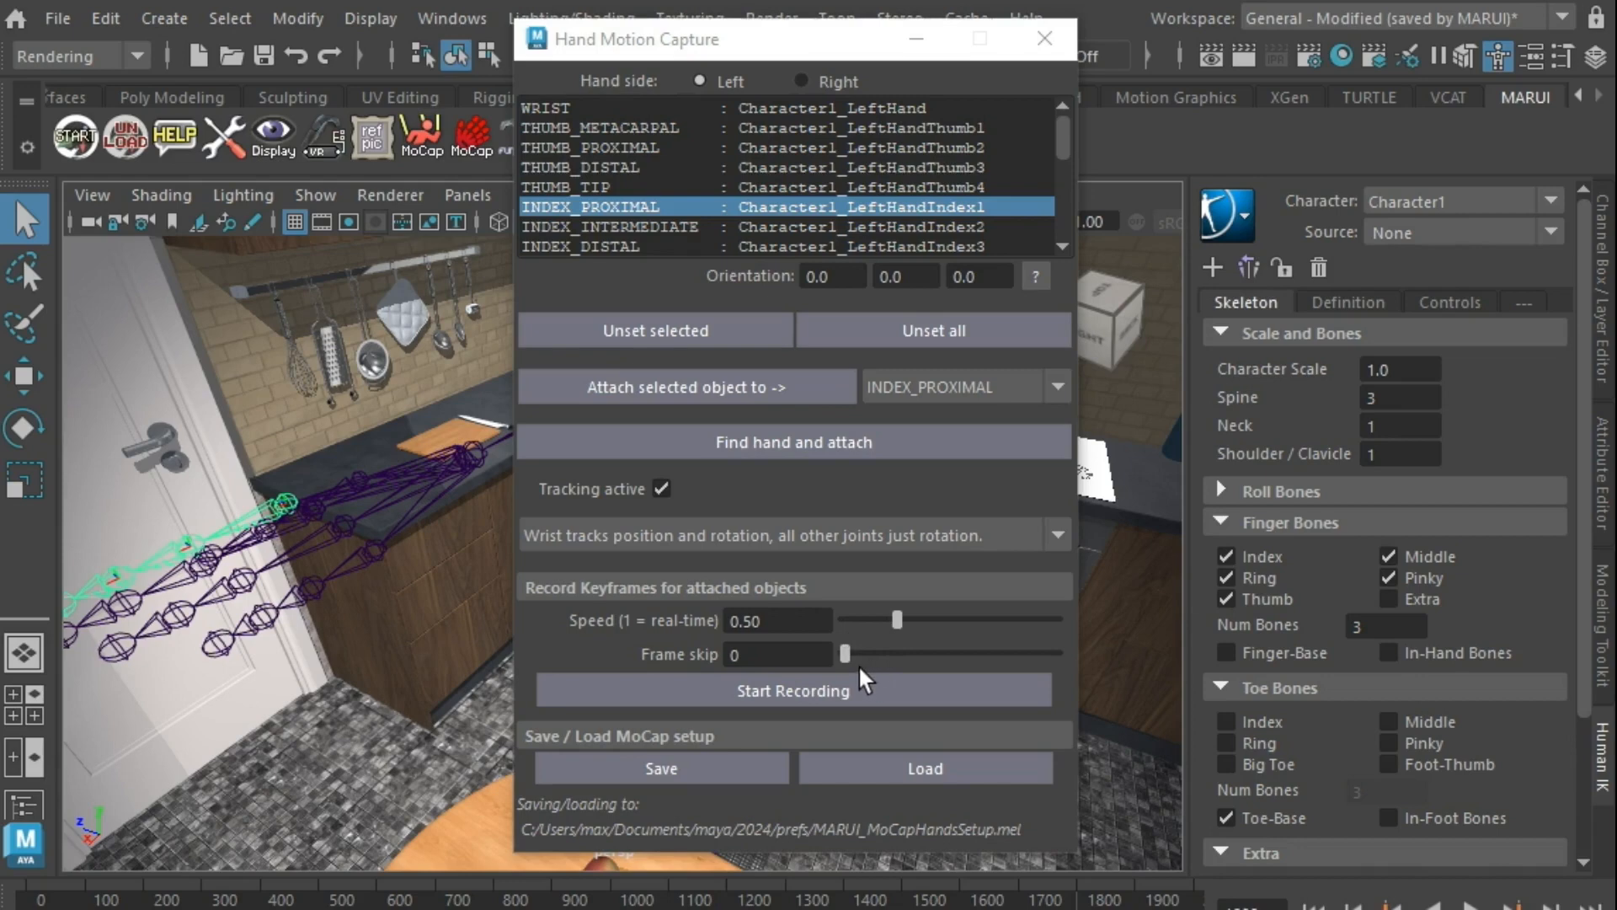
Step: Adjust the Frame skip slider up to 4 and back down to 2
left_click(778, 653)
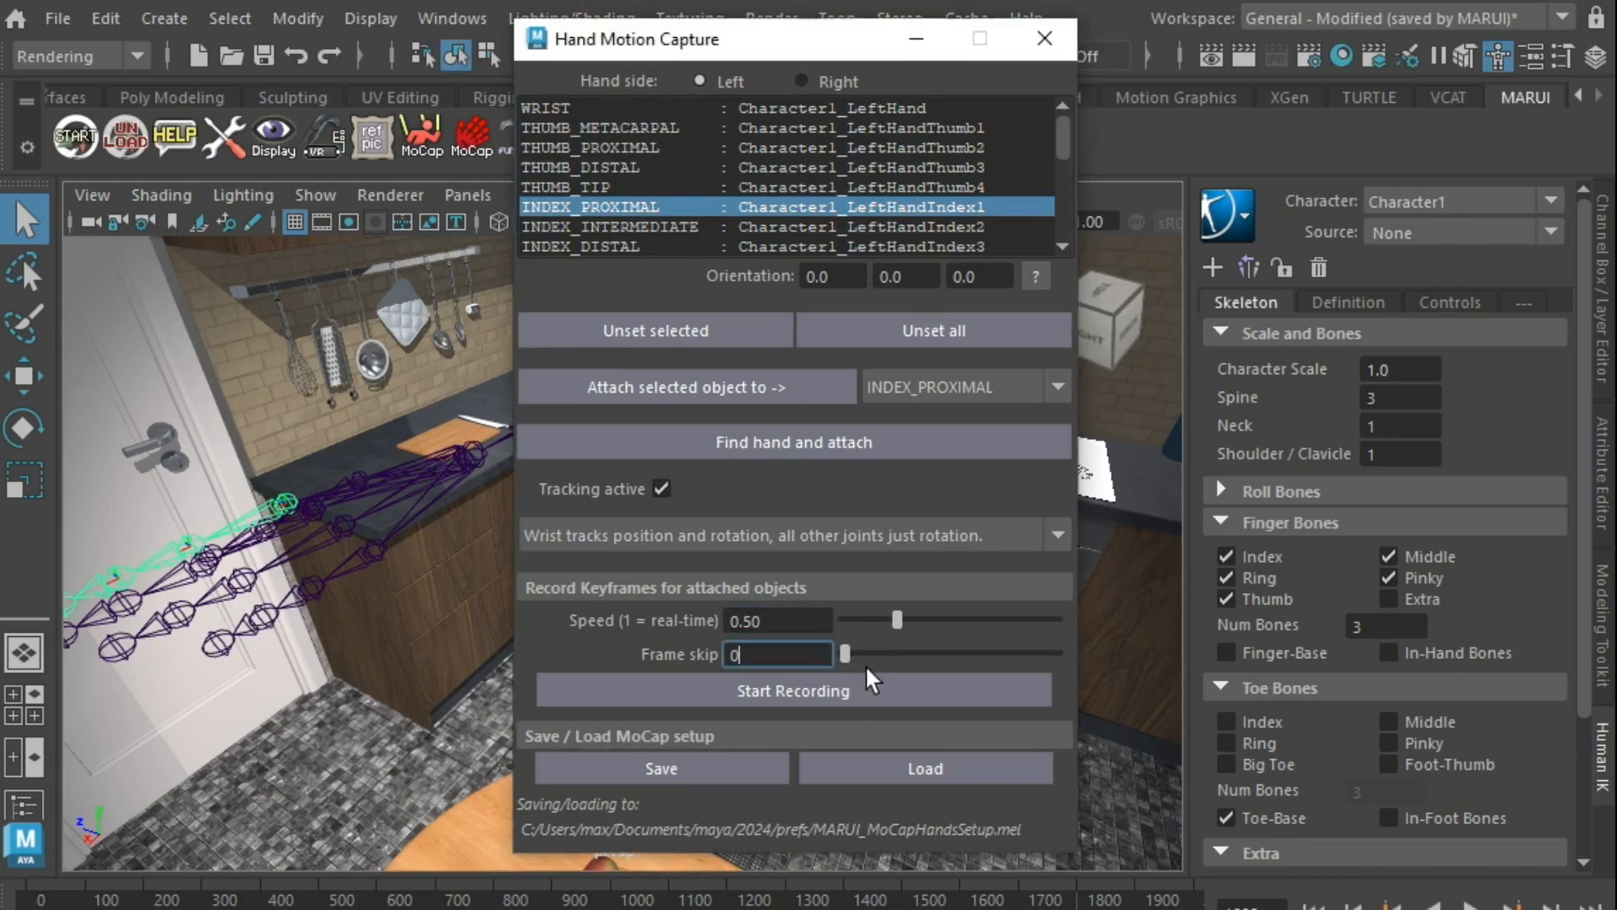
left_click_drag(844, 654, 865, 654)
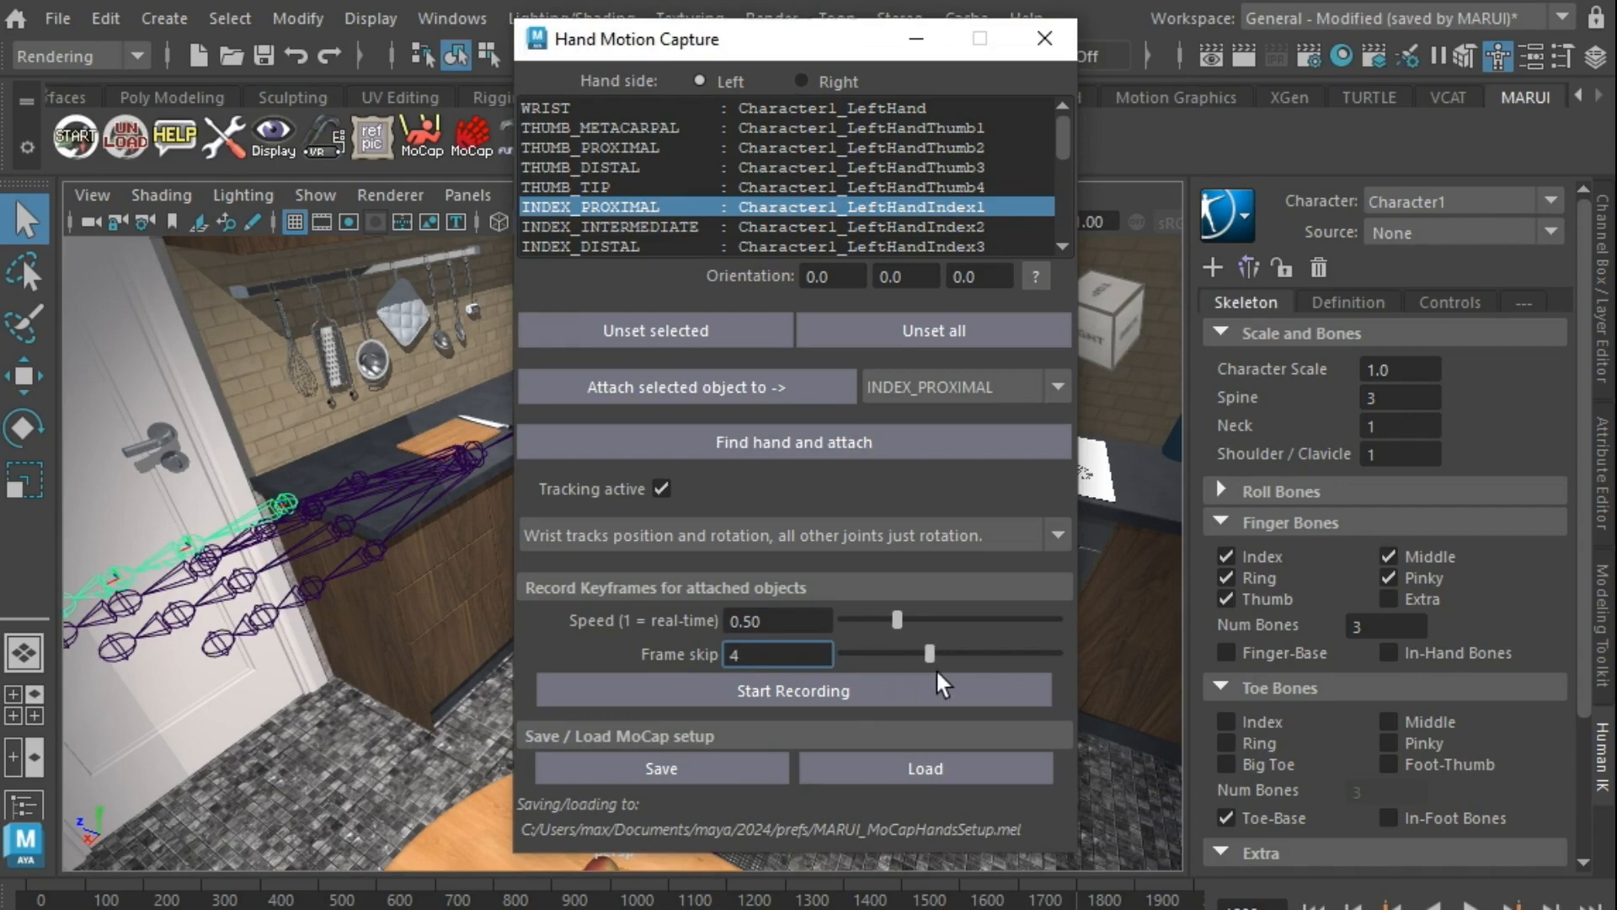
left_click_drag(928, 654, 885, 654)
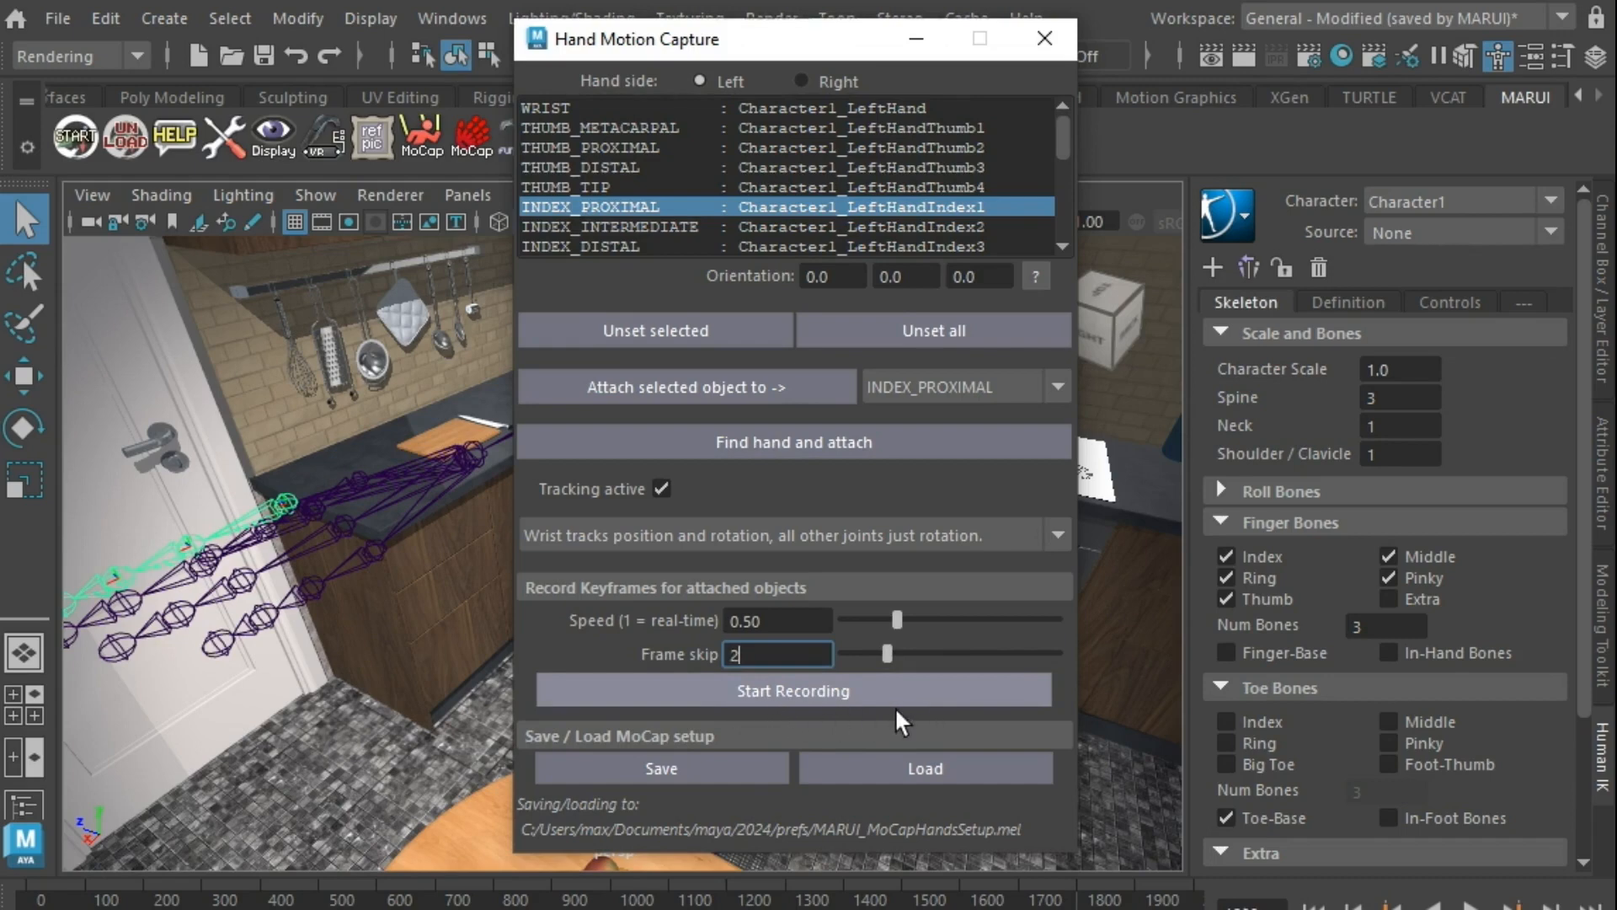
mouse_move(653, 800)
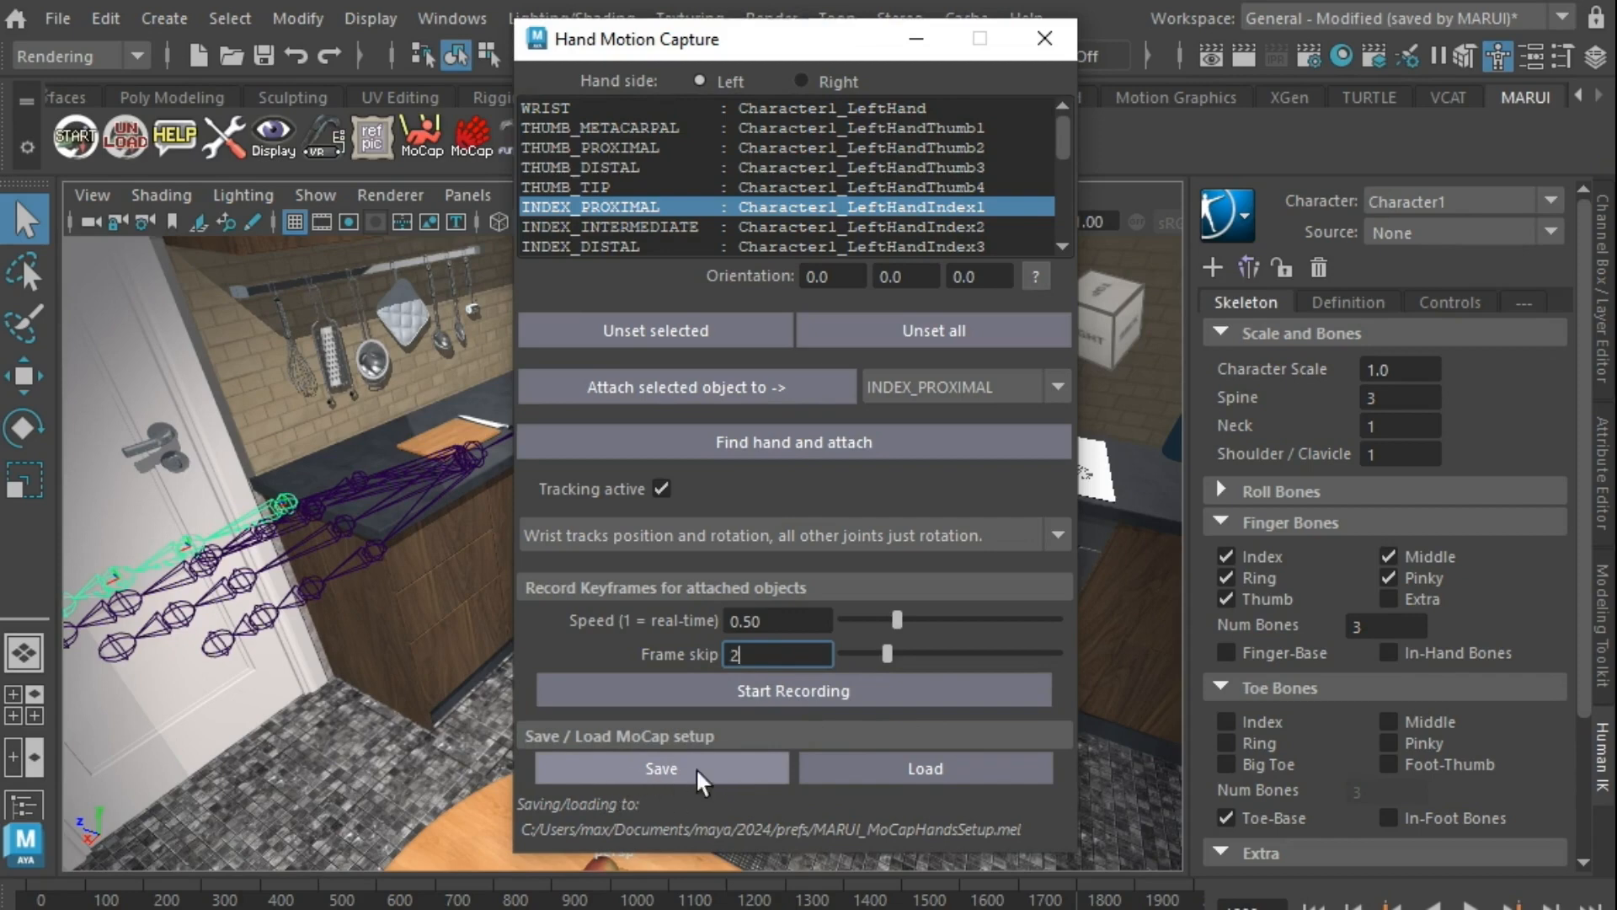
mouse_move(721, 816)
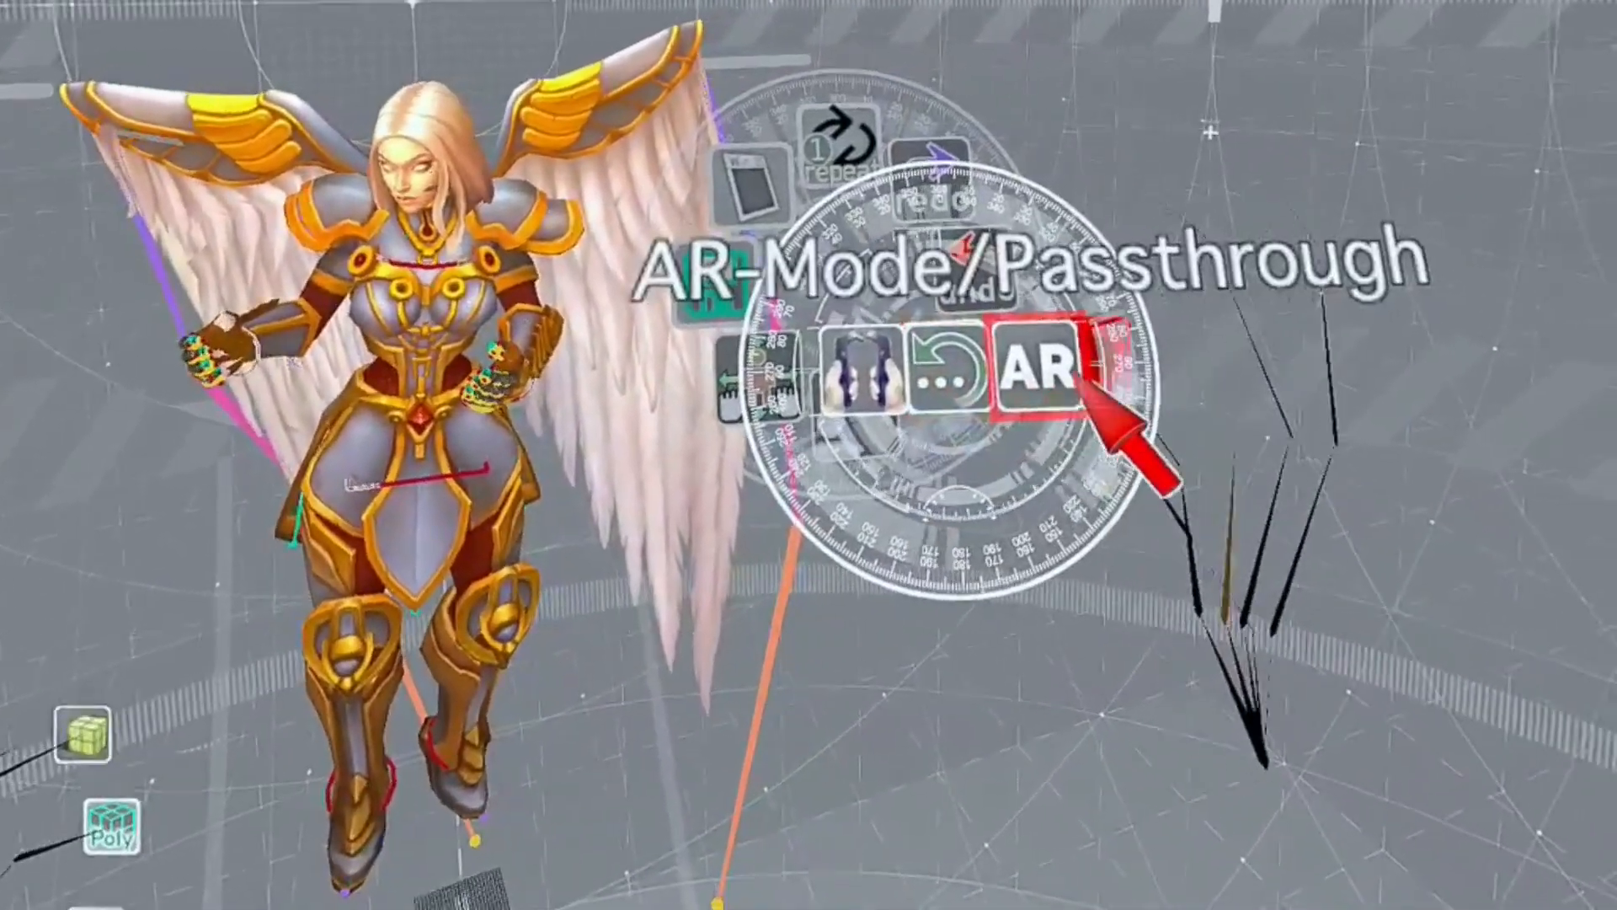
Step: Enable AR passthrough so the winged character appears overlaid on the real desk
left_click(1035, 370)
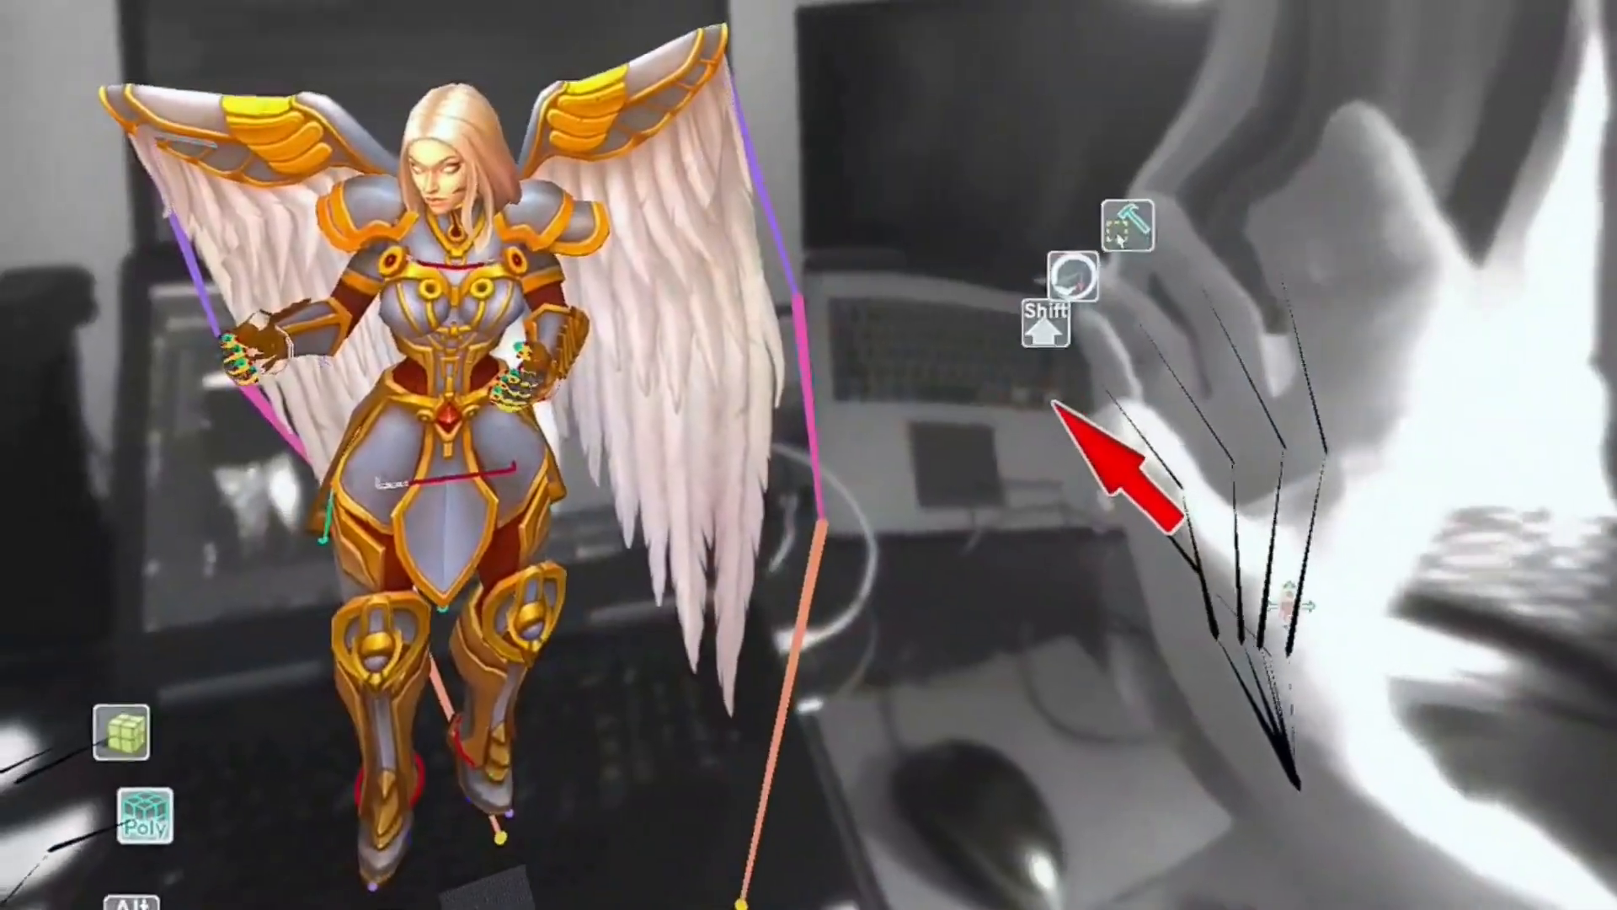